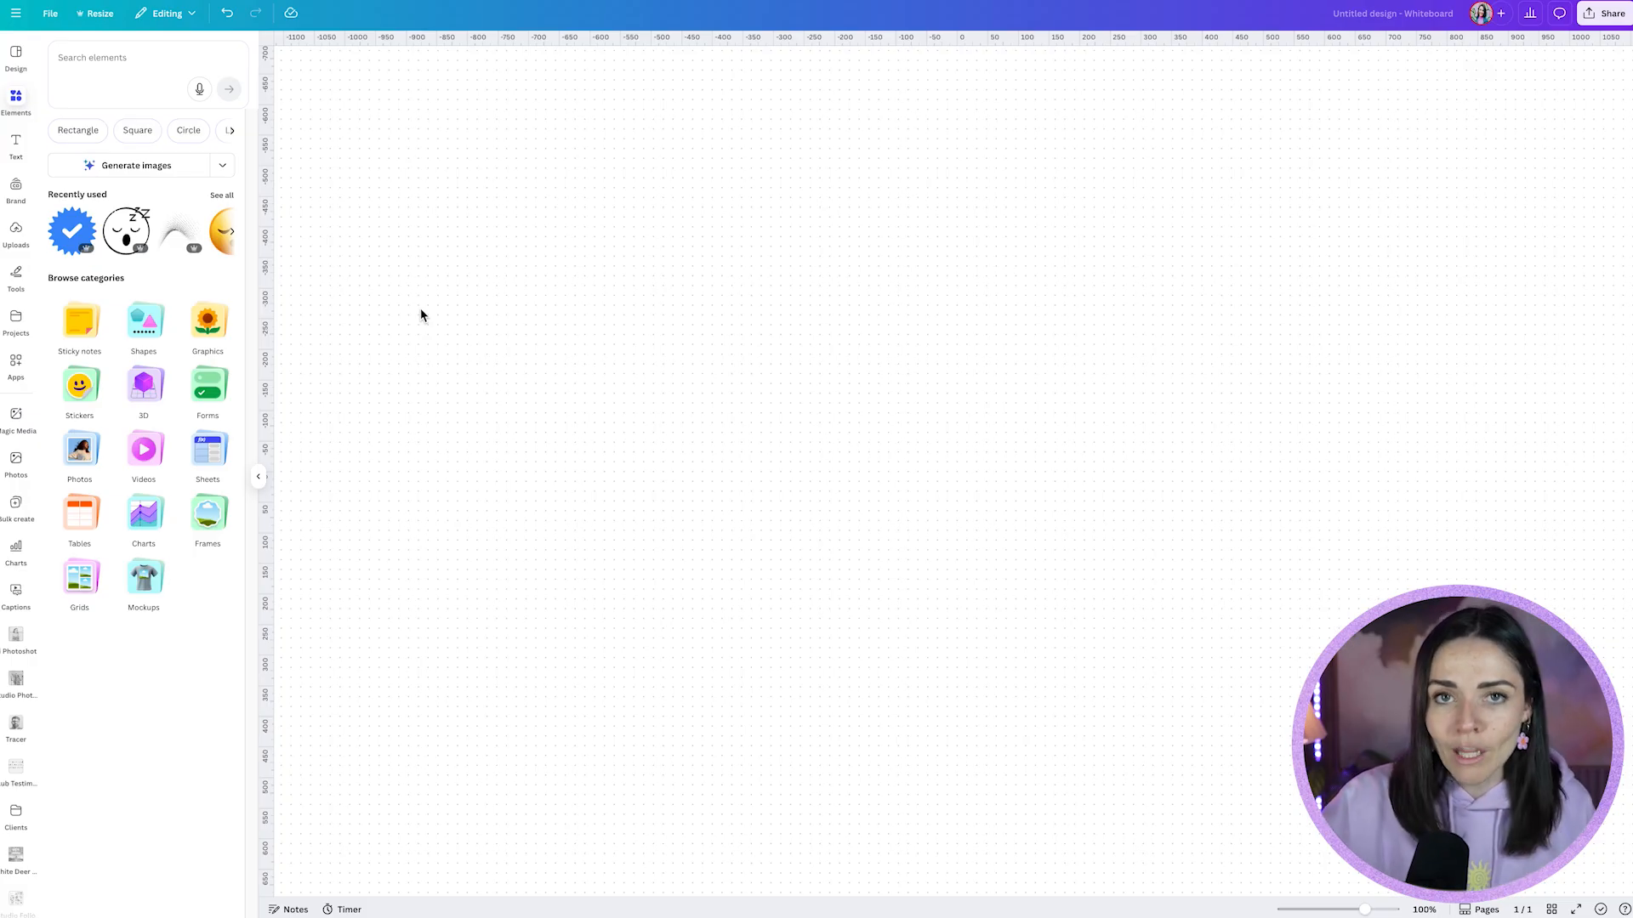
pyautogui.moveTo(432, 362)
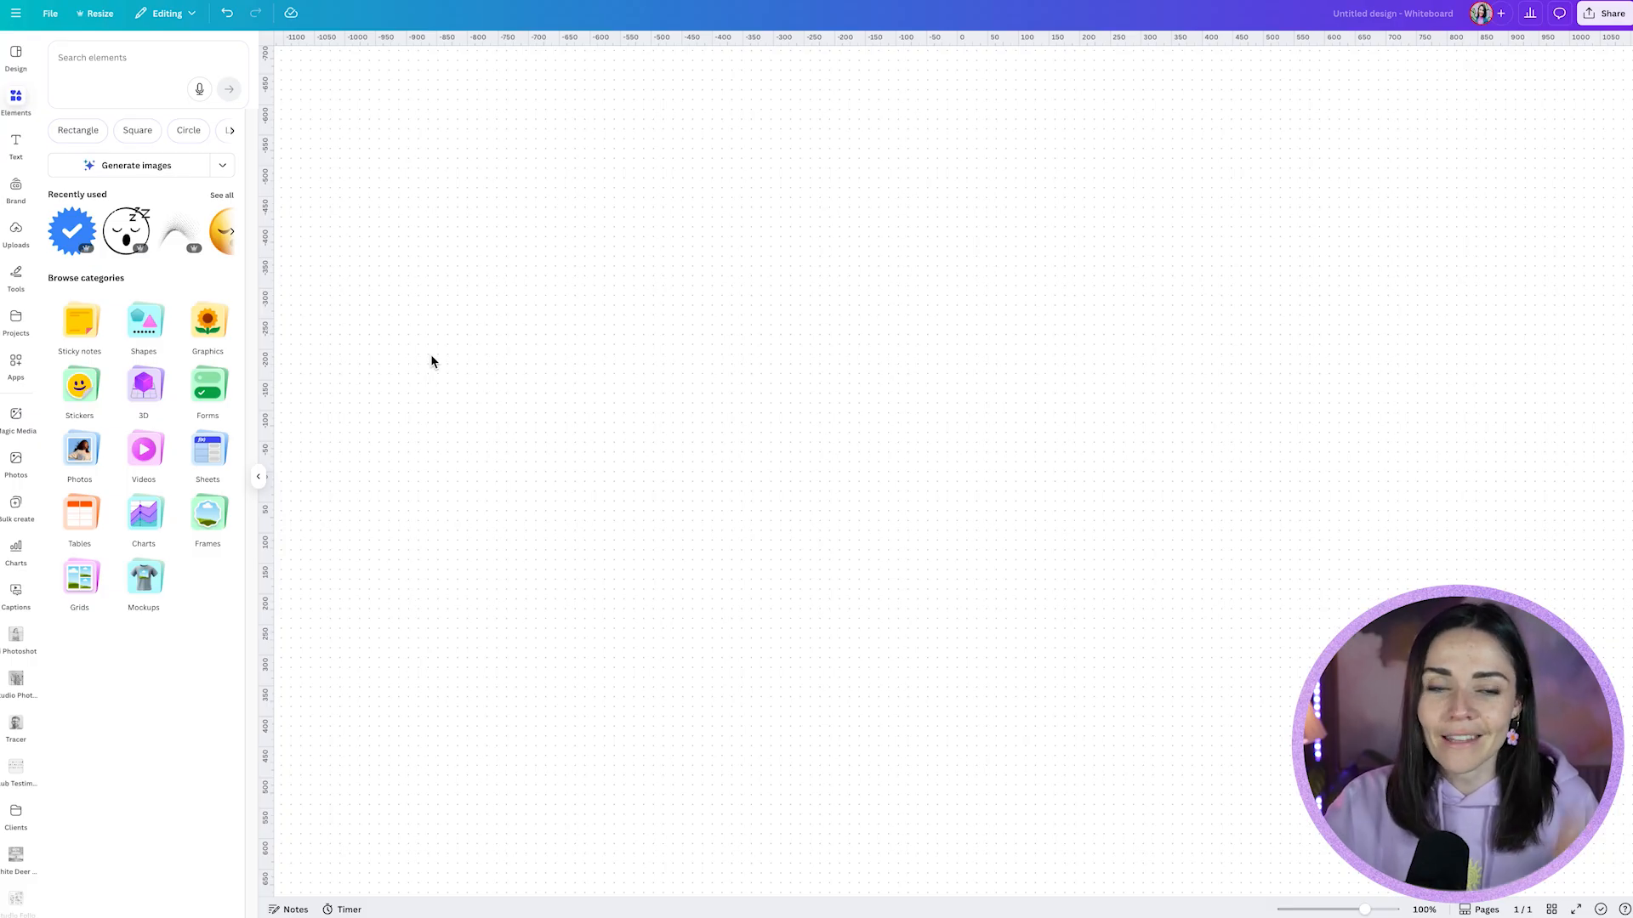
# Search Elements for 'retro collage' to find the fist, gramophone and rose-hand graphics
pyautogui.write('retro collage')
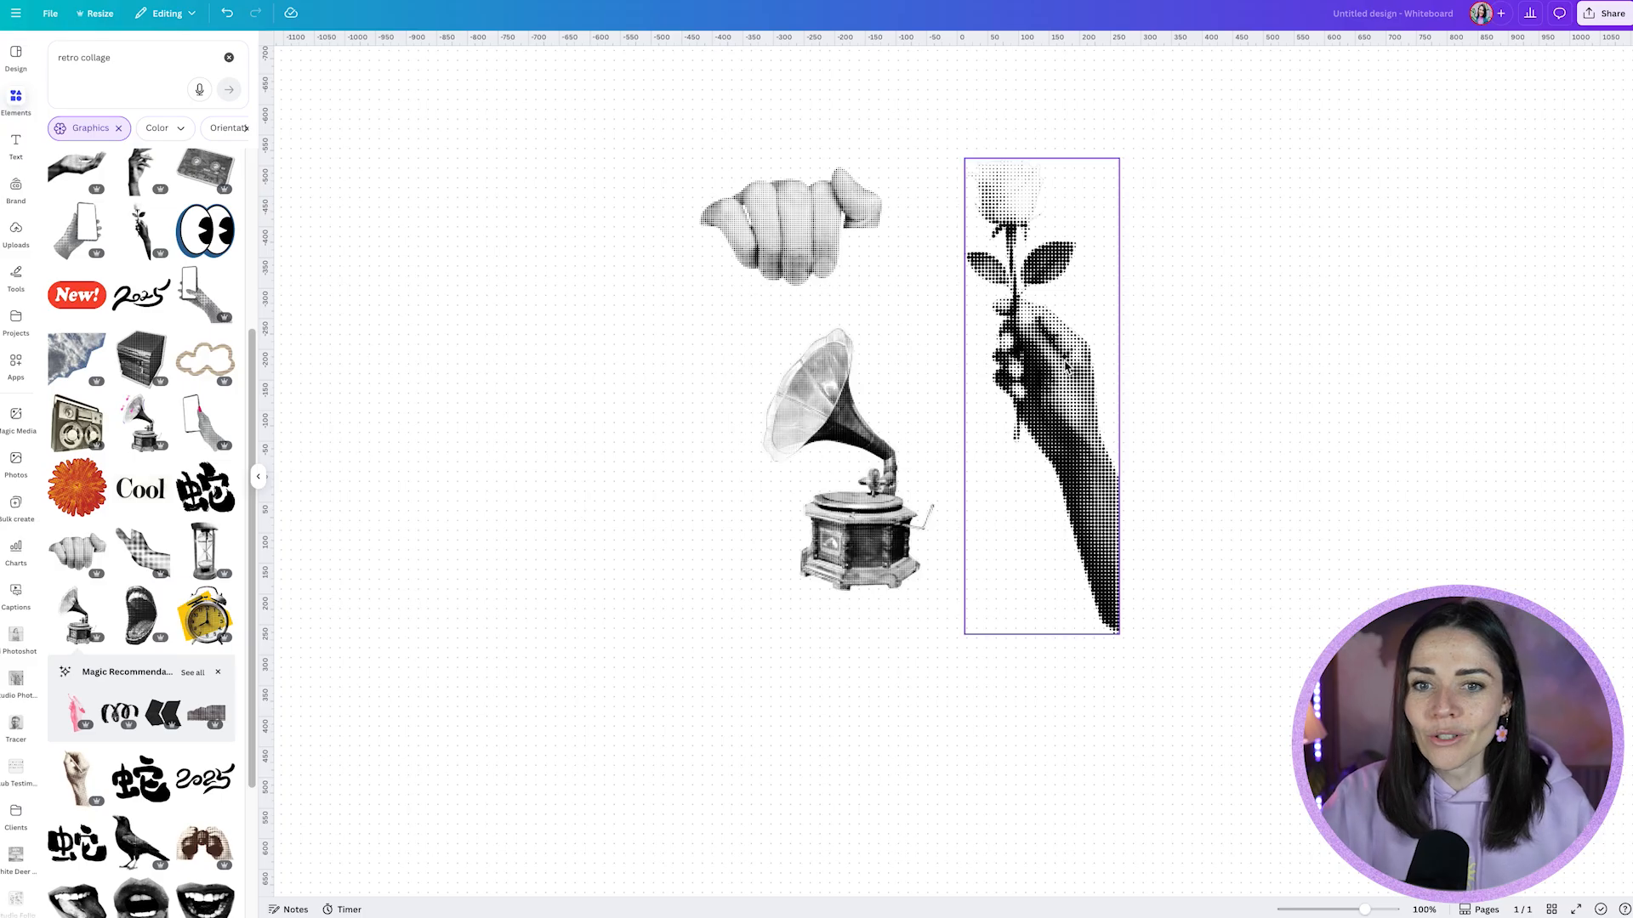
# Change the Elements search to 'retro collage mouse' and browse the graphic results
pyautogui.click(125, 57)
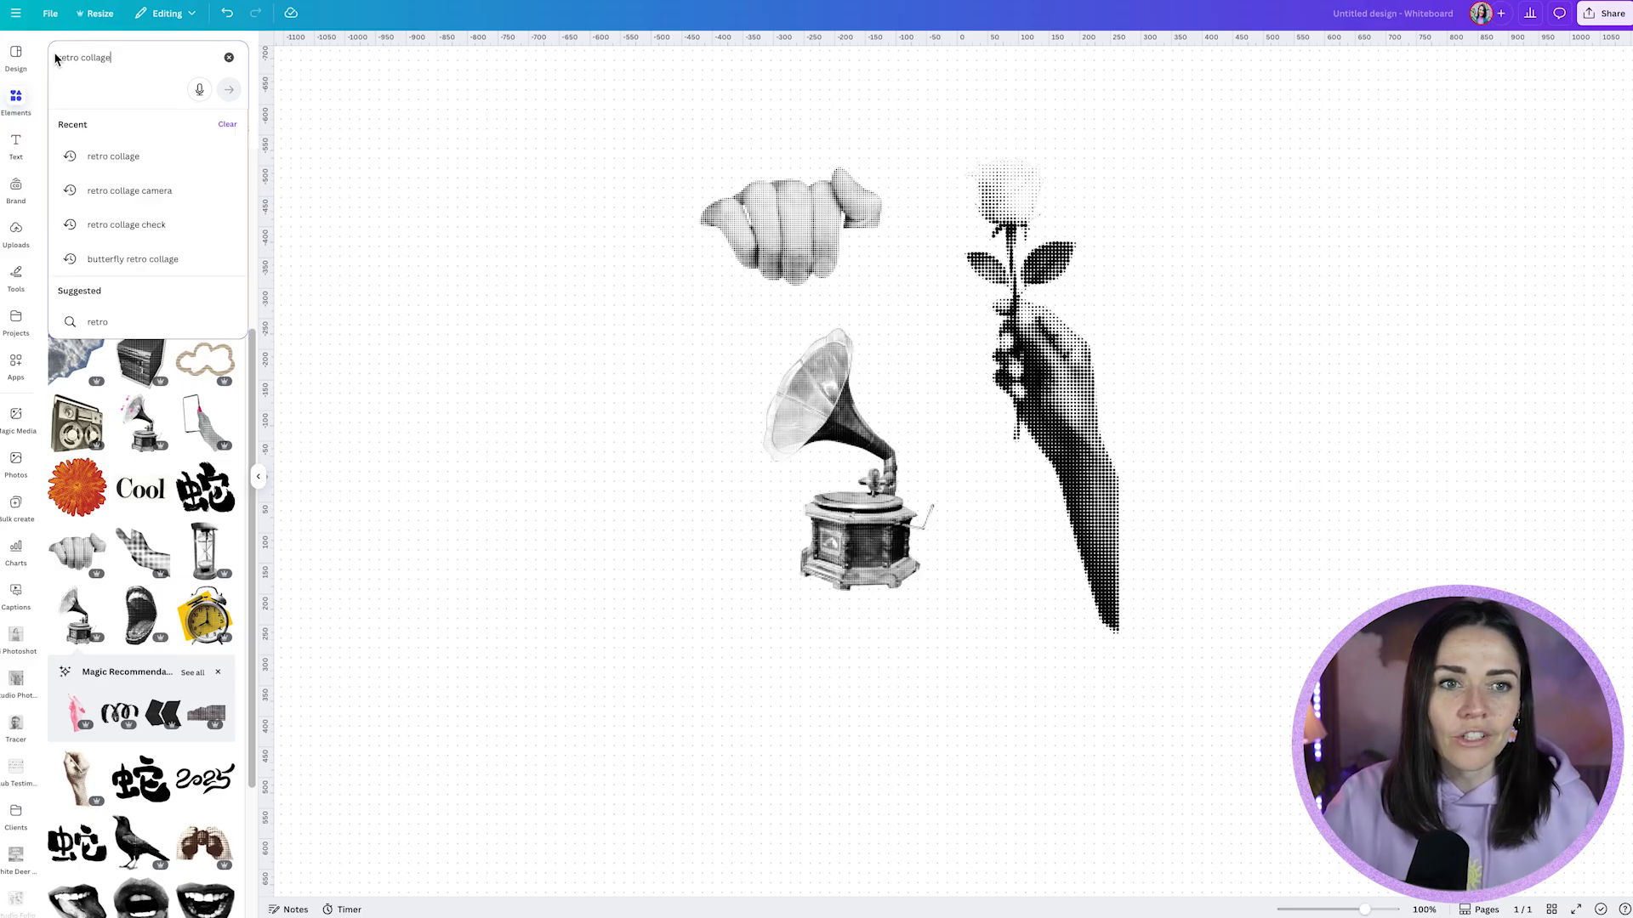
pyautogui.click(113, 157)
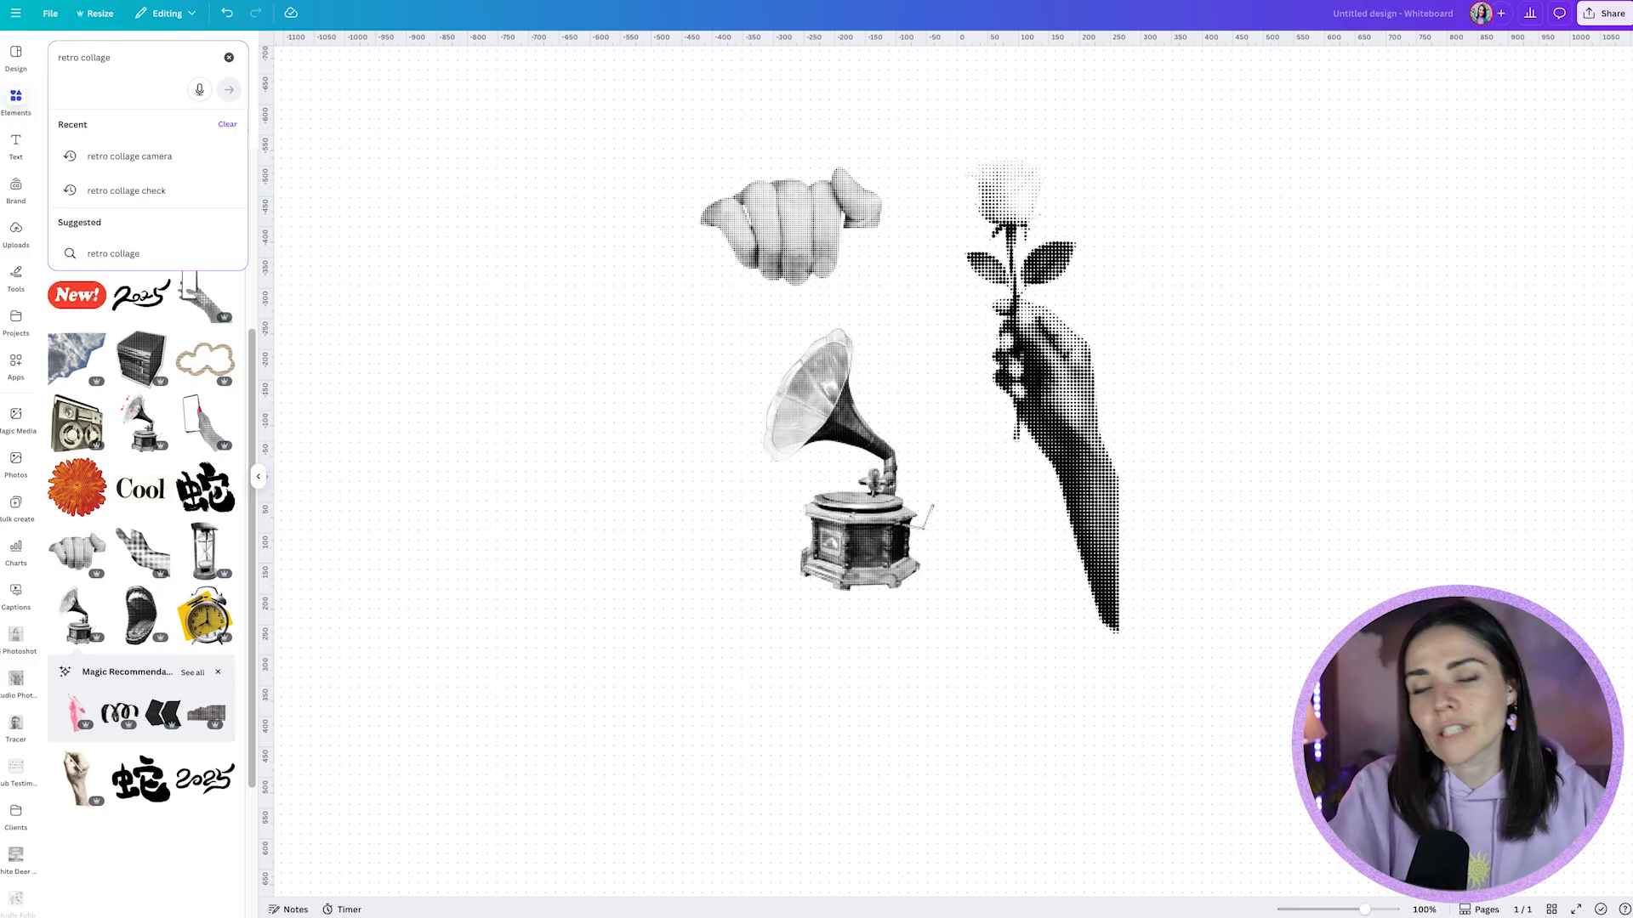
pyautogui.write('mouse')
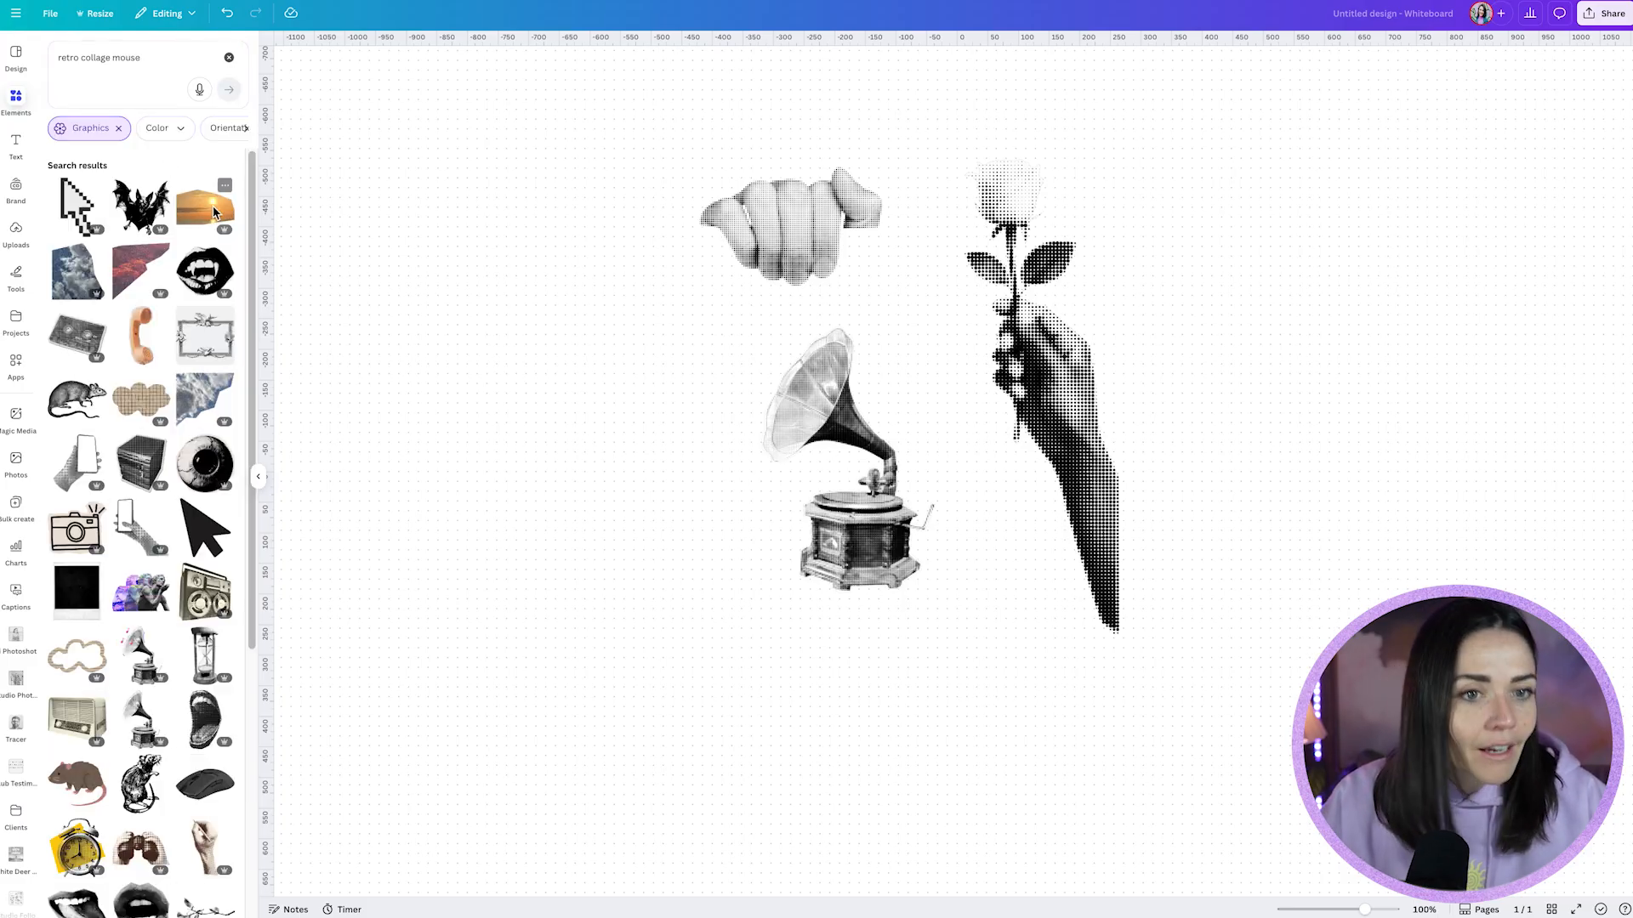
pyautogui.click(76, 399)
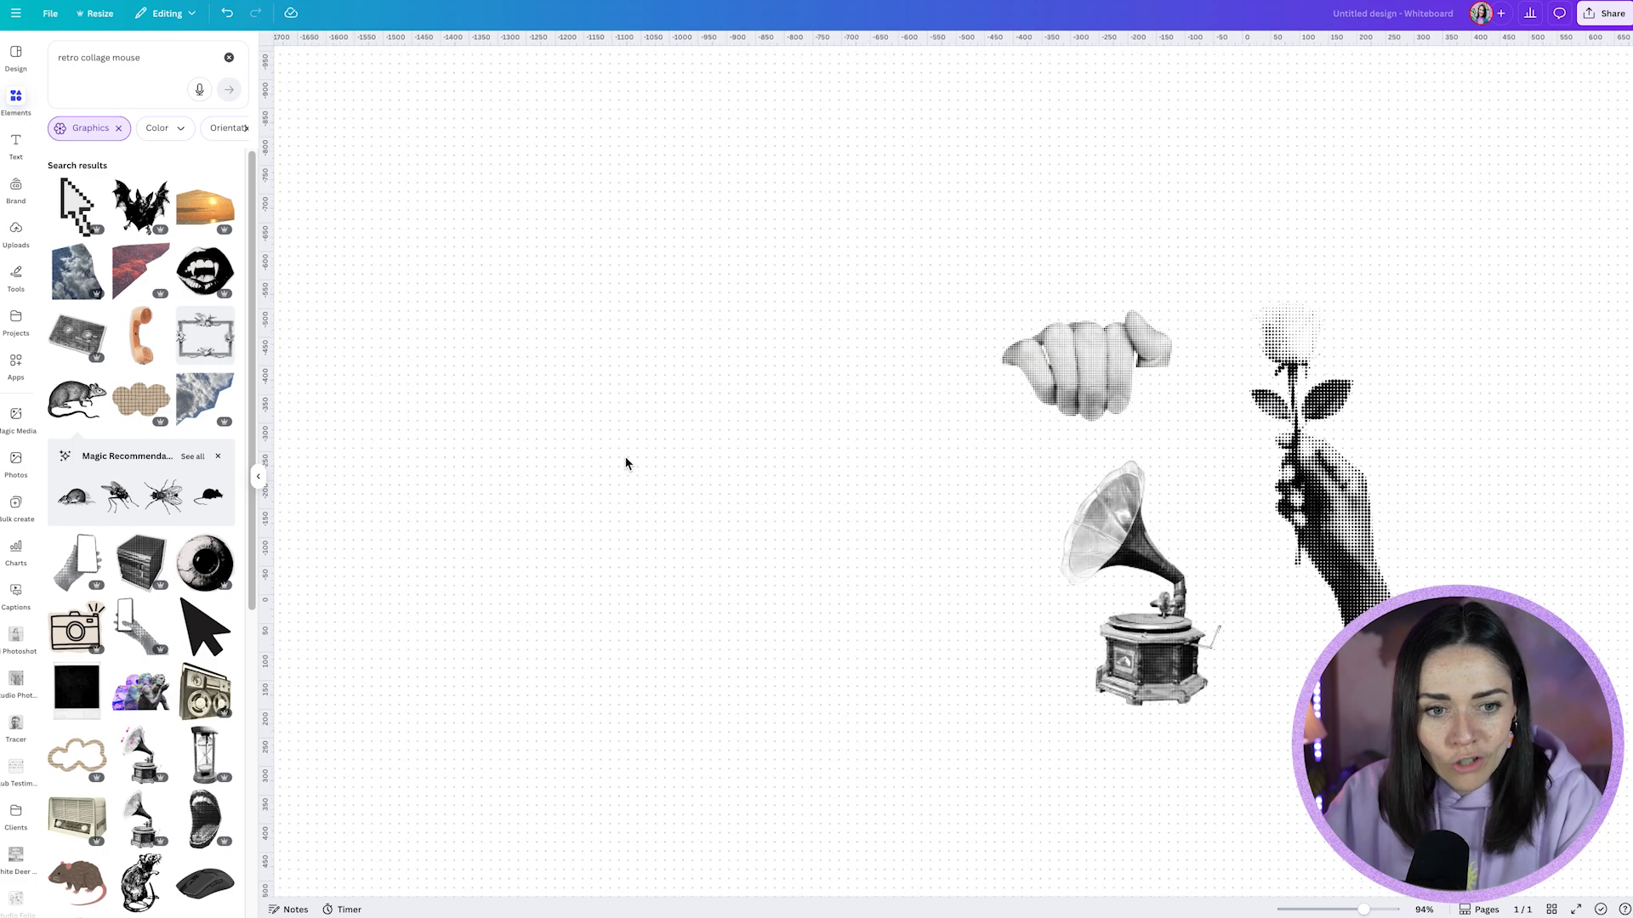
pyautogui.scroll(-3)
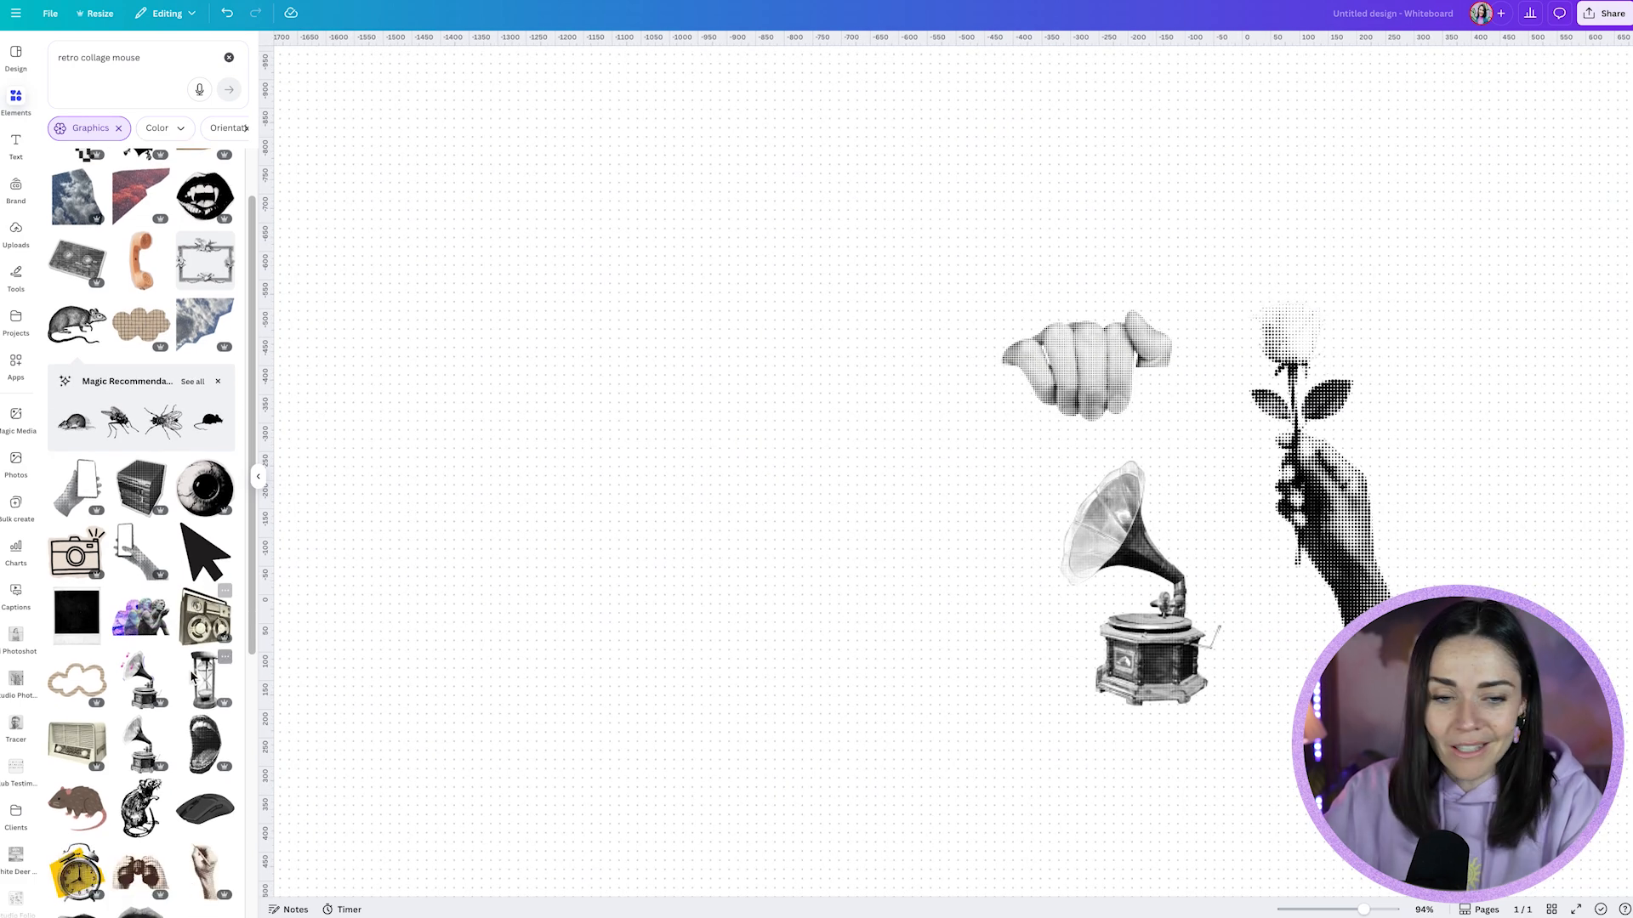
pyautogui.write('mouse')
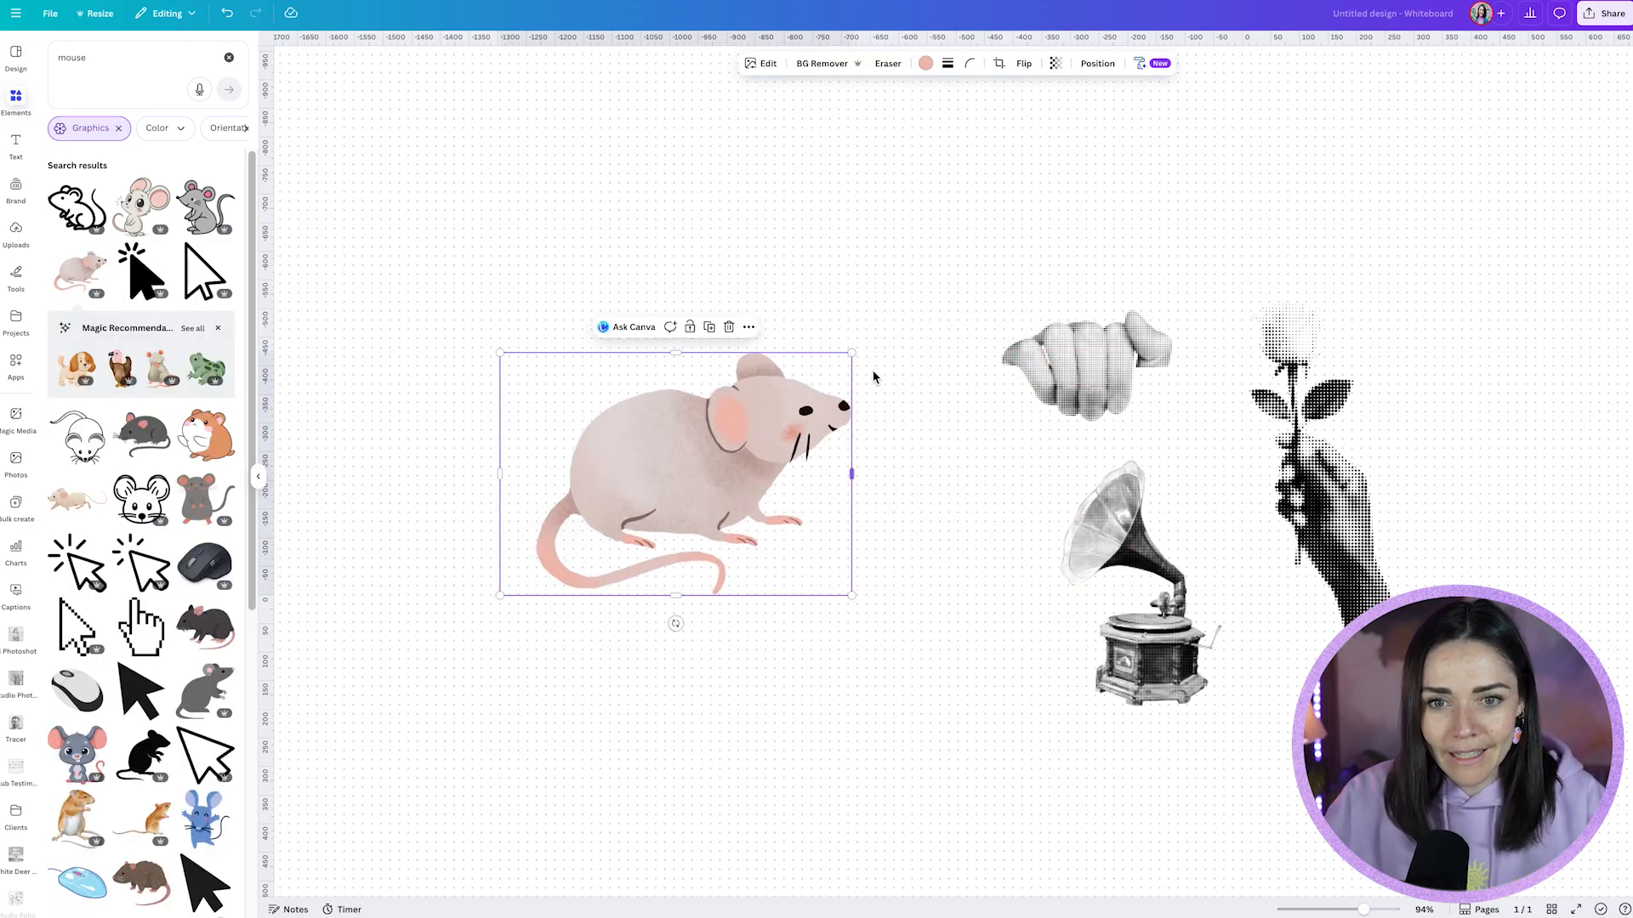
pyautogui.moveTo(715, 456)
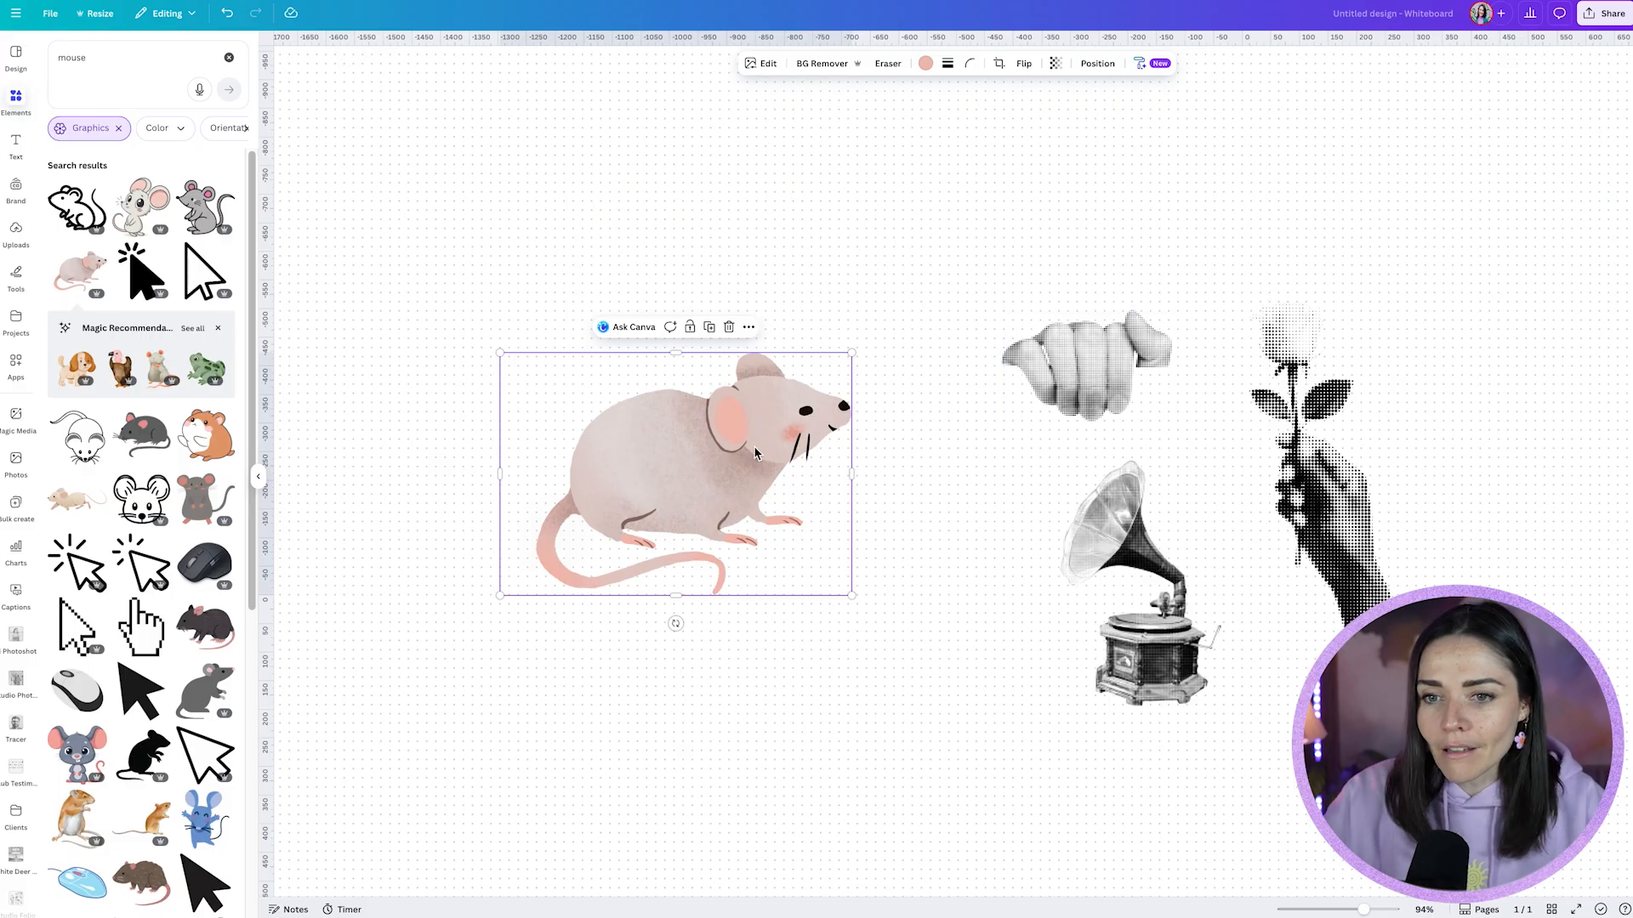
# Add the pink watercolour mouse graphic to the whiteboard
pyautogui.click(1085, 364)
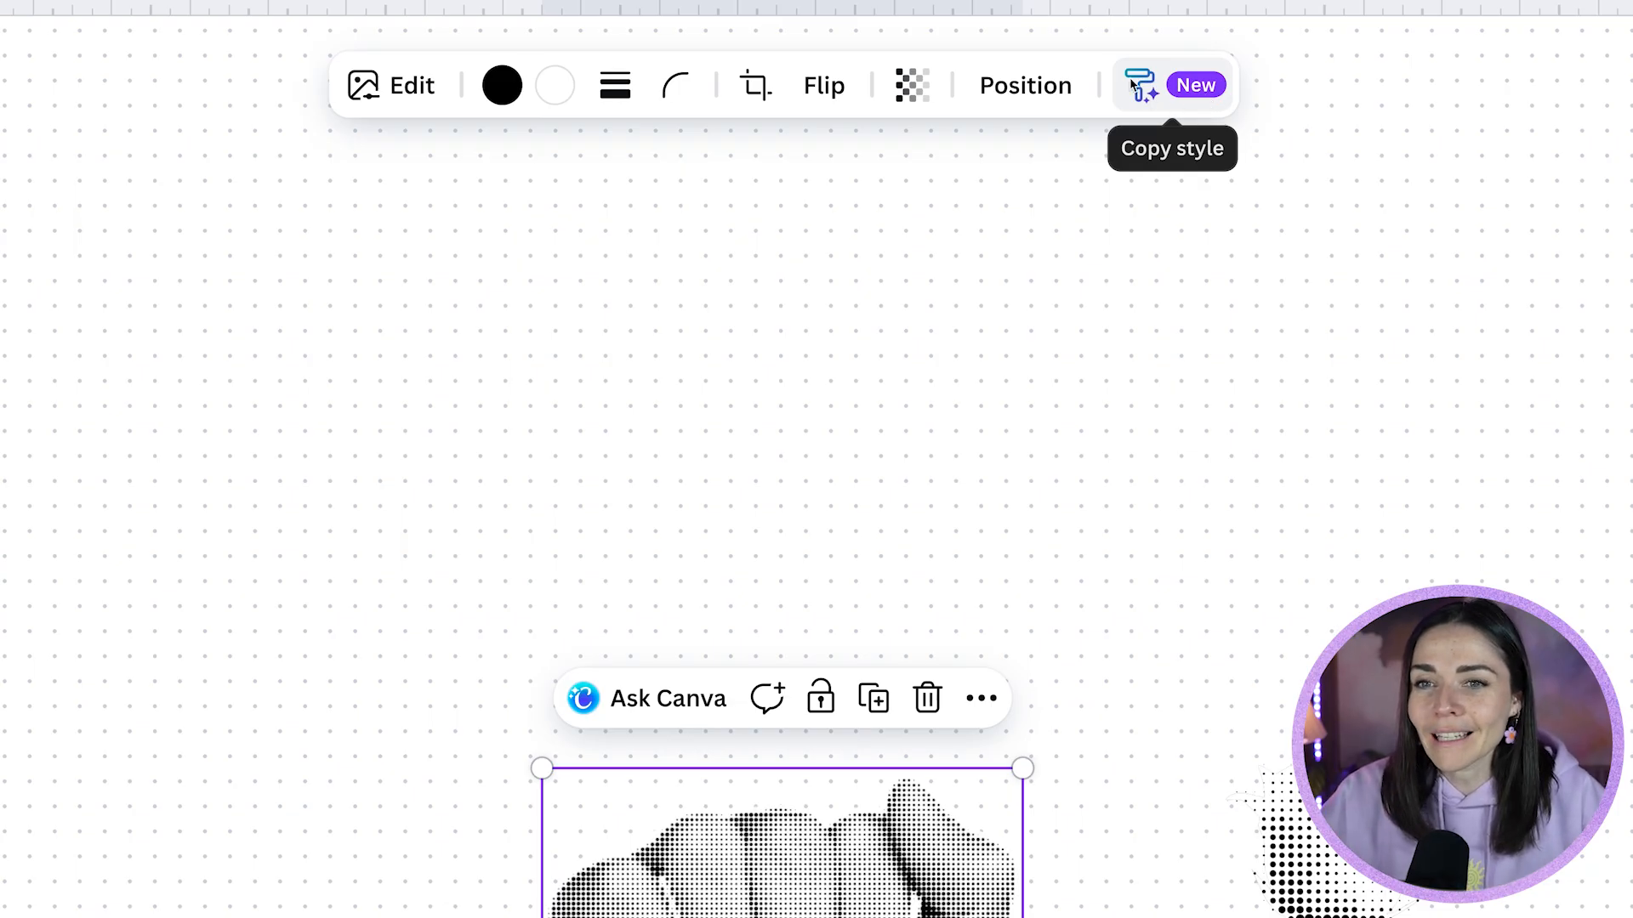
pyautogui.moveTo(1155, 104)
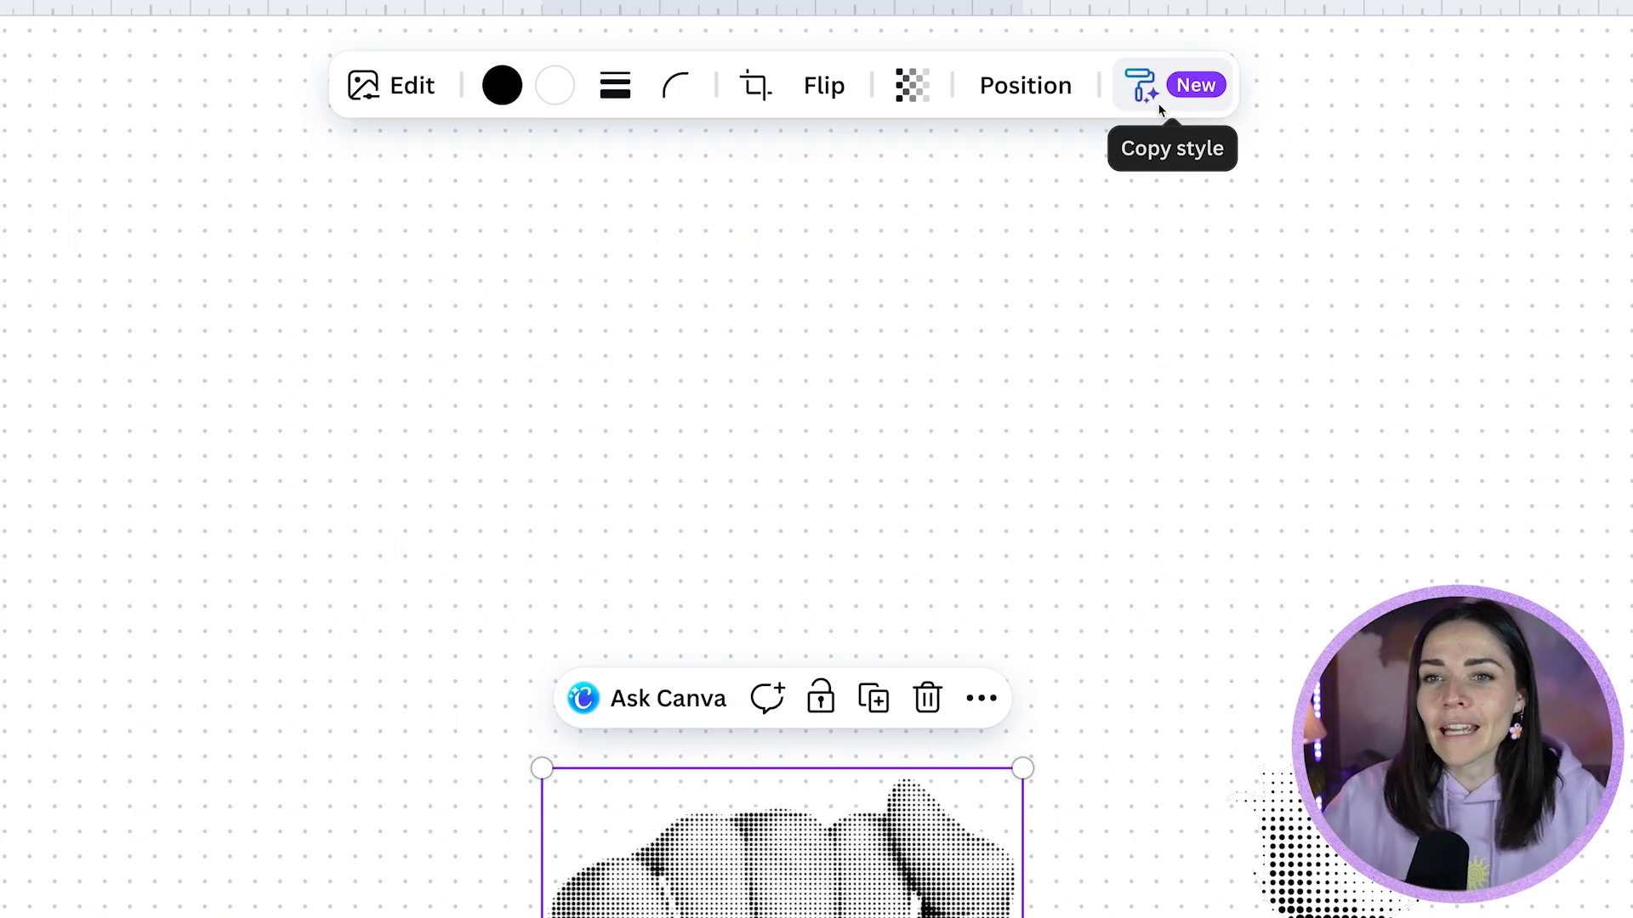
# Open the halftone fist's Copy style options
pyautogui.click(1172, 85)
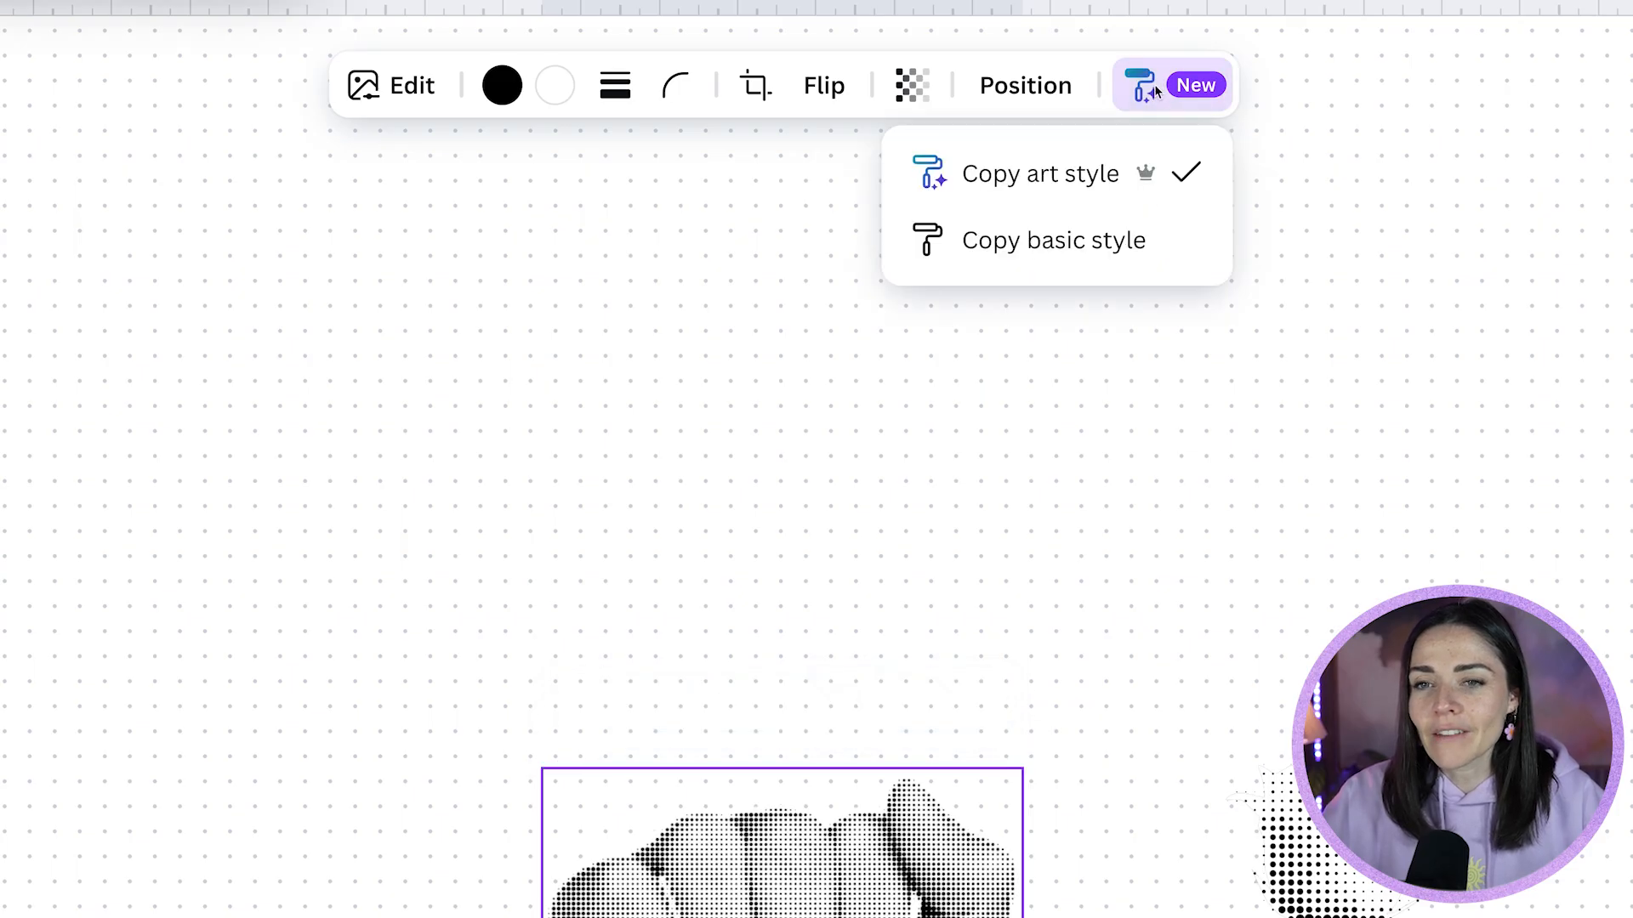
pyautogui.moveTo(1015, 264)
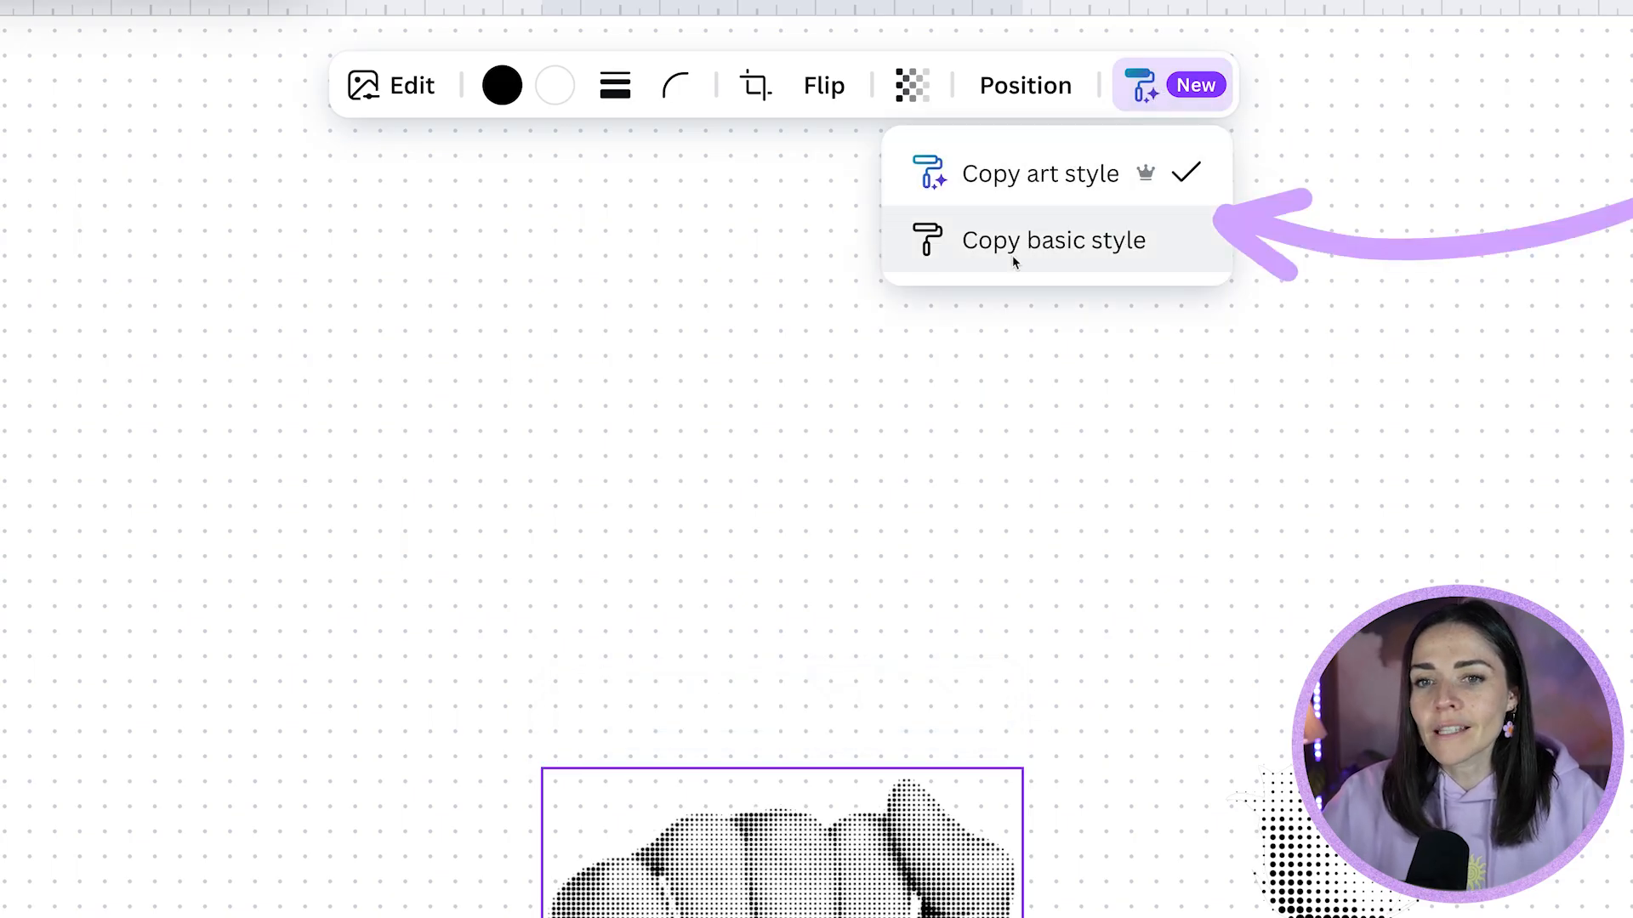
pyautogui.moveTo(1145, 191)
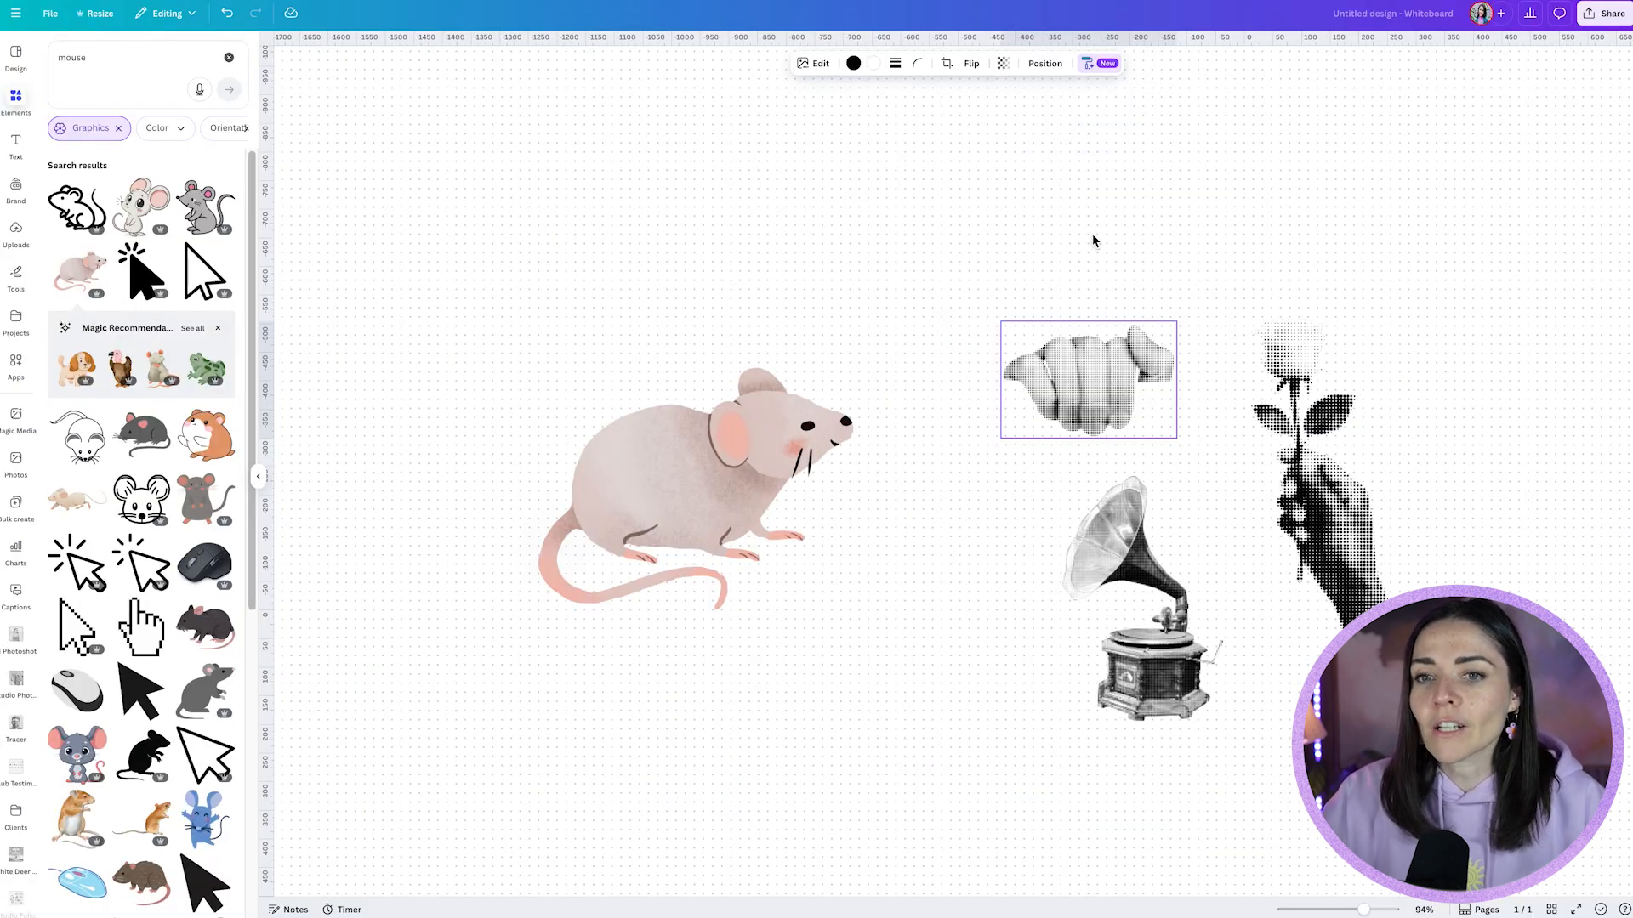
pyautogui.moveTo(1082, 383)
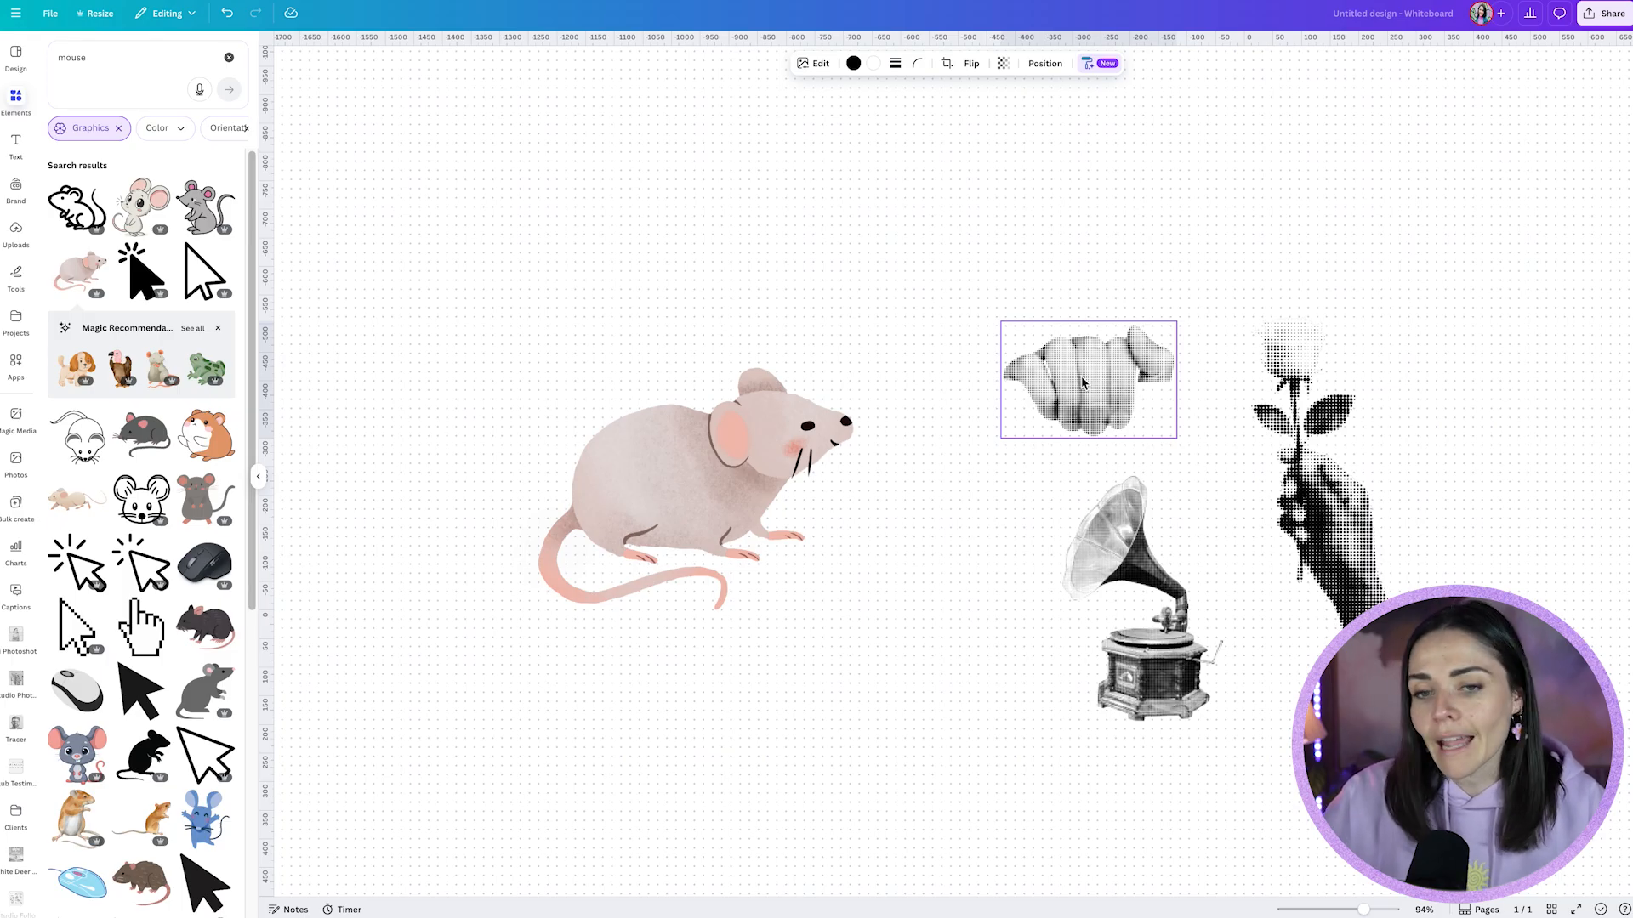
# Swap the watercolour mouse for an engraved 'mouse realistic' graphic after the paste warning
pyautogui.click(676, 490)
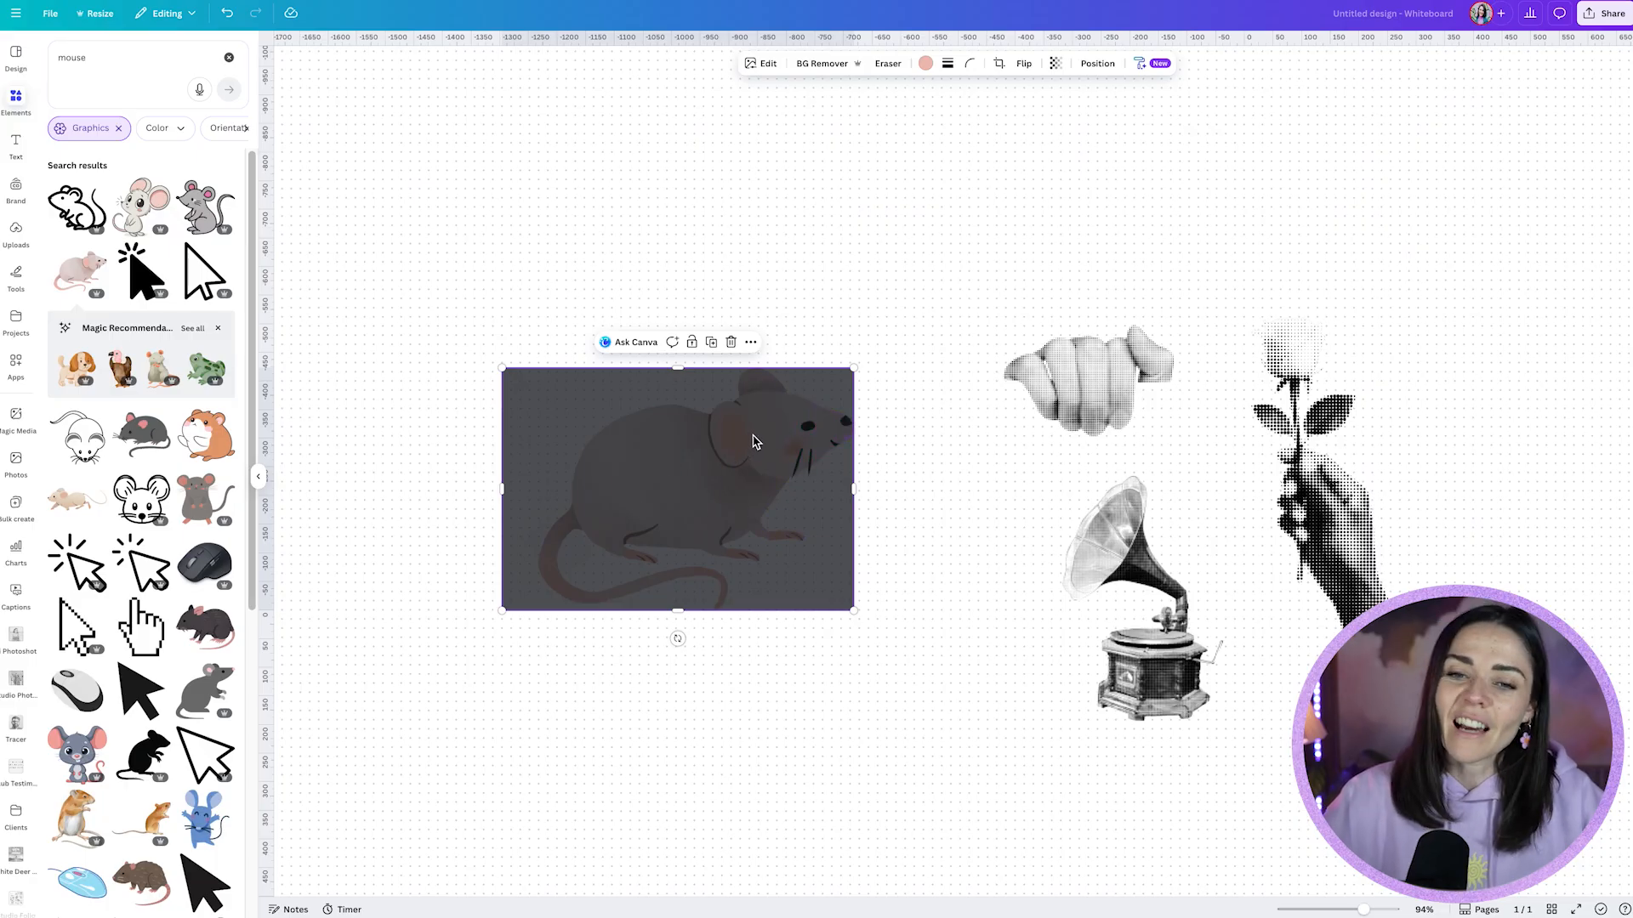
pyautogui.moveTo(734, 492)
pyautogui.write(' realistic')
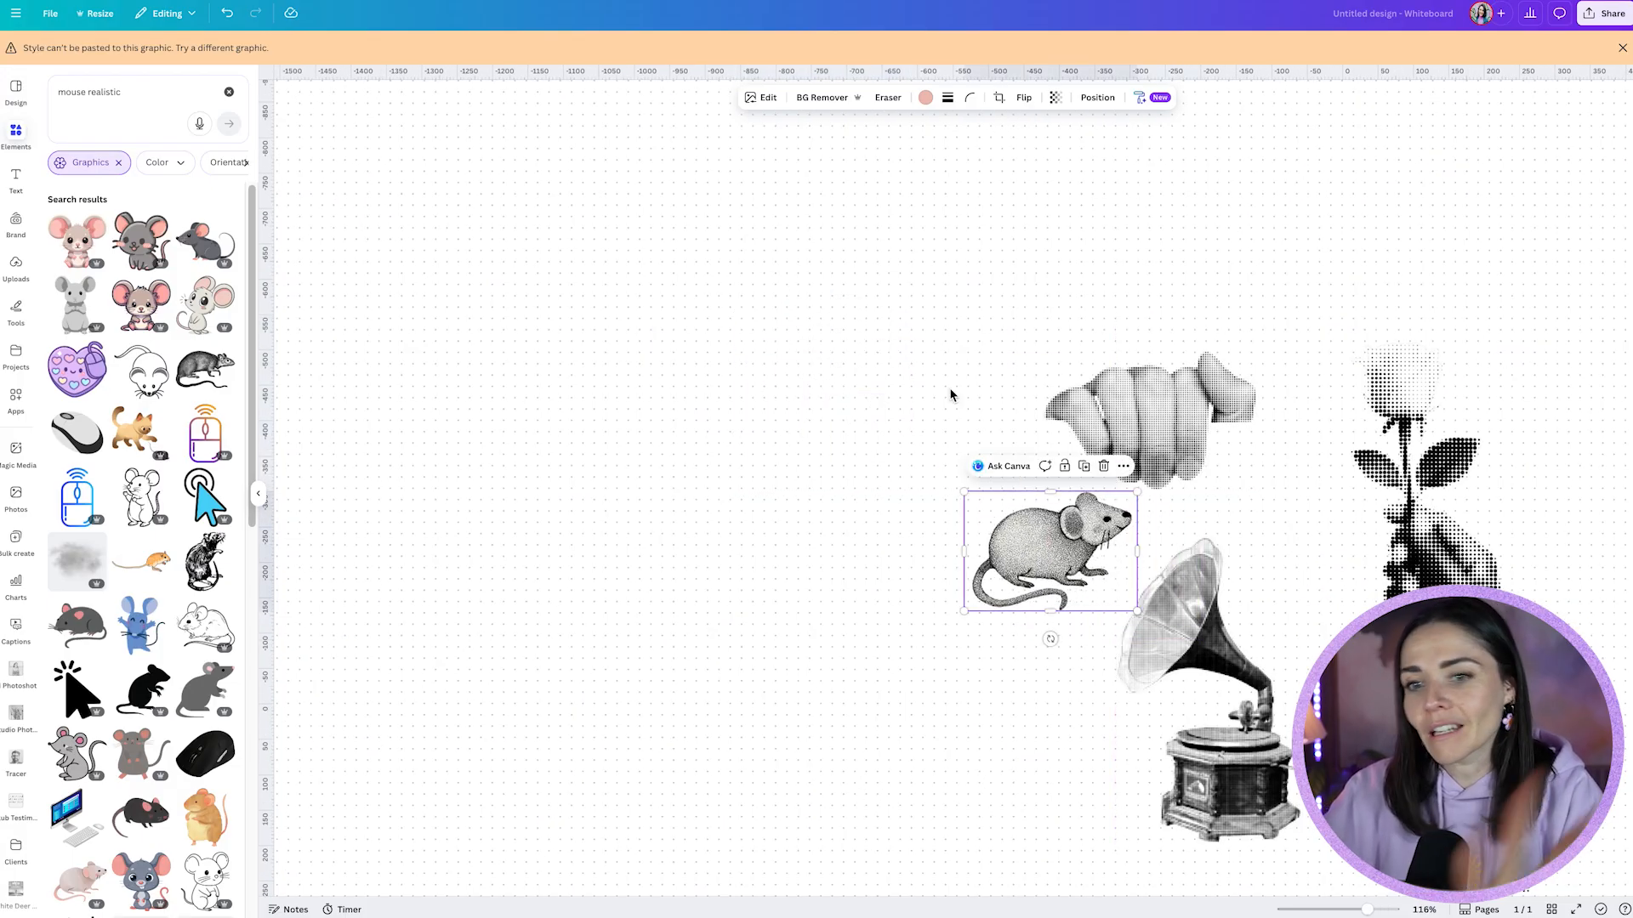
pyautogui.click(760, 404)
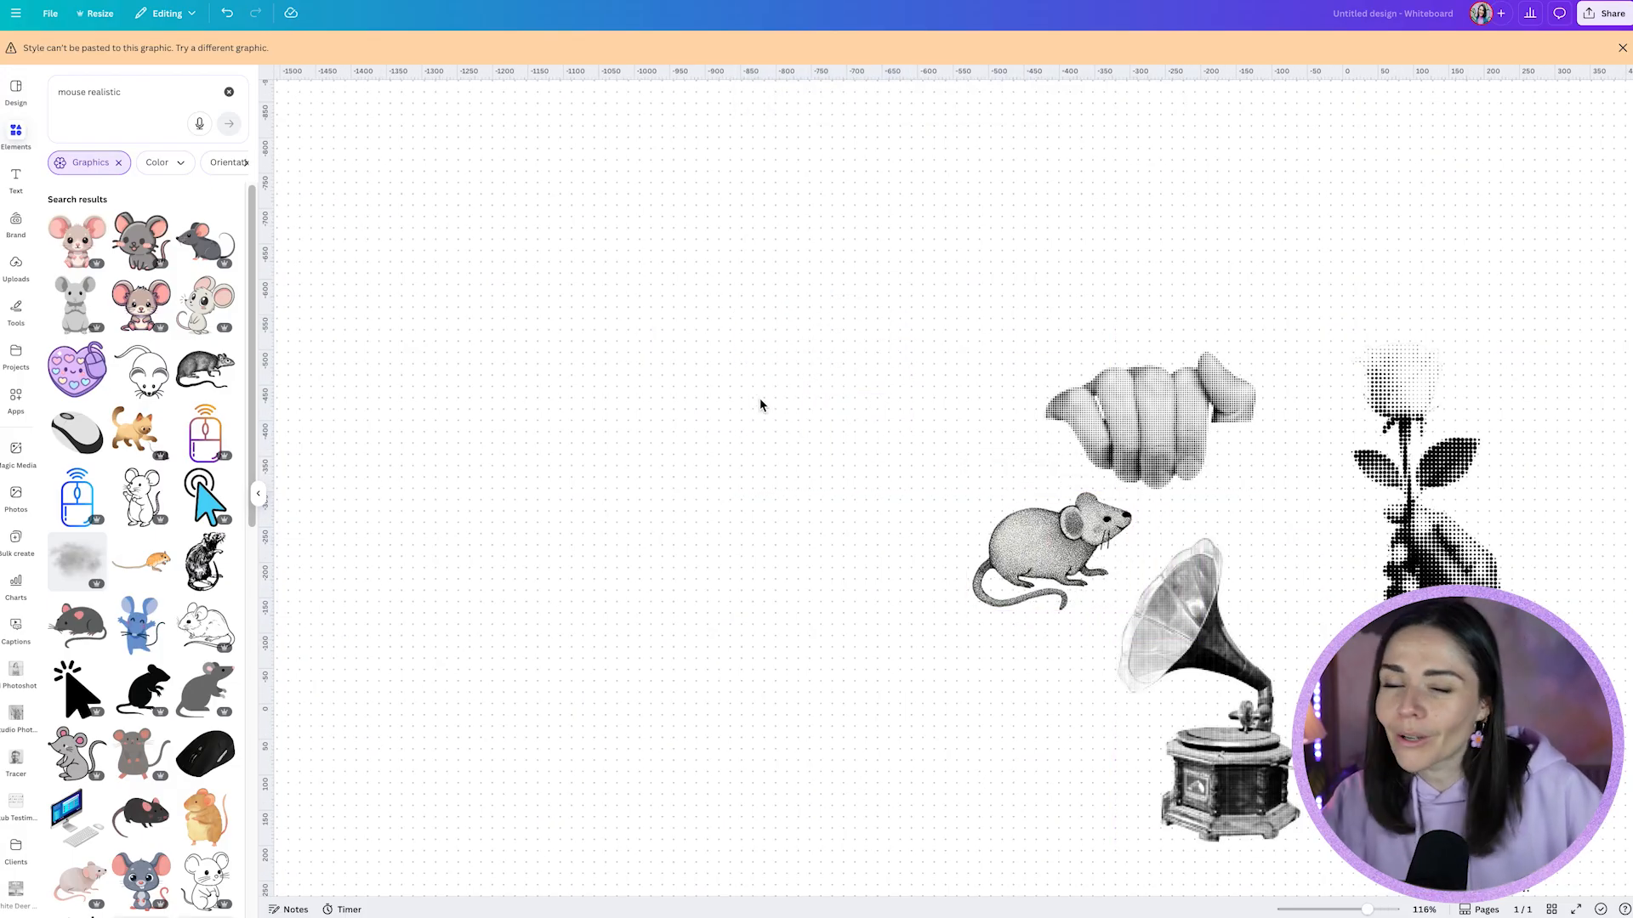
pyautogui.moveTo(145, 143)
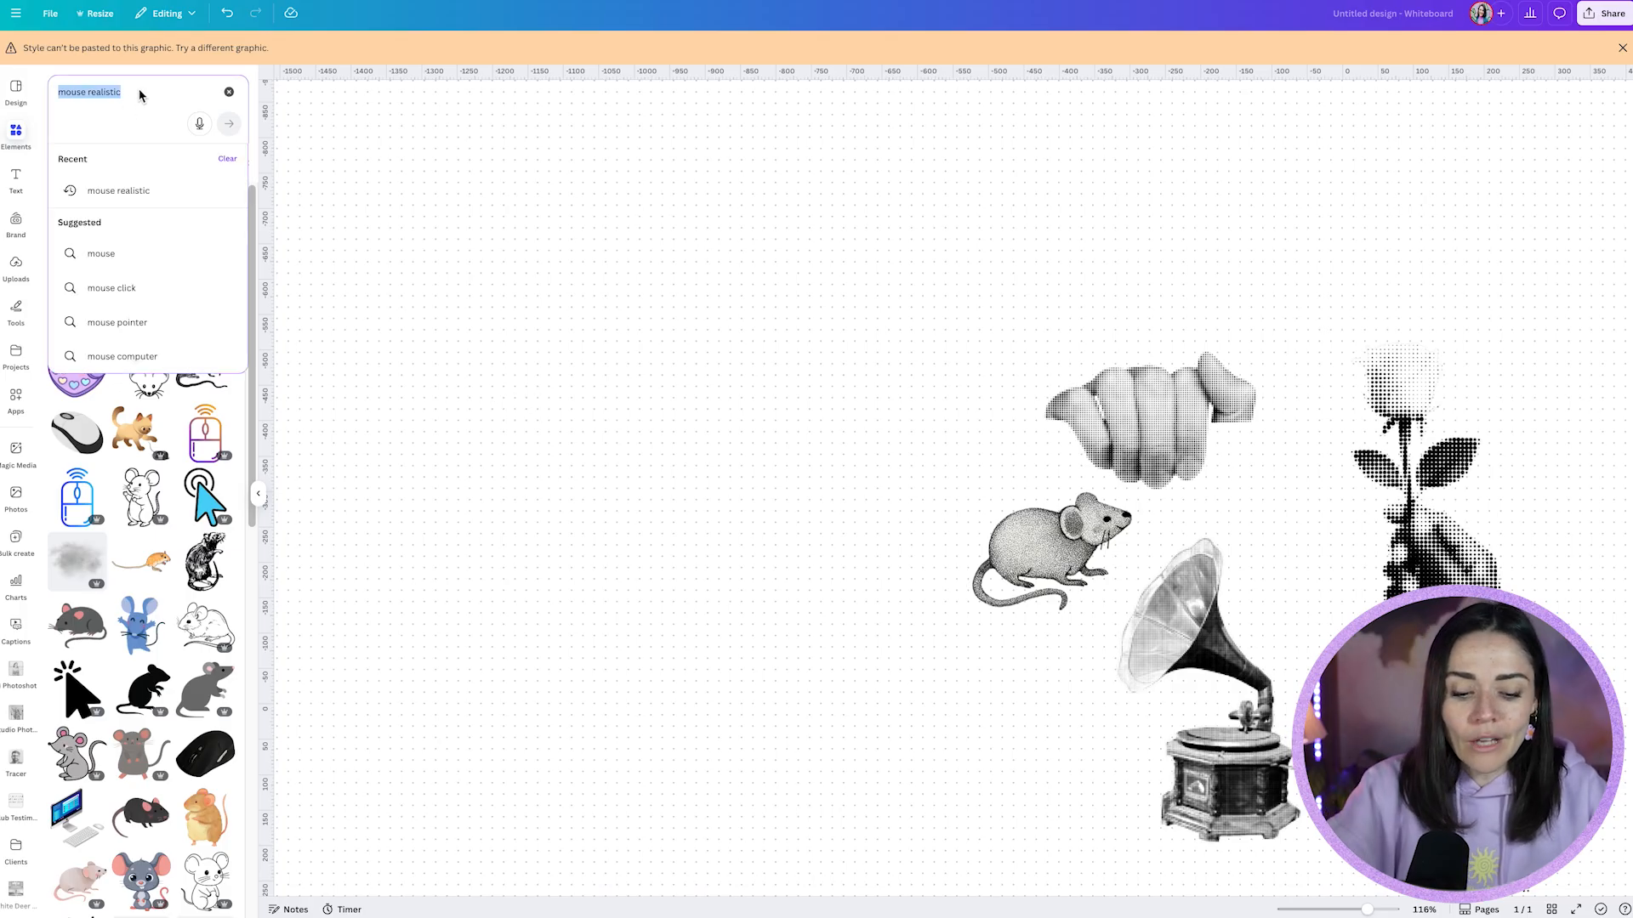
# Add a yellow watercolour flower graphic and nudge it slightly higher
pyautogui.write('watercolour')
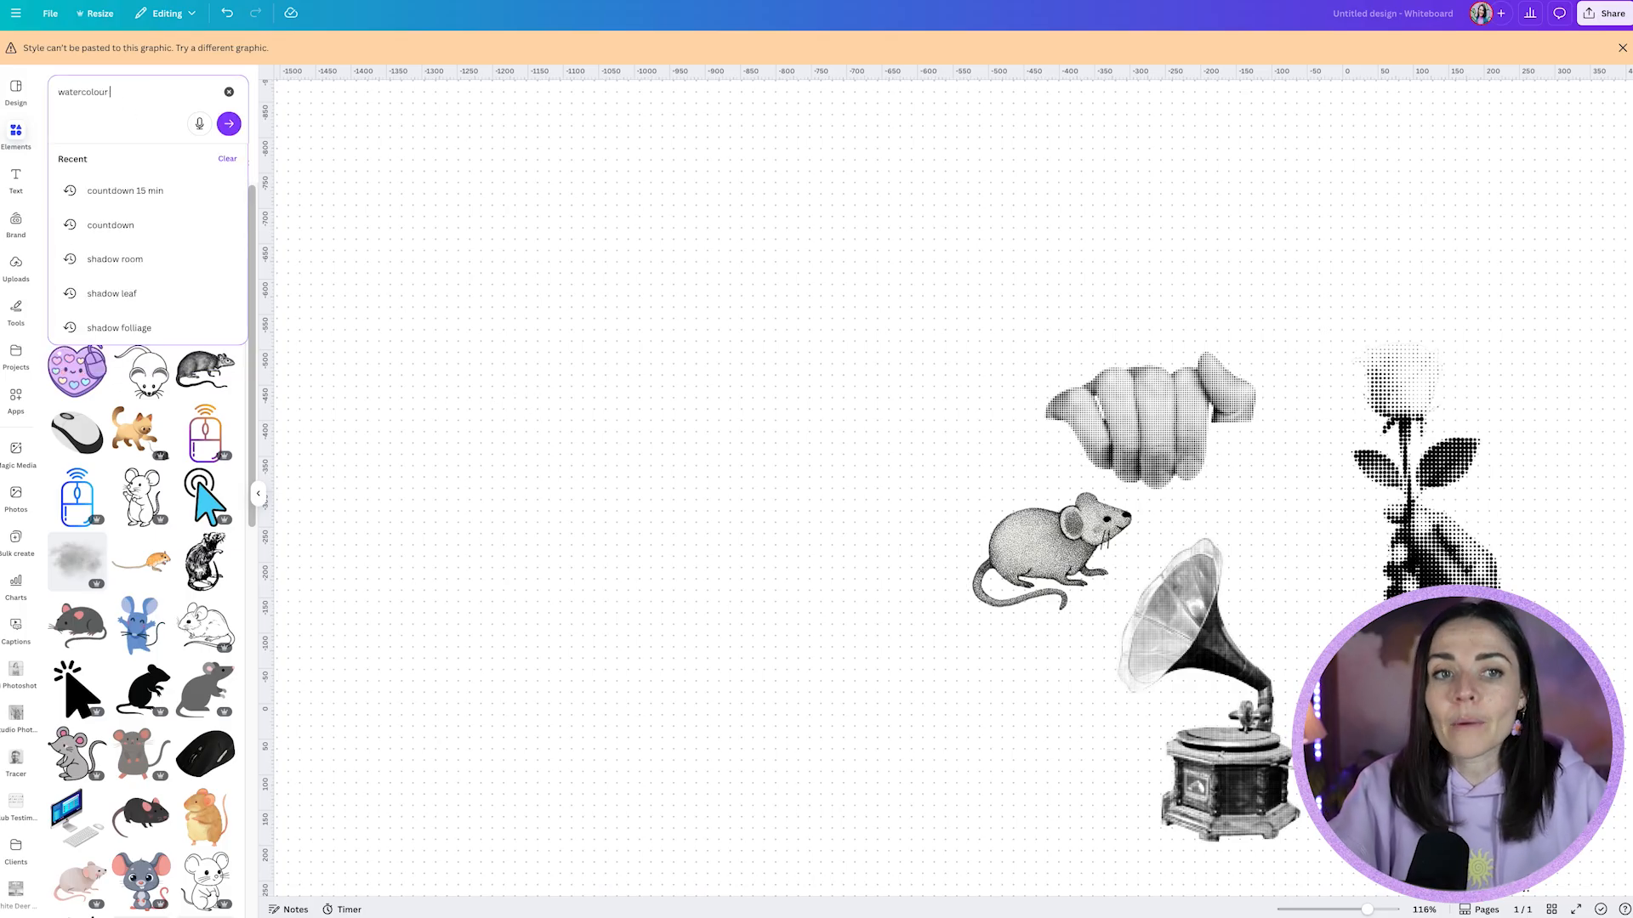
pyautogui.click(228, 123)
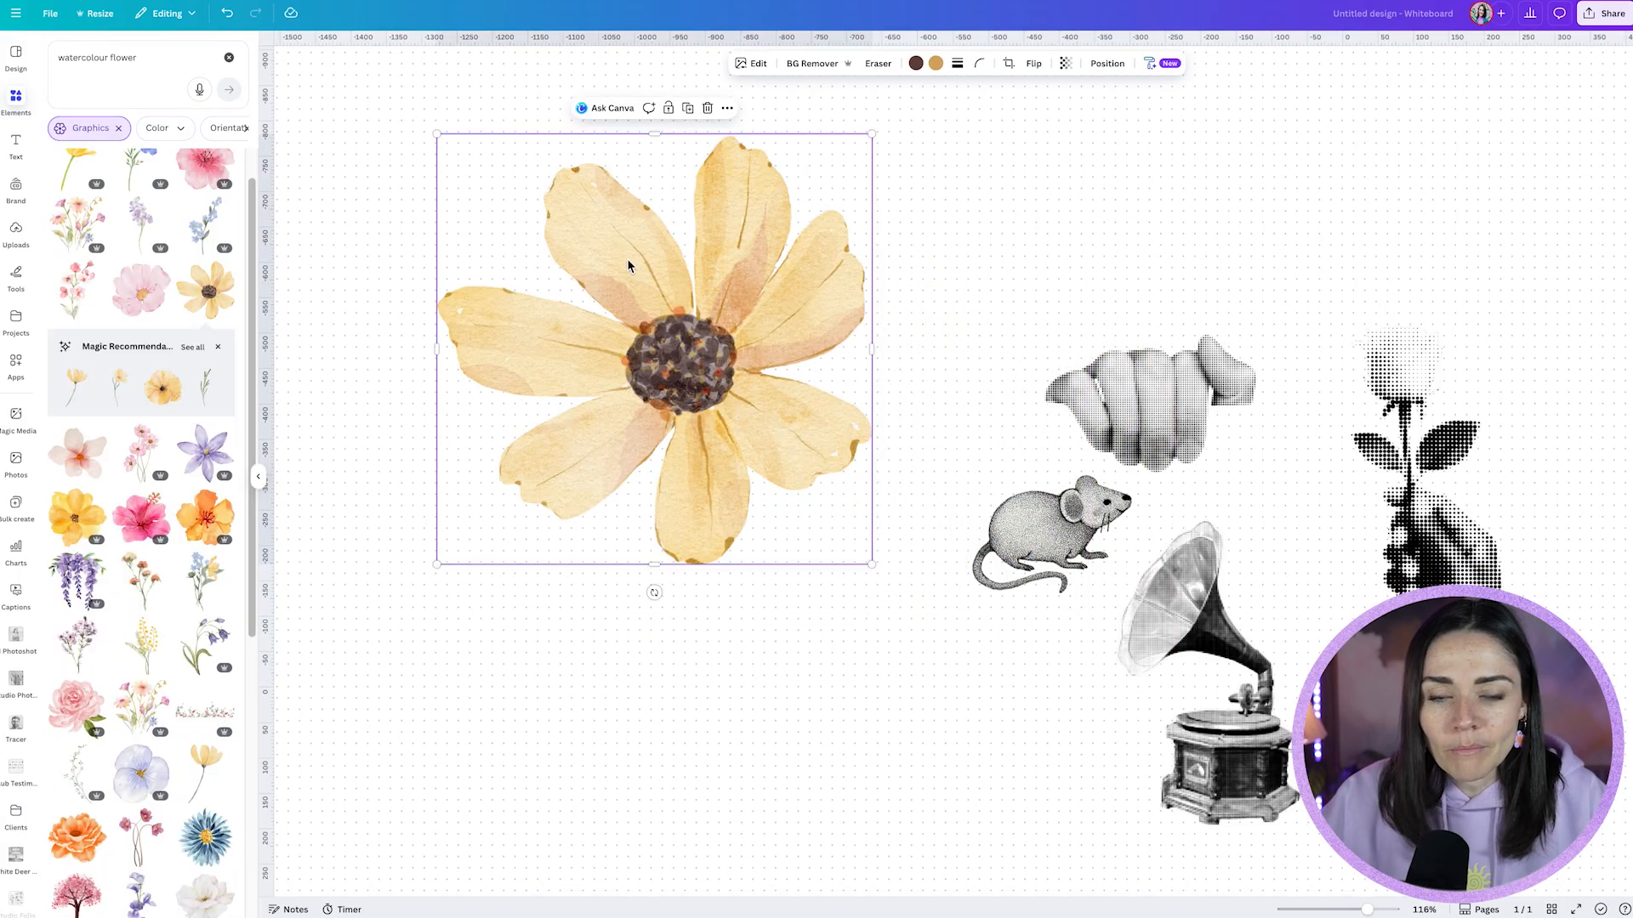
pyautogui.click(125, 57)
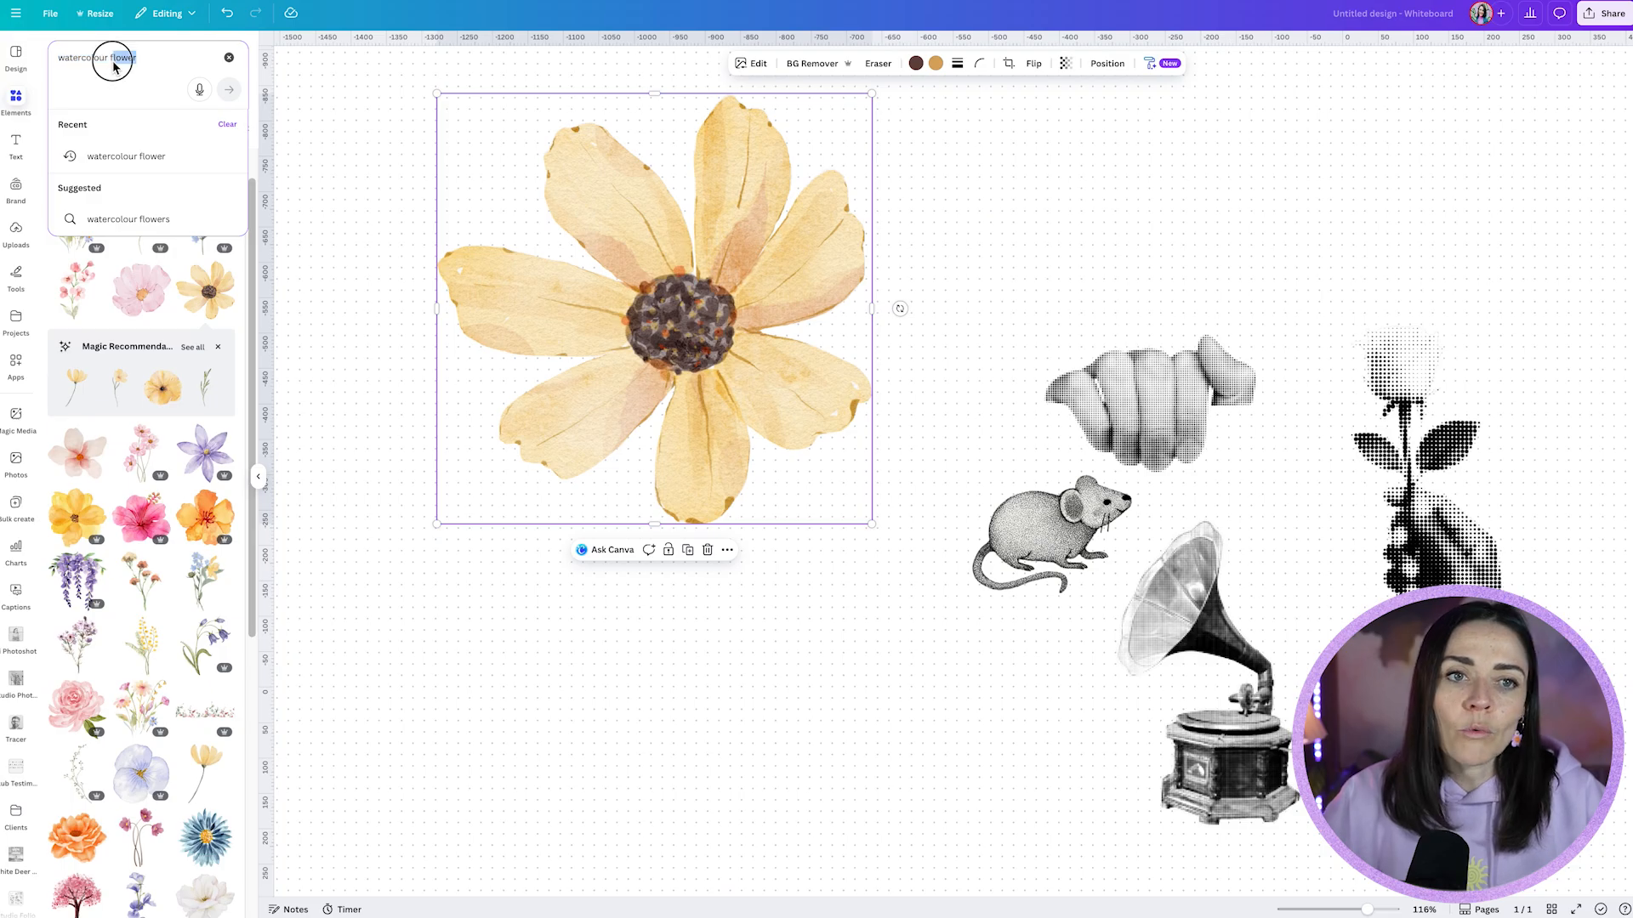
# Search Elements for 'watercolour computer' and scroll through the results
pyautogui.write('watercolour computer')
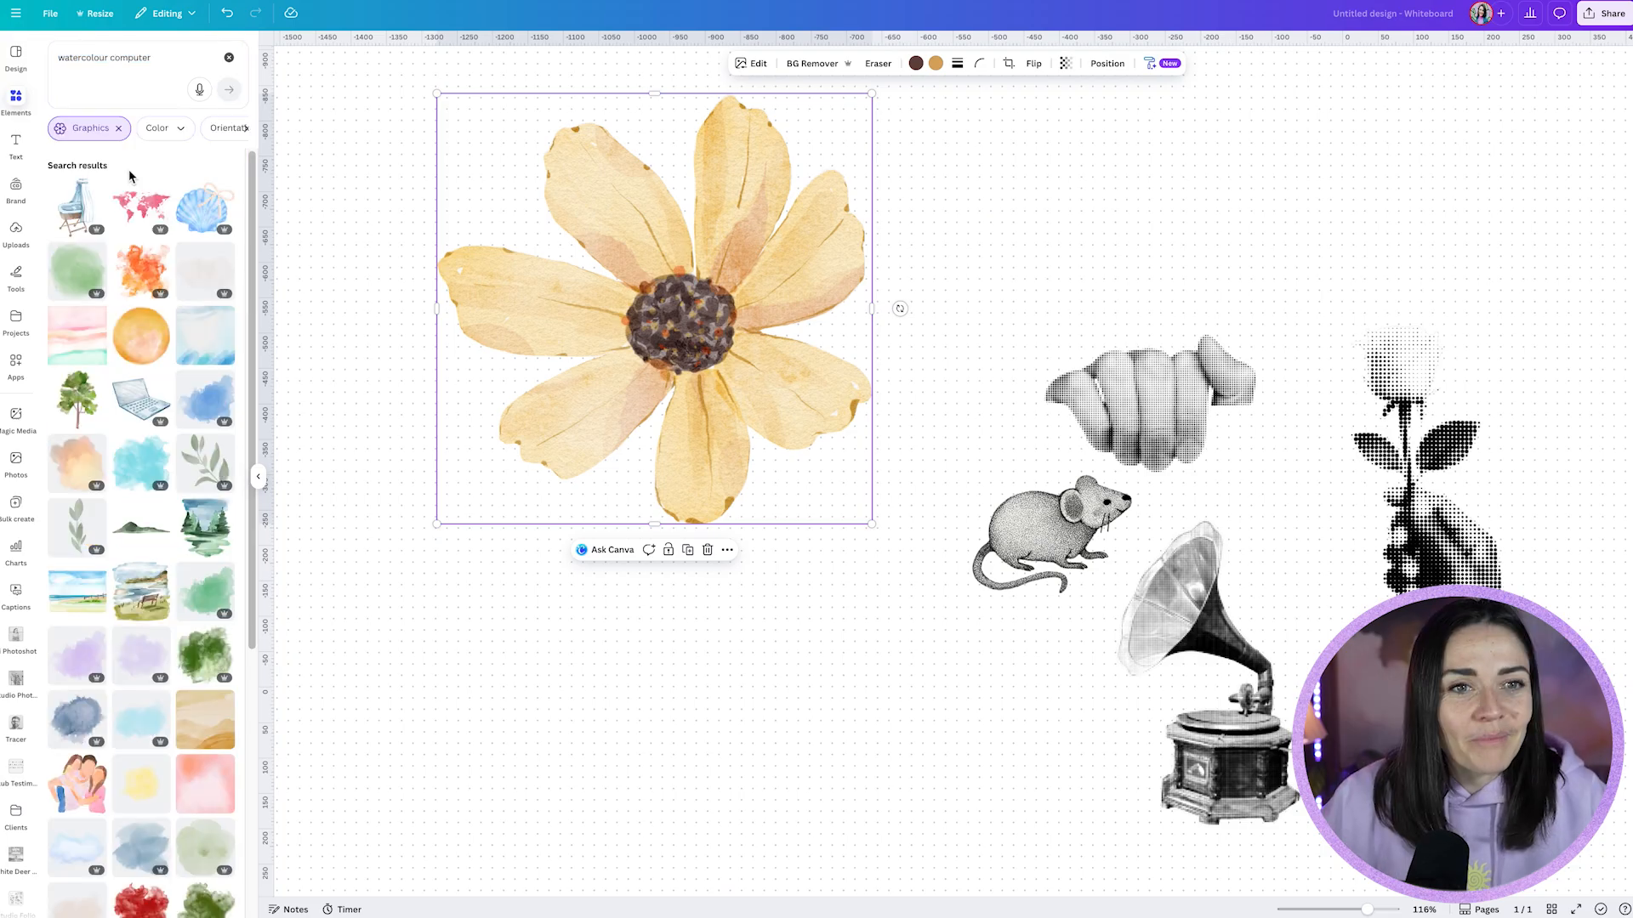
pyautogui.scroll(-3)
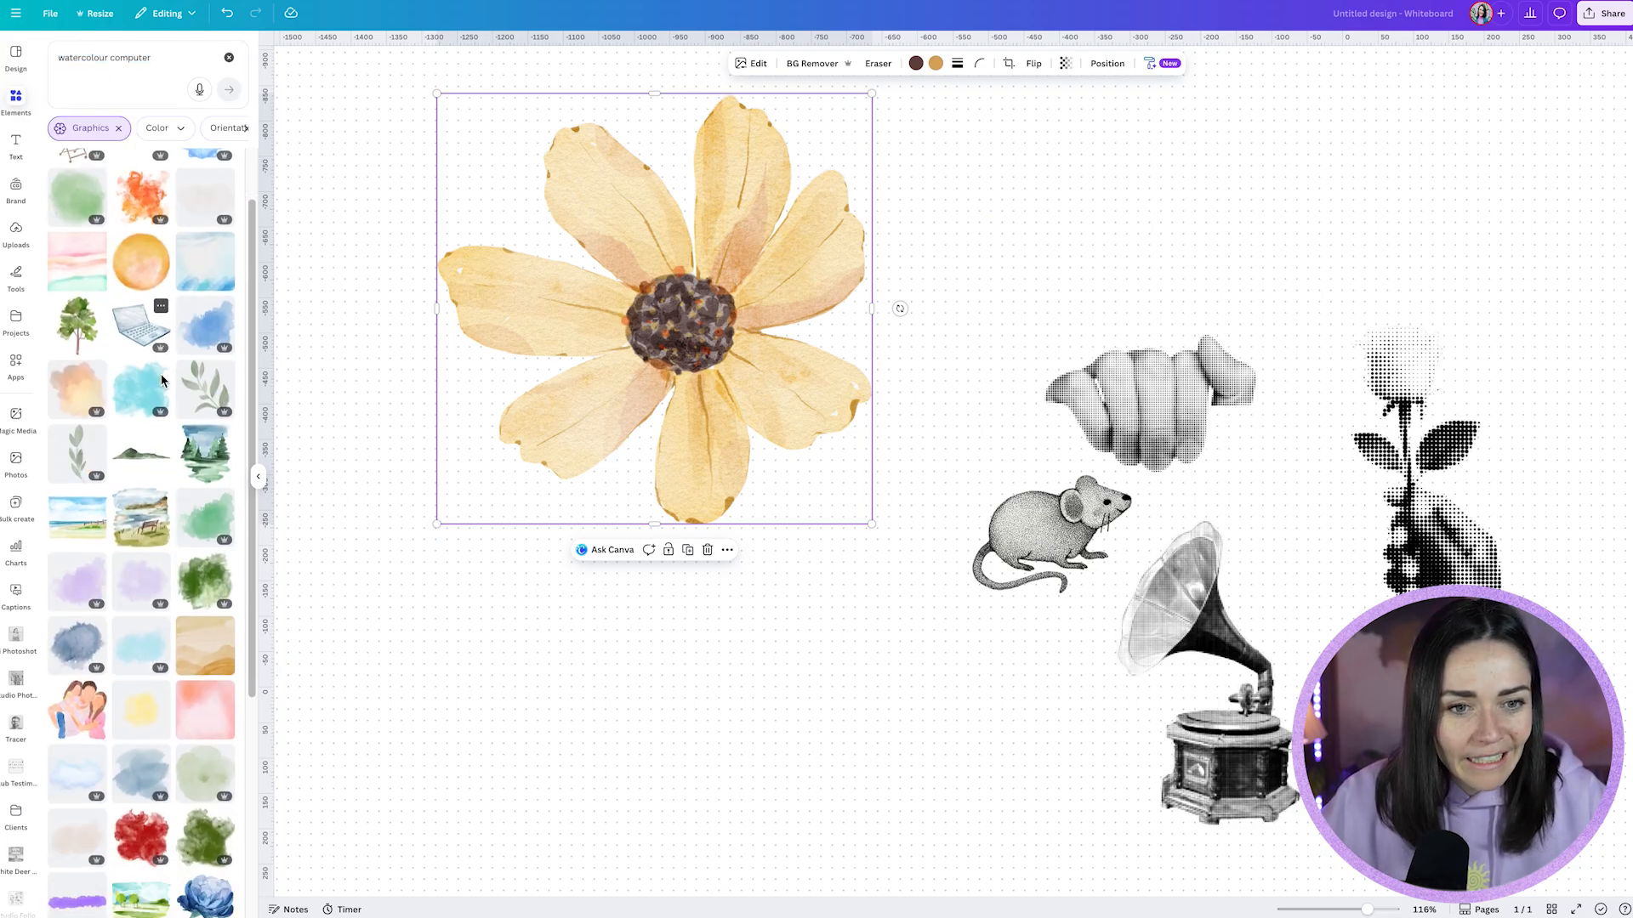
pyautogui.scroll(-3)
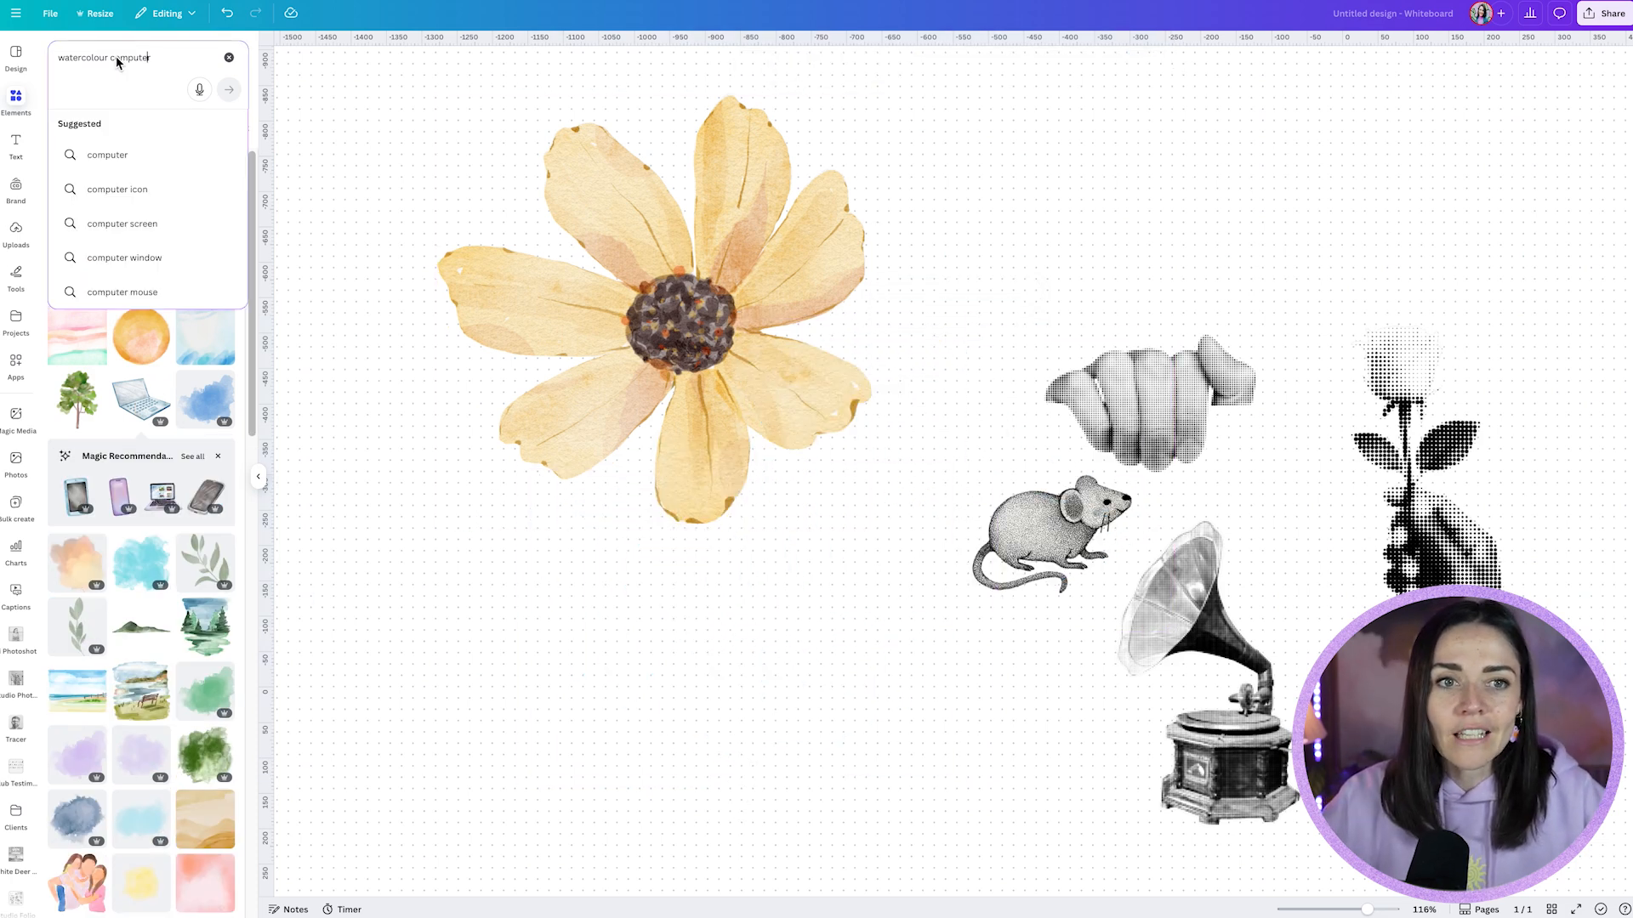
# Place the purple retro computer under the flower and select the flower
pyautogui.click(107, 154)
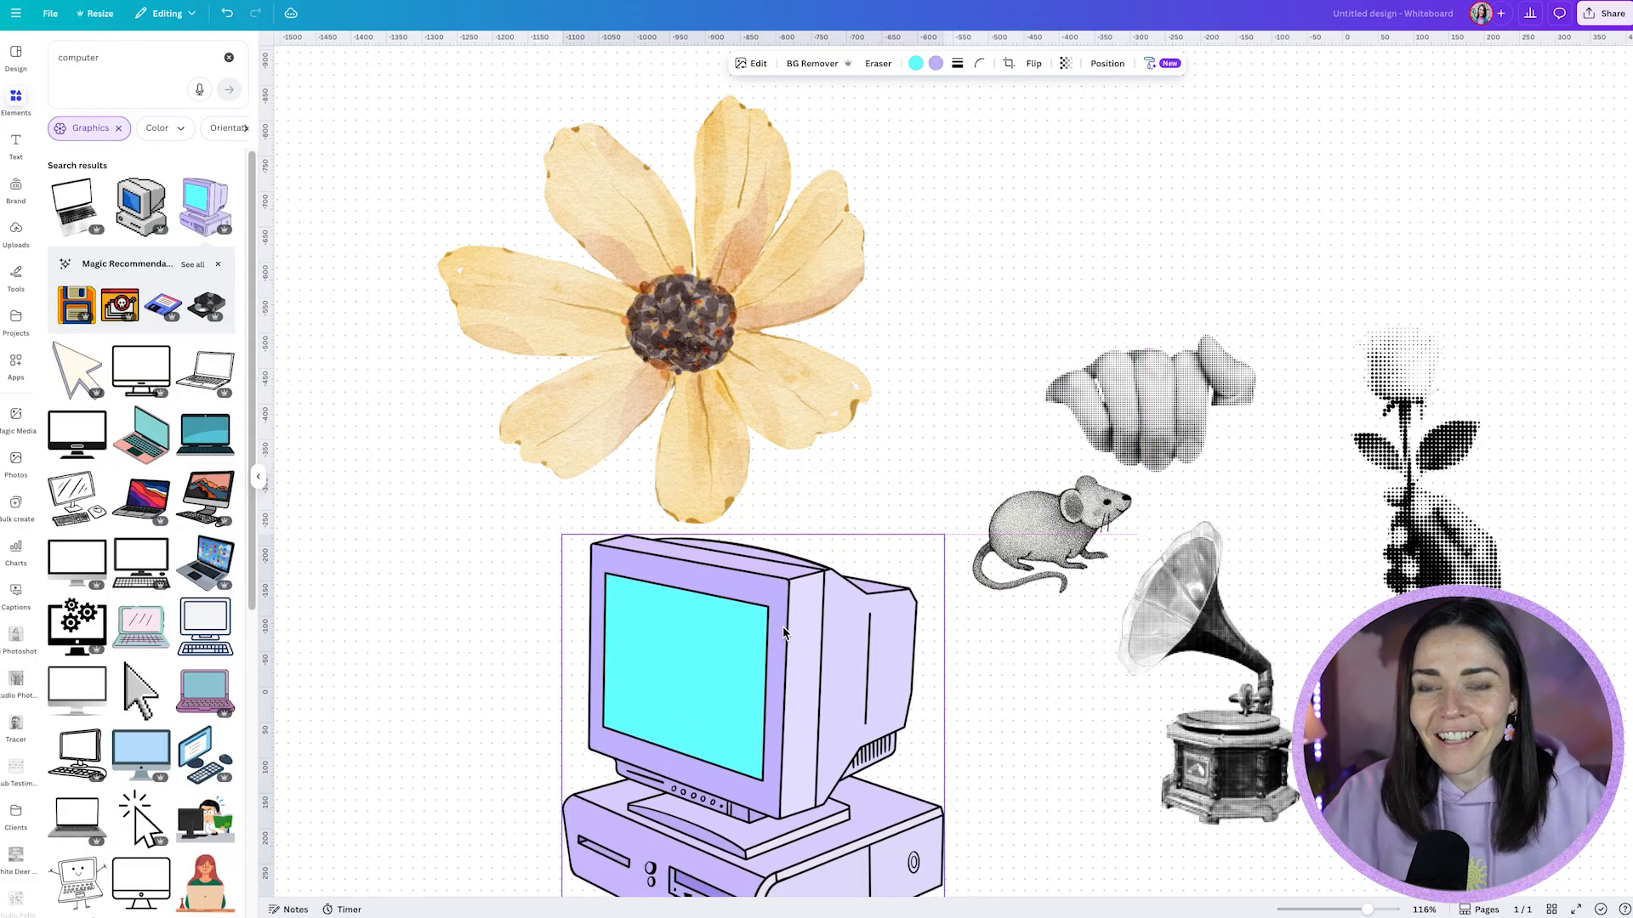
pyautogui.click(654, 313)
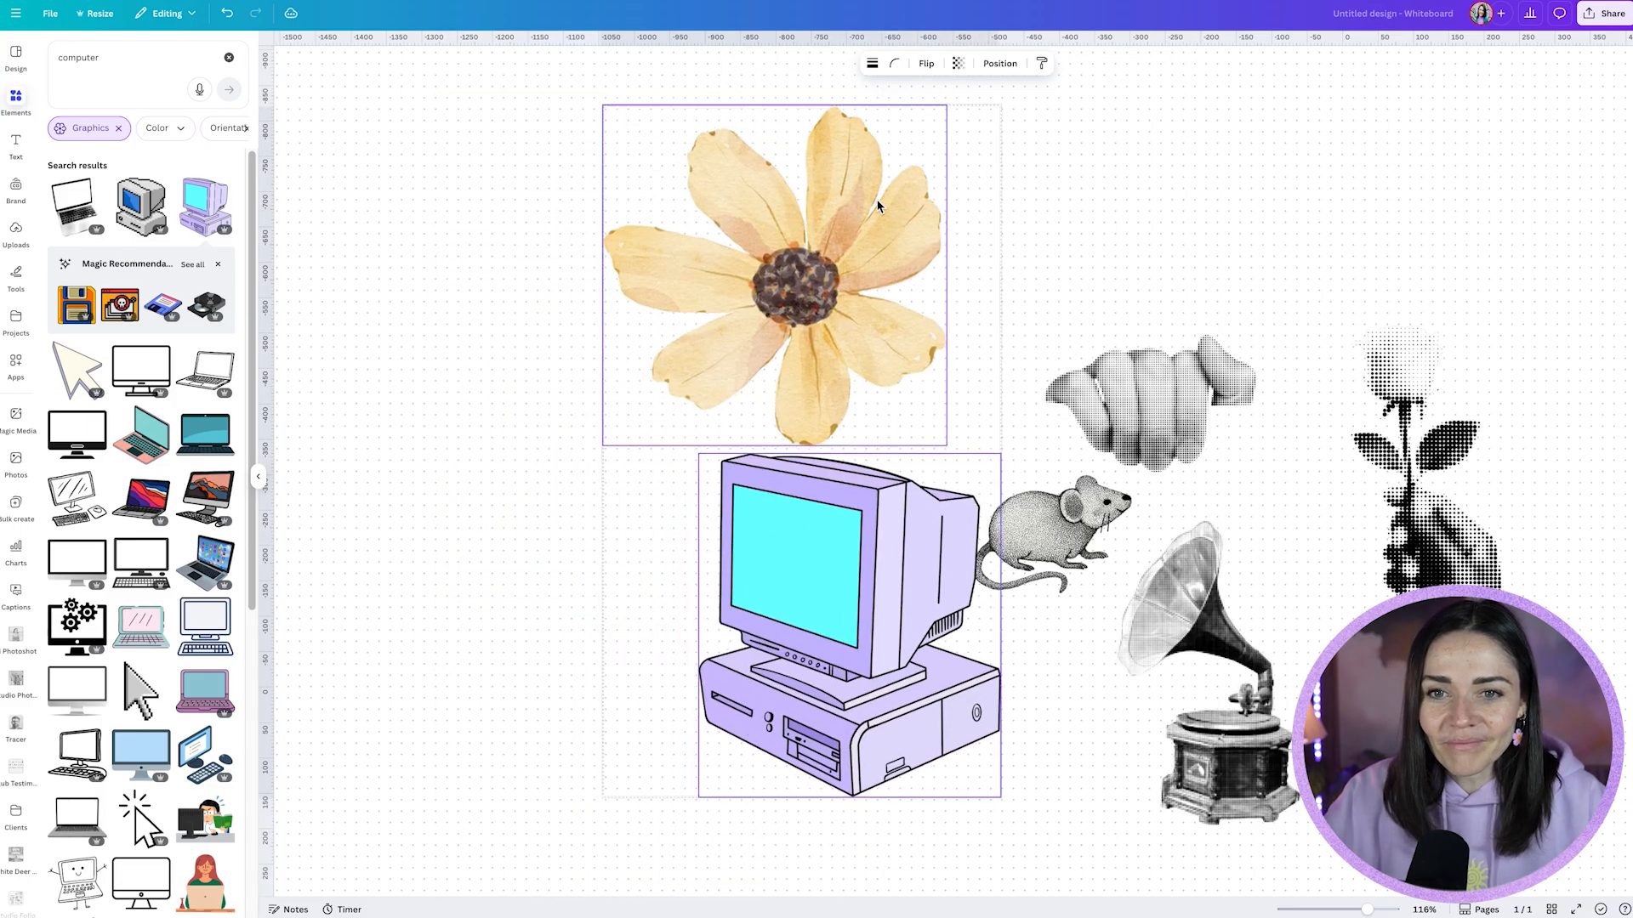
# Copy the watercolour flower's style and paste it onto the retro computer
pyautogui.click(774, 271)
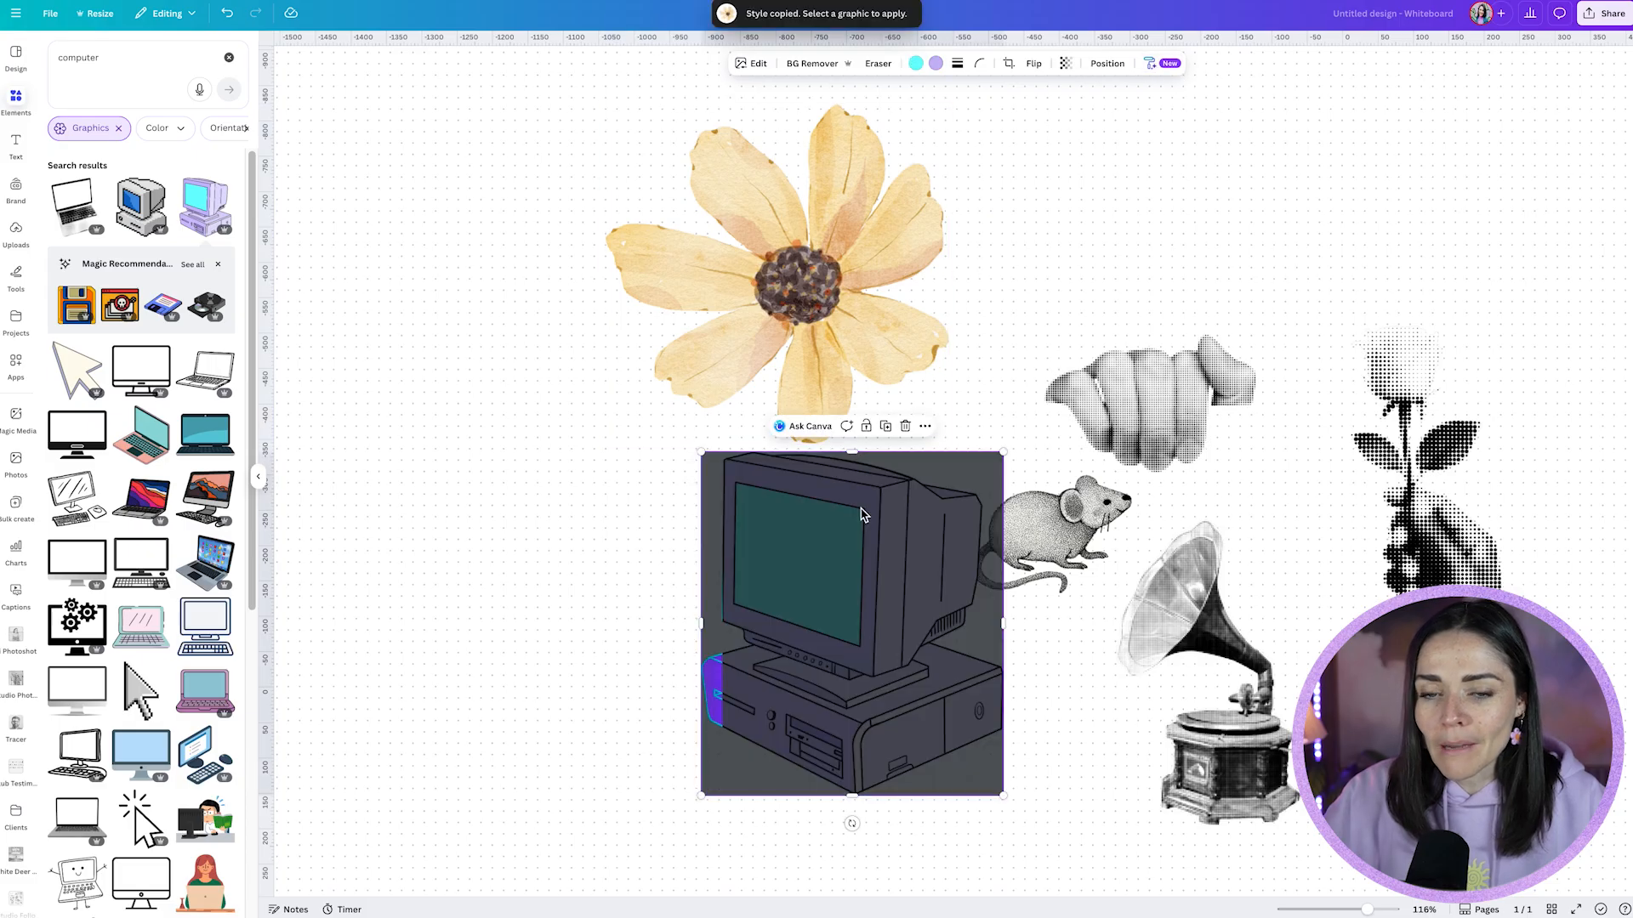
pyautogui.click(852, 520)
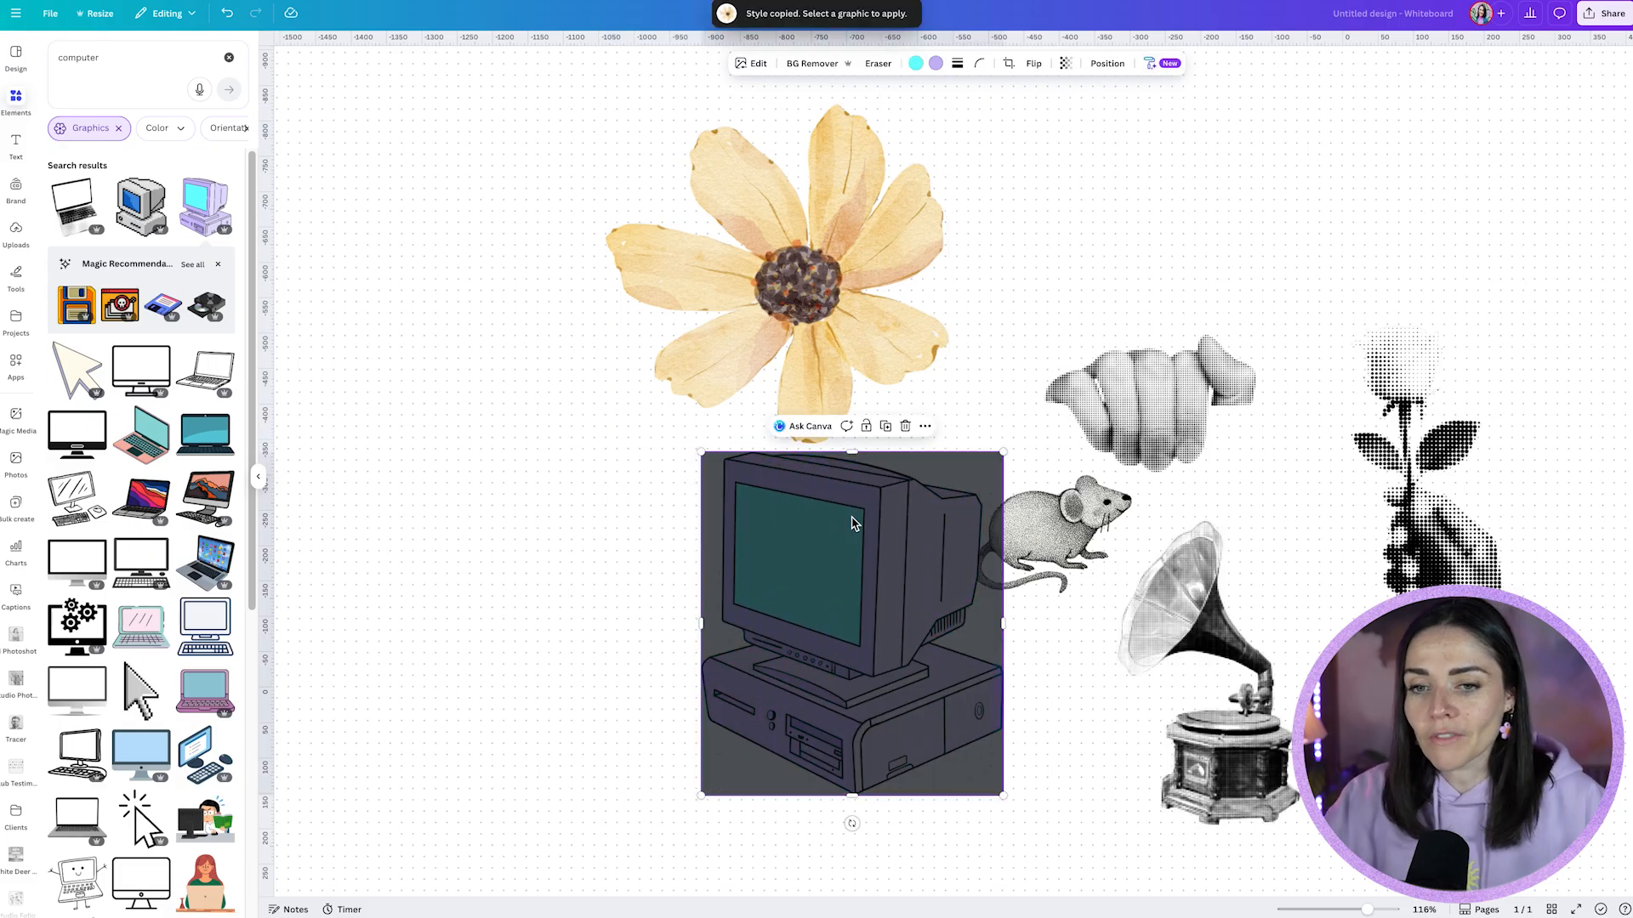
pyautogui.click(850, 520)
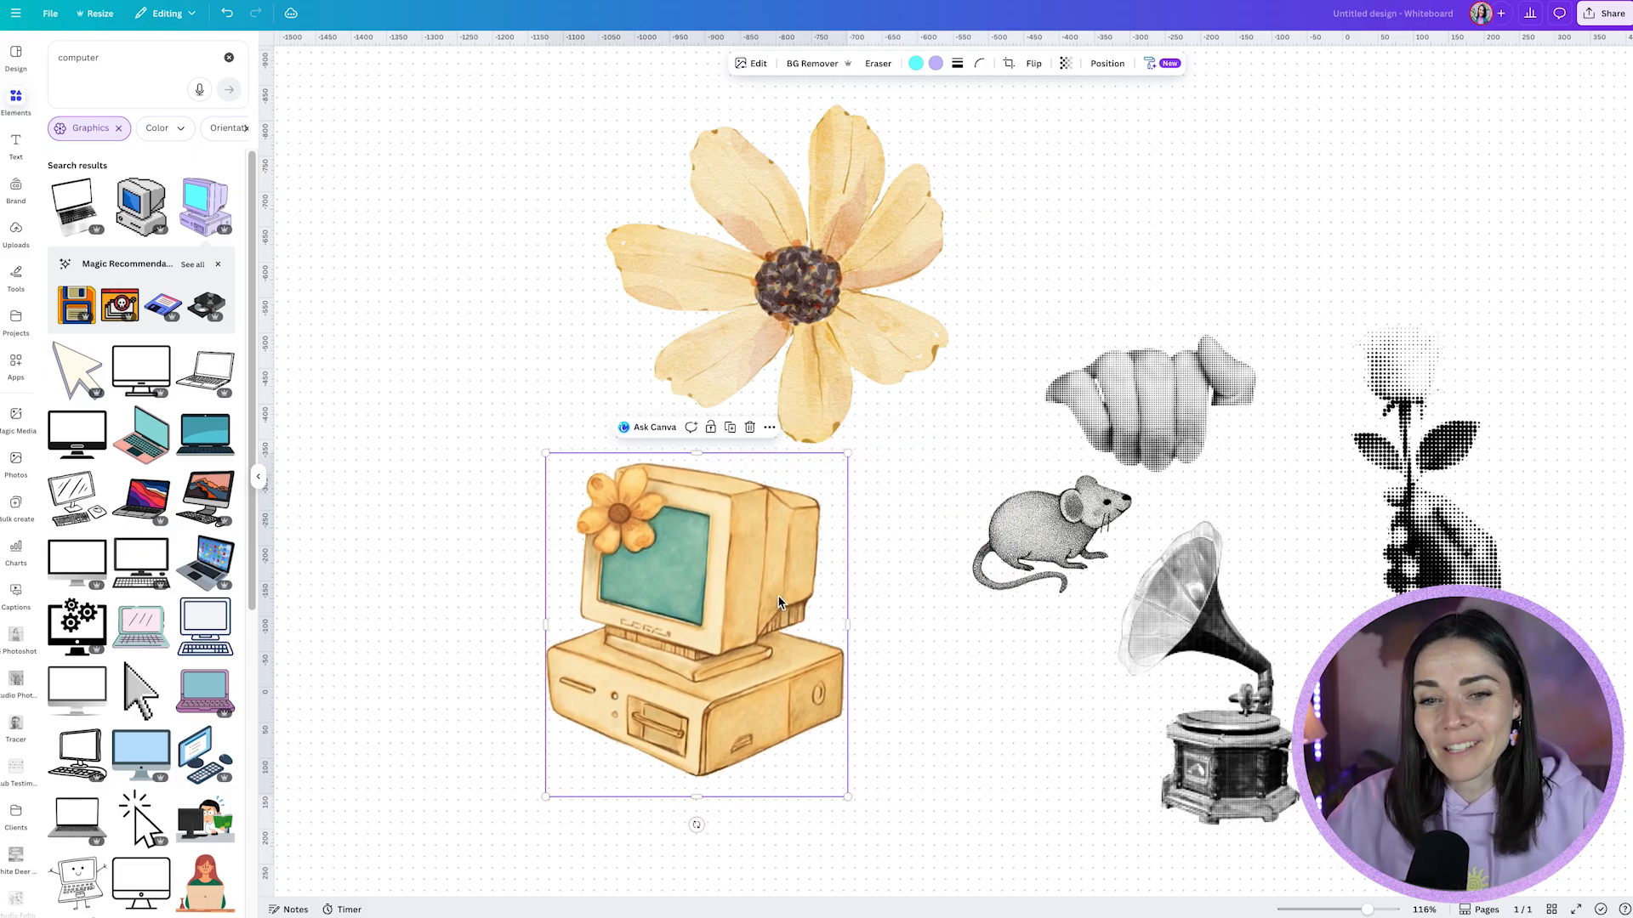
pyautogui.moveTo(617, 537)
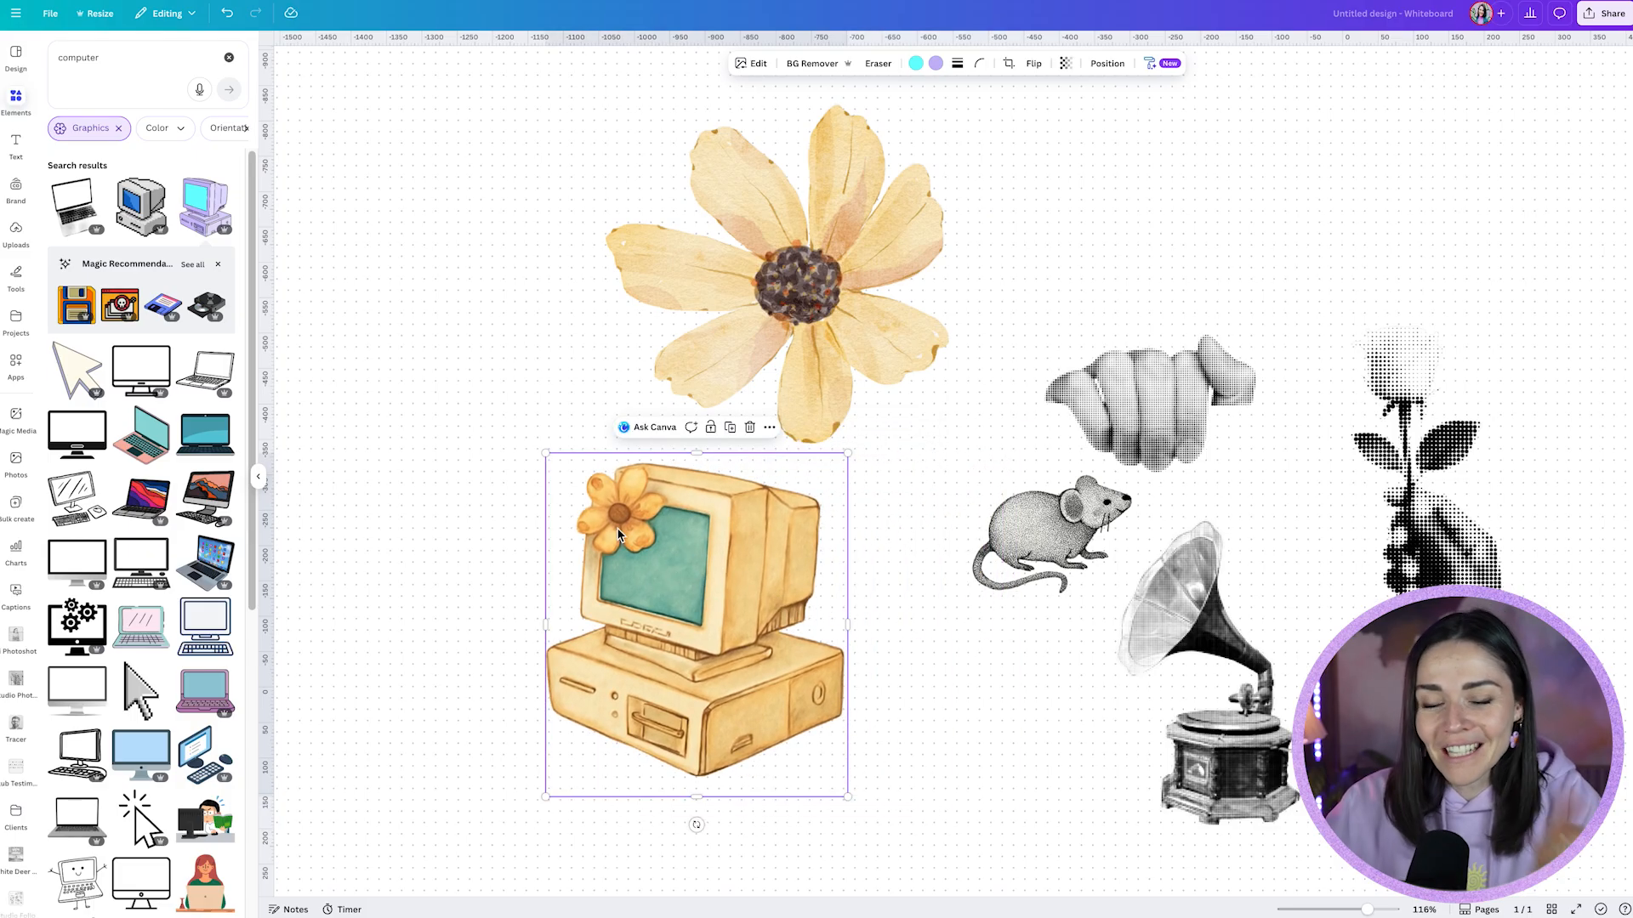
pyautogui.scroll(3)
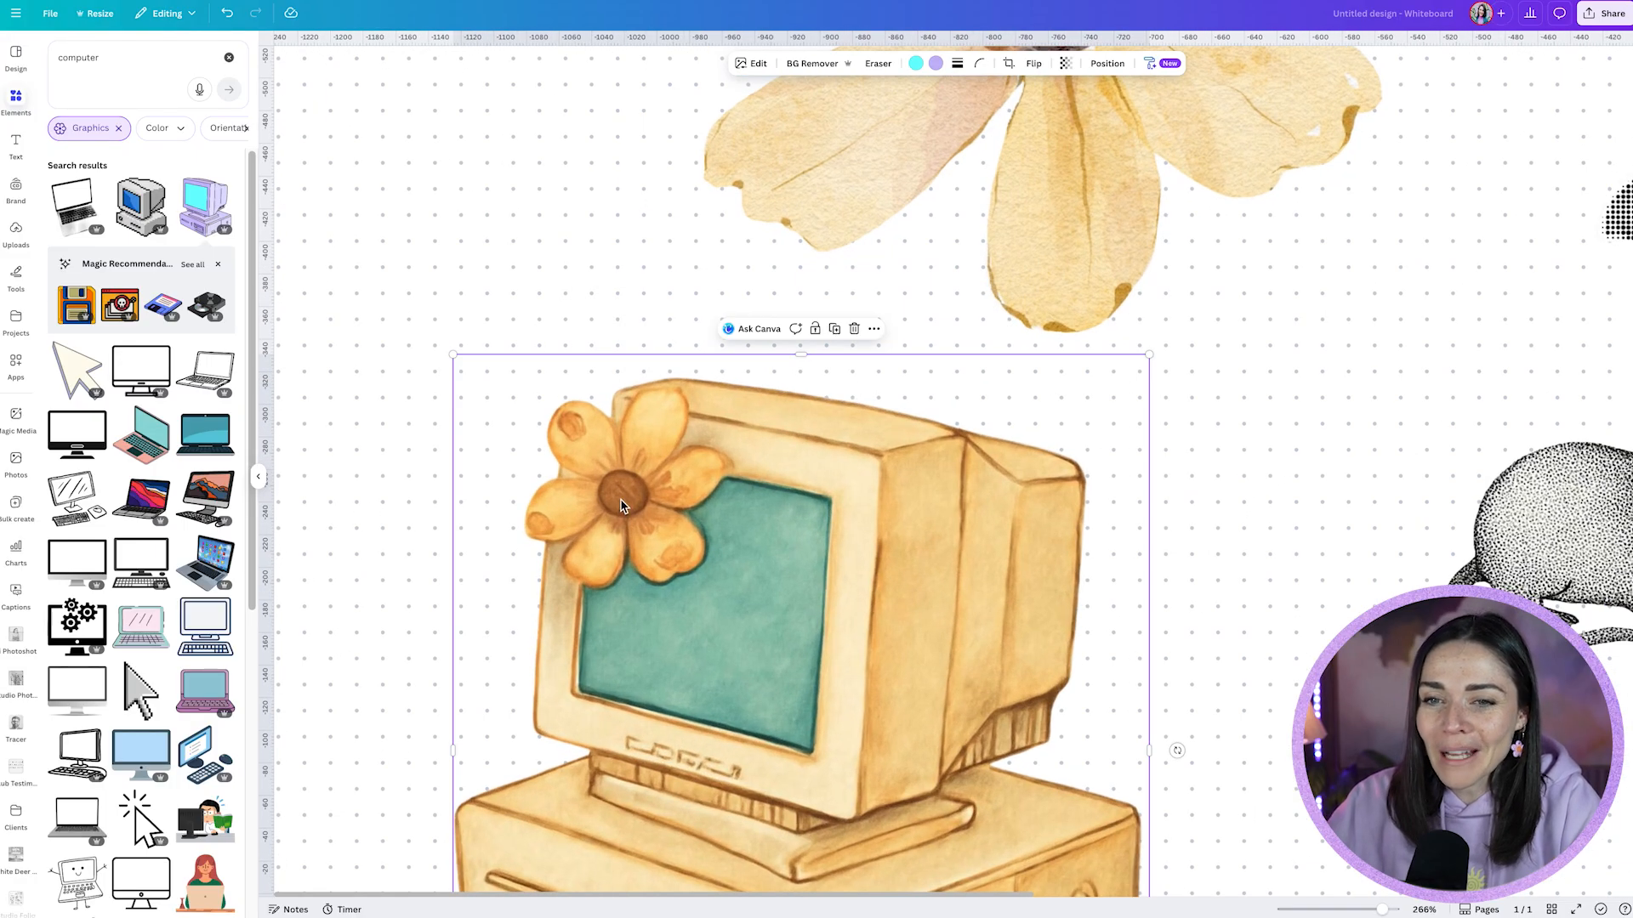
pyautogui.moveTo(609, 512)
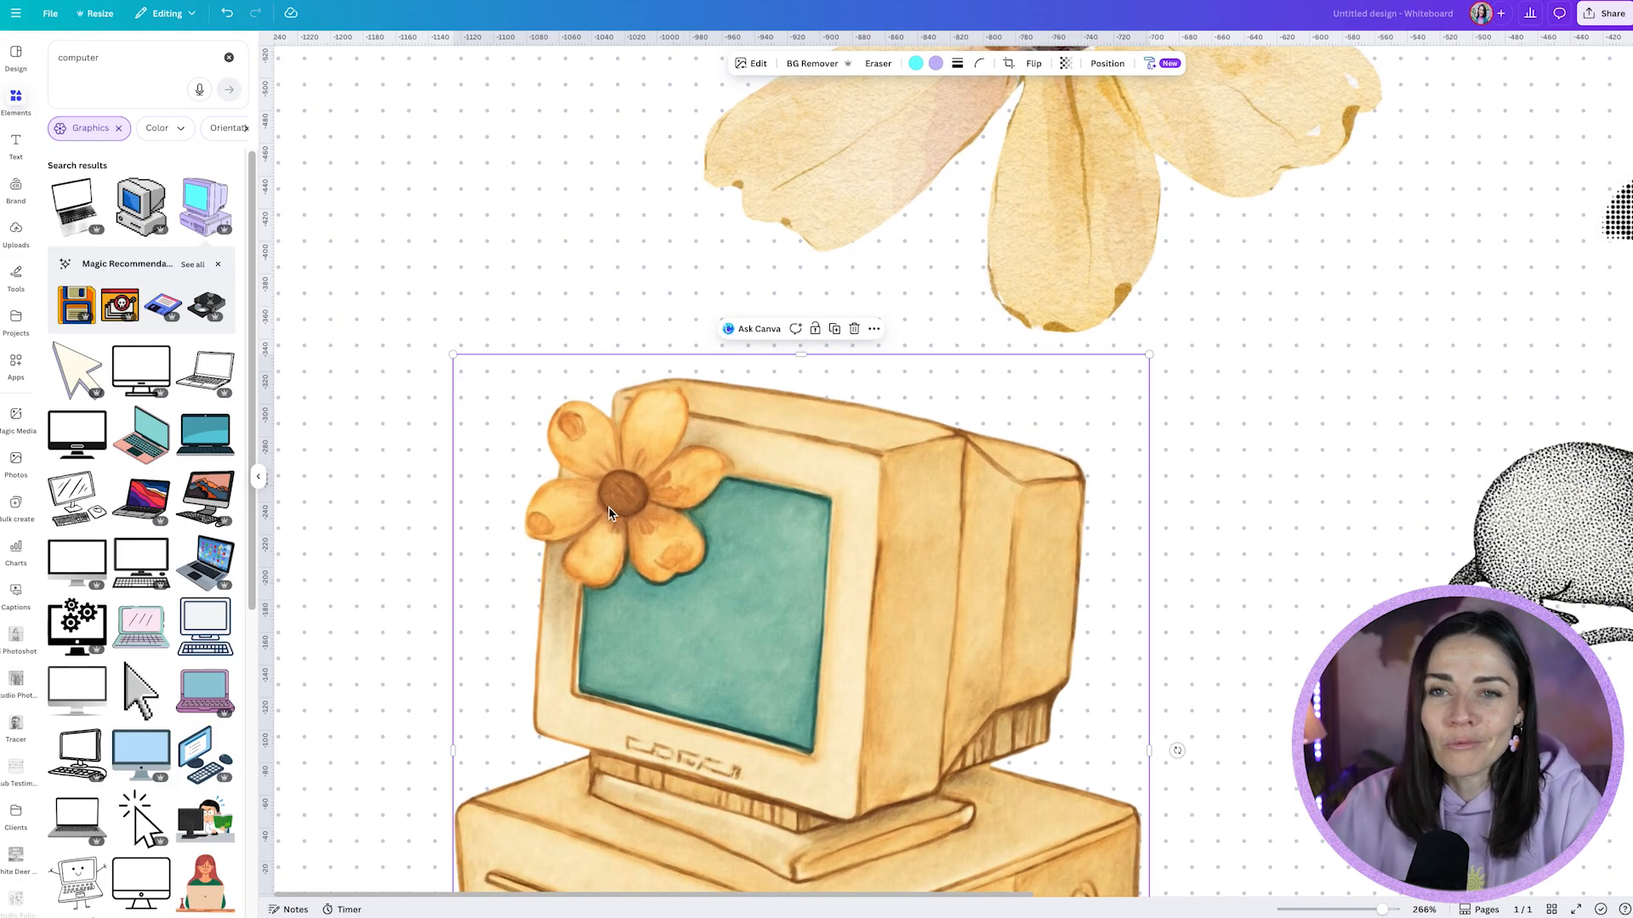
pyautogui.moveTo(628, 518)
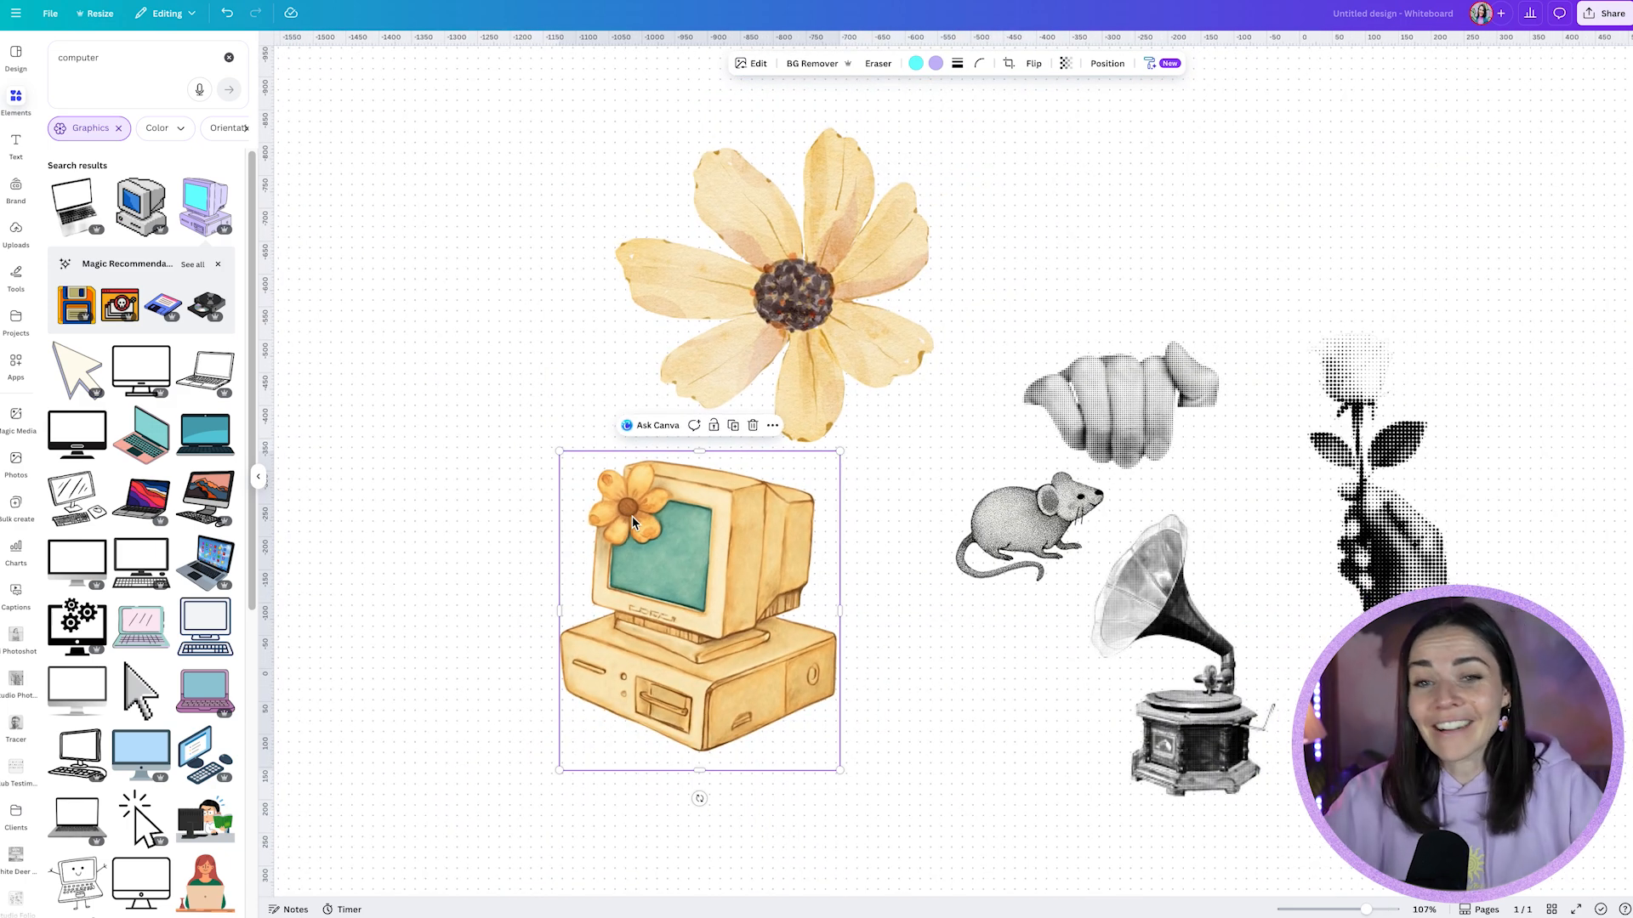
pyautogui.moveTo(400, 248)
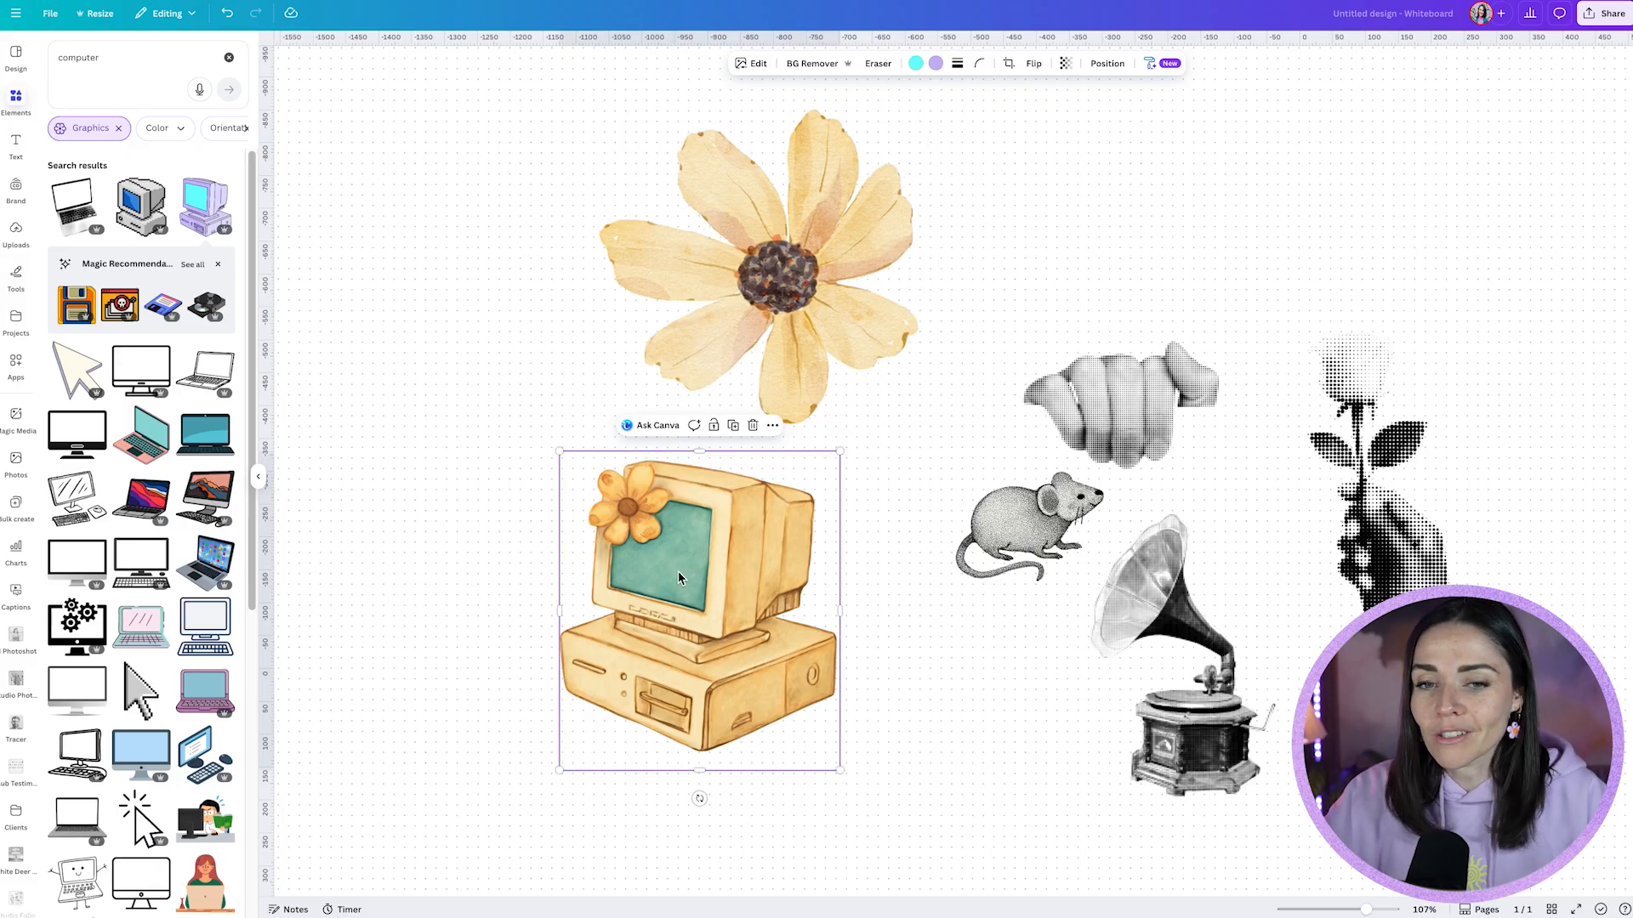
pyautogui.click(894, 593)
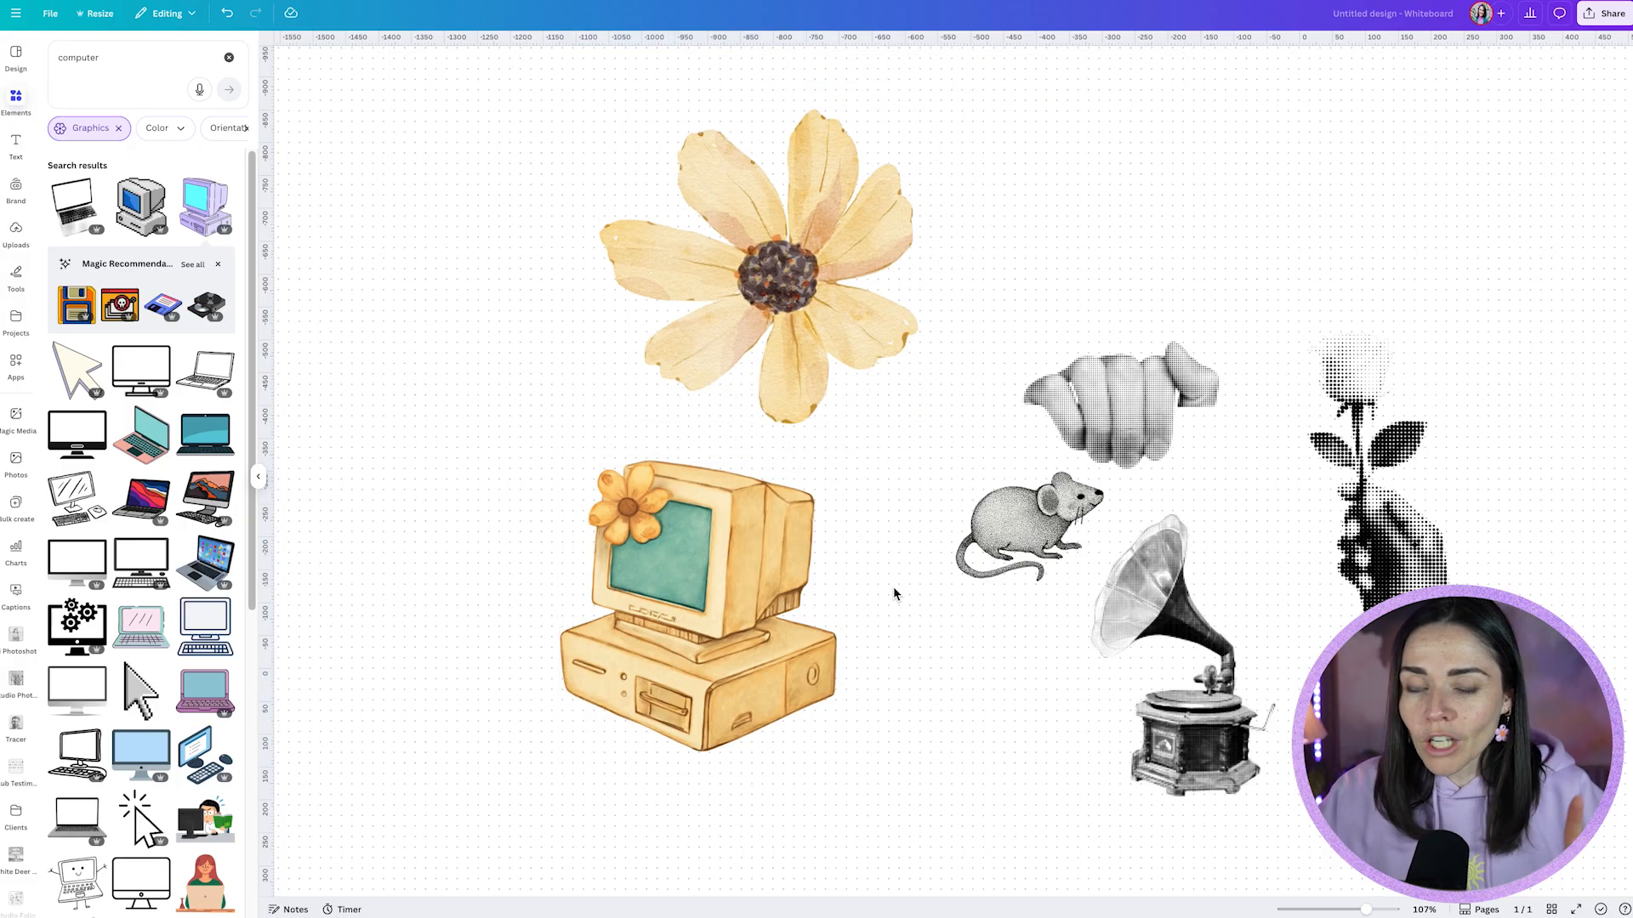
pyautogui.moveTo(445, 487)
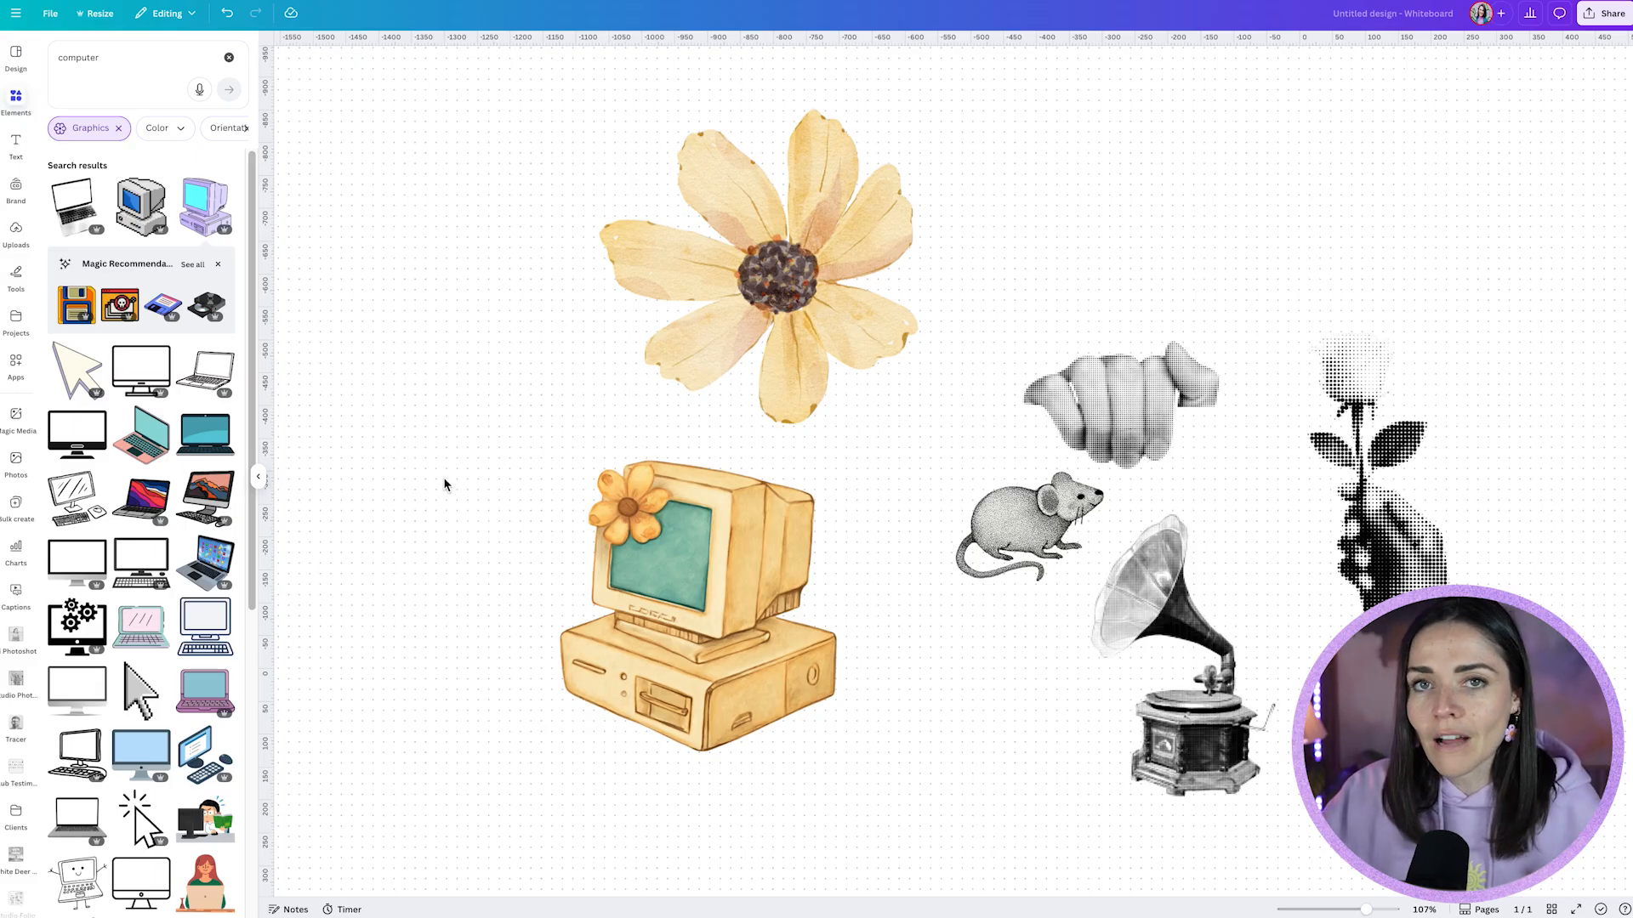
pyautogui.moveTo(344, 403)
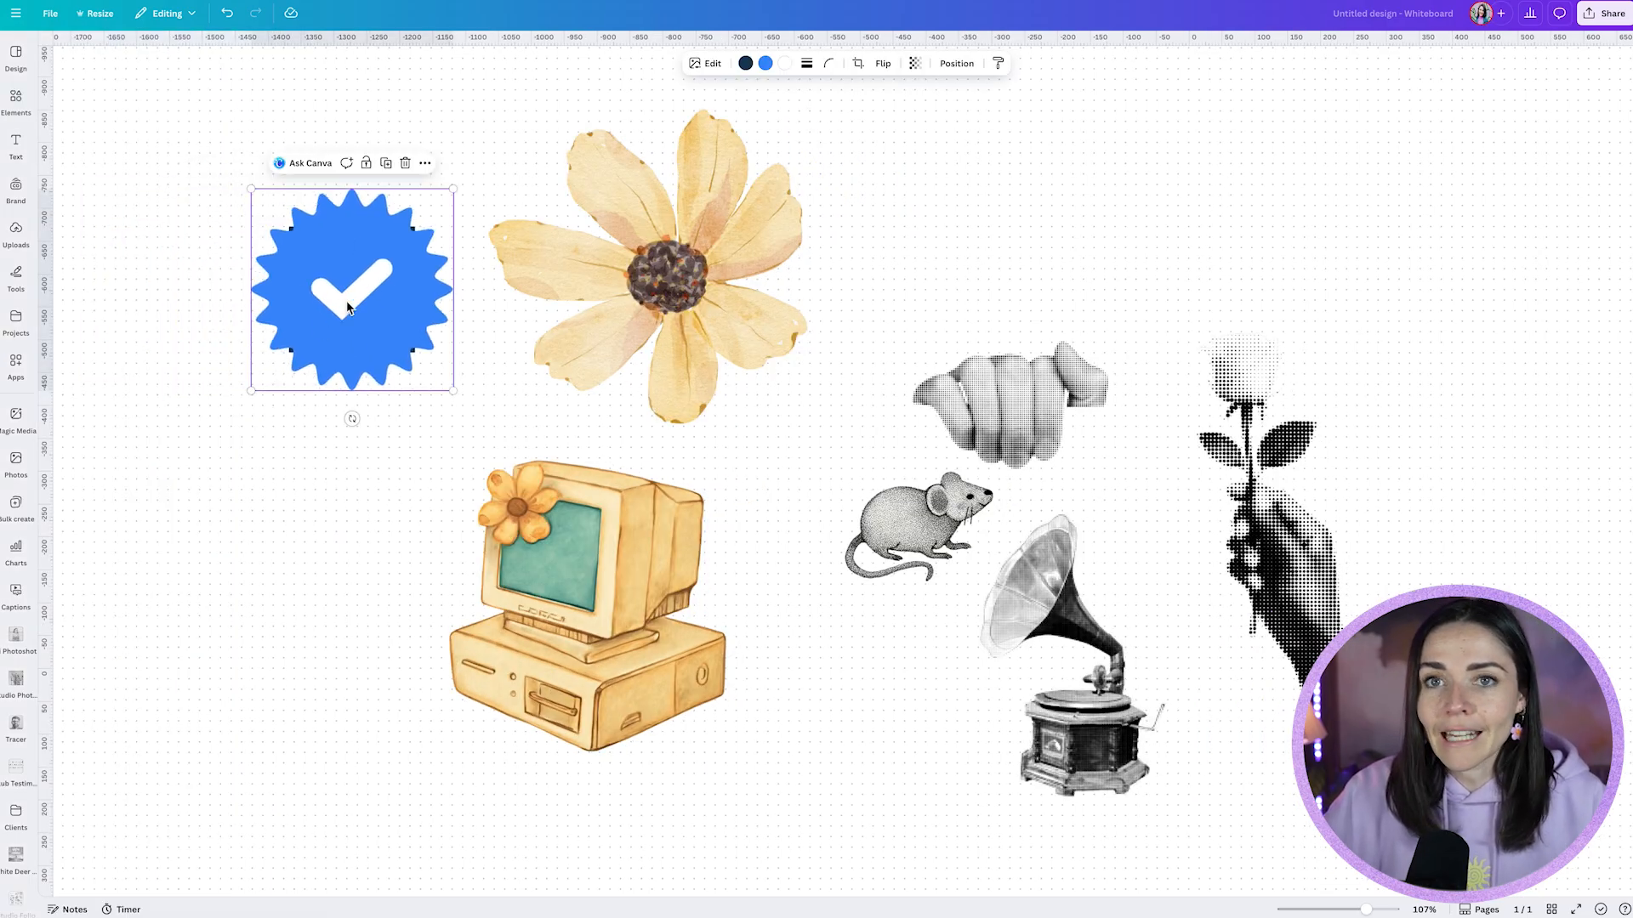
# Copy the blue checkmark badge's style and pick a target graphic
pyautogui.click(15, 105)
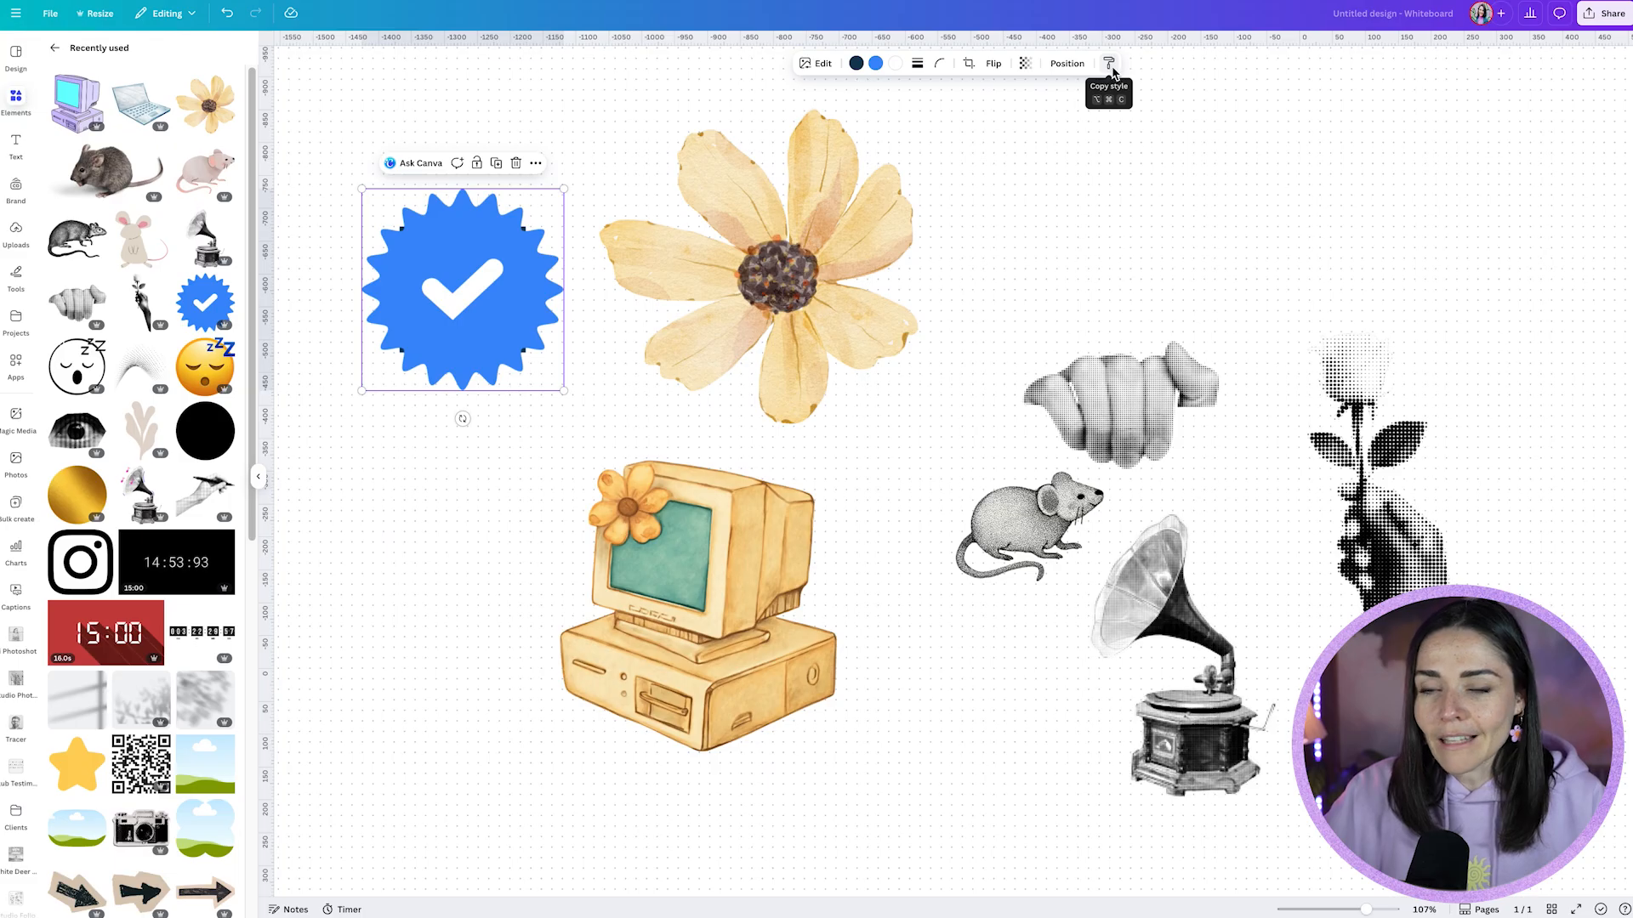
pyautogui.click(1108, 62)
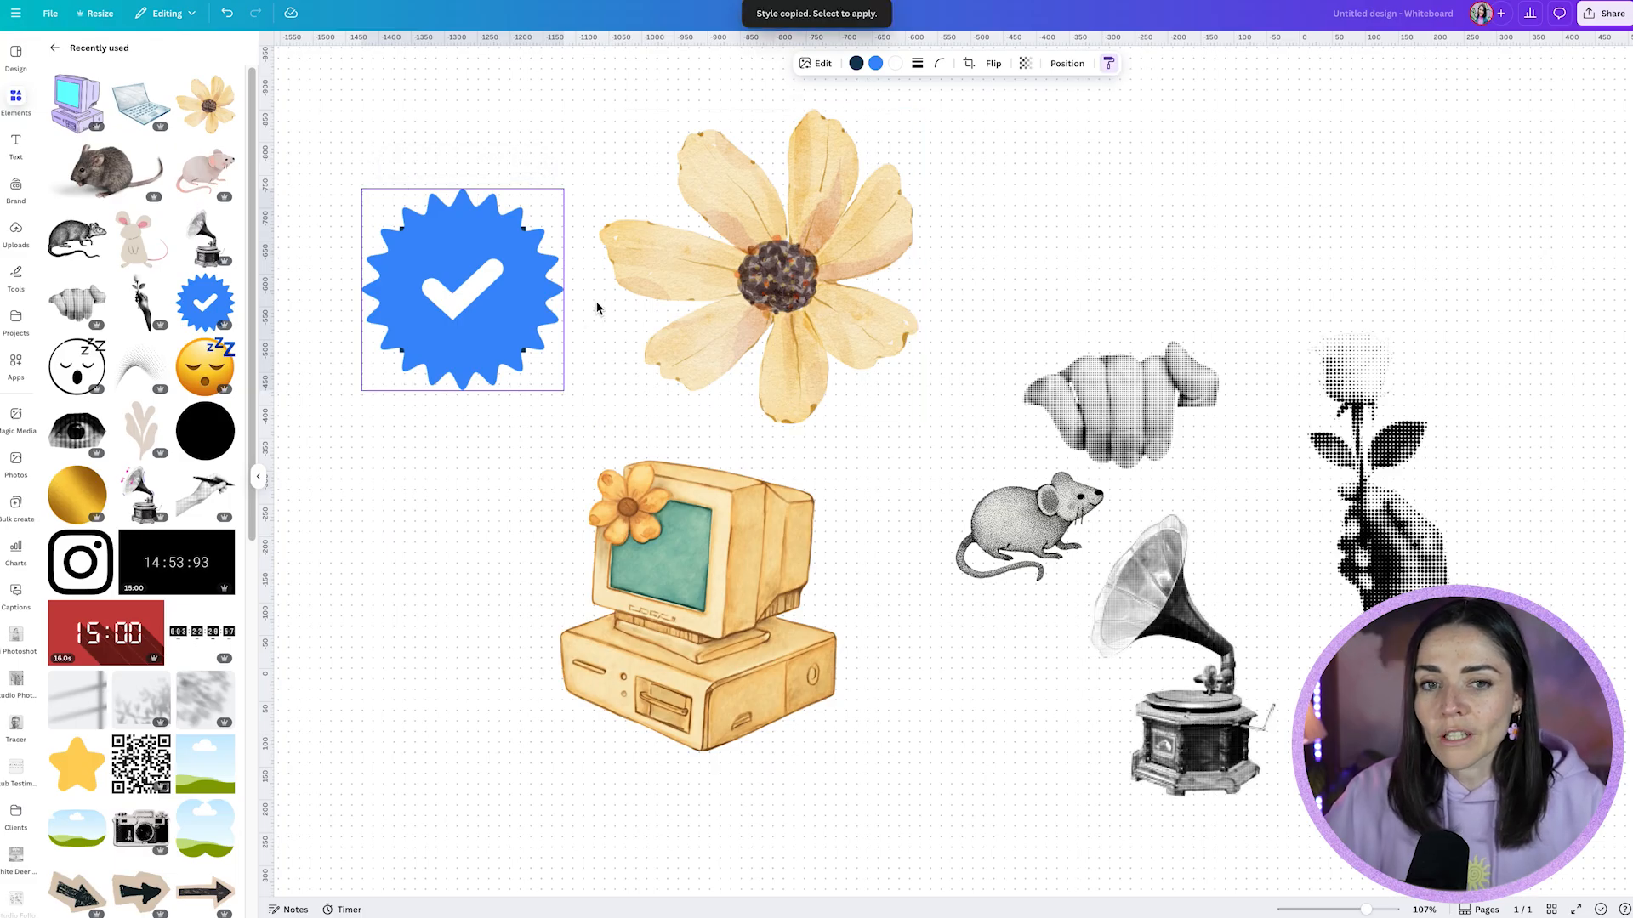
pyautogui.moveTo(1048, 83)
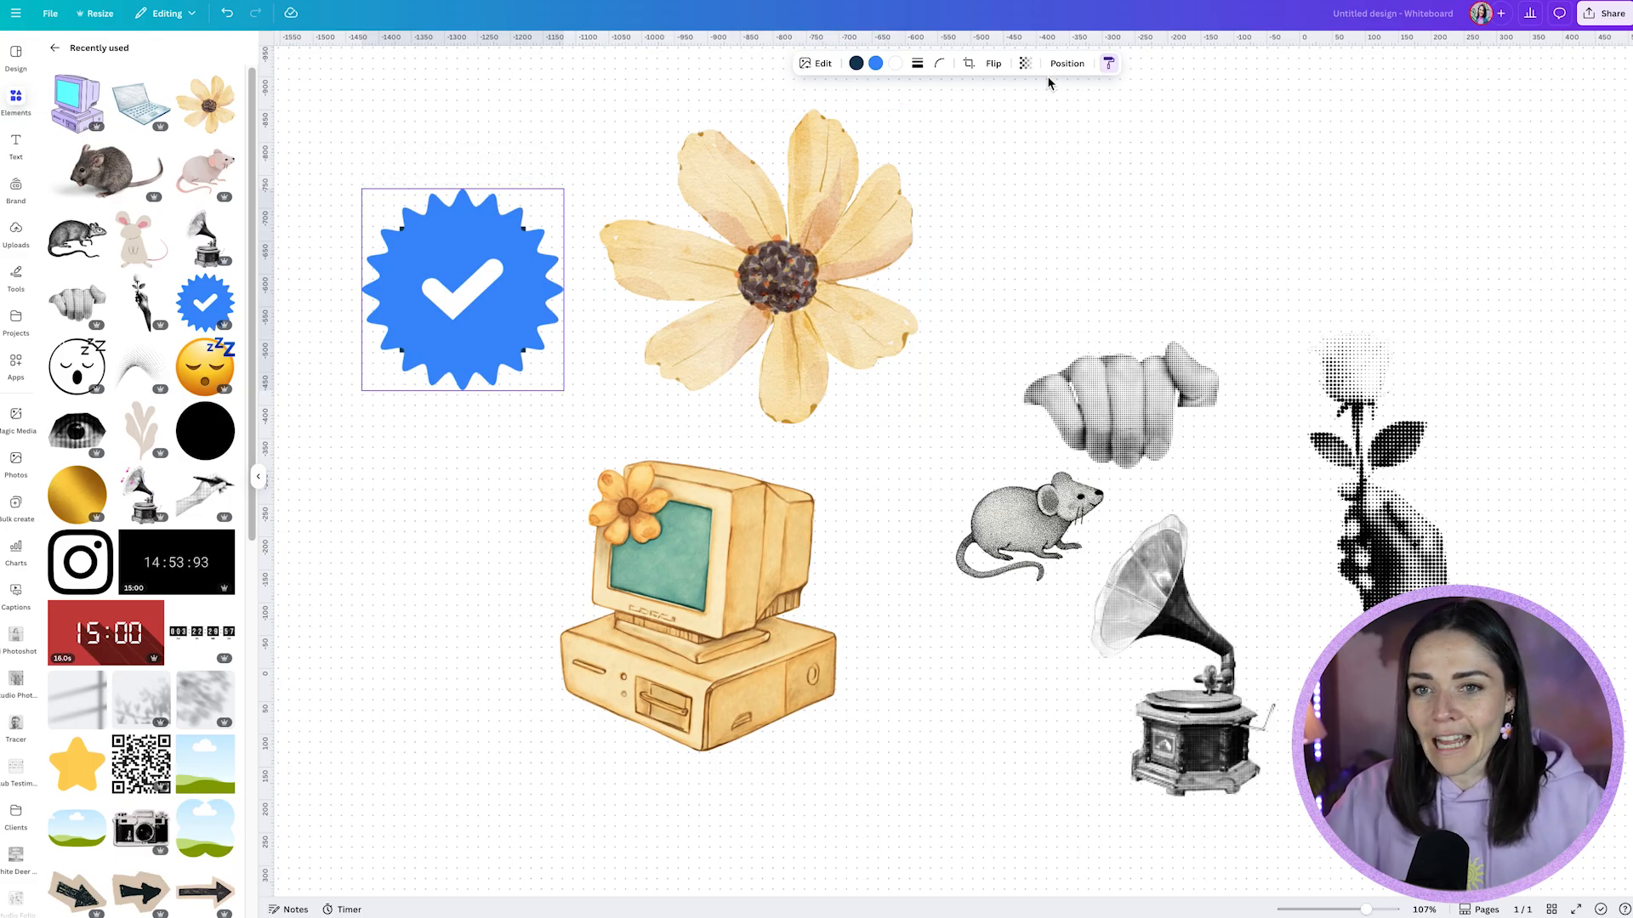
pyautogui.click(461, 289)
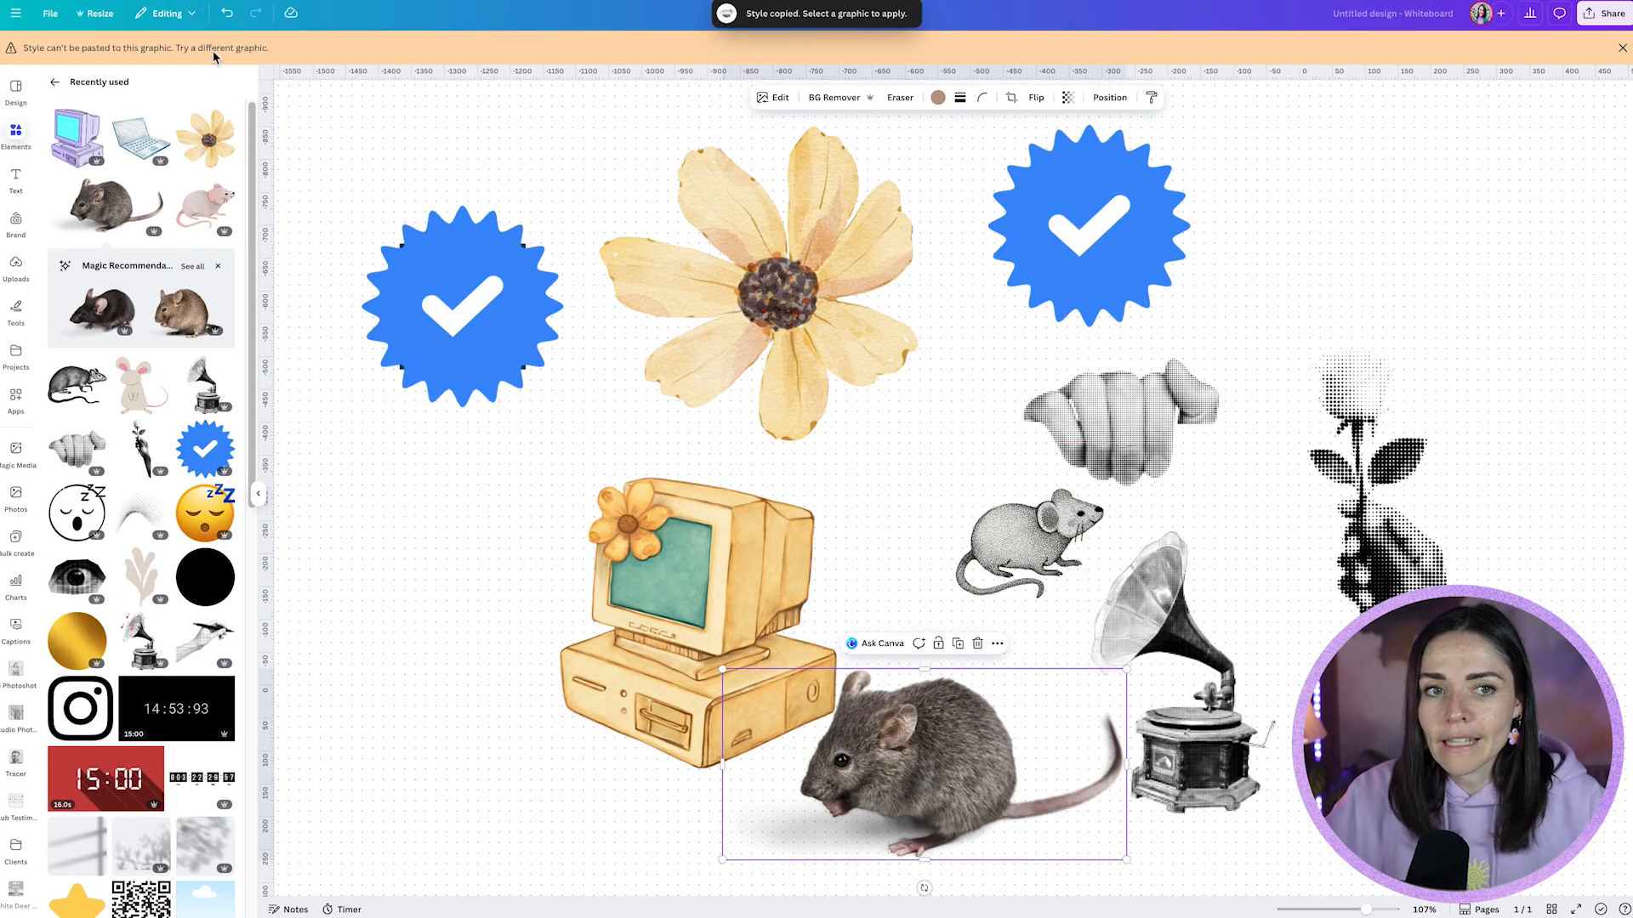
pyautogui.moveTo(279, 64)
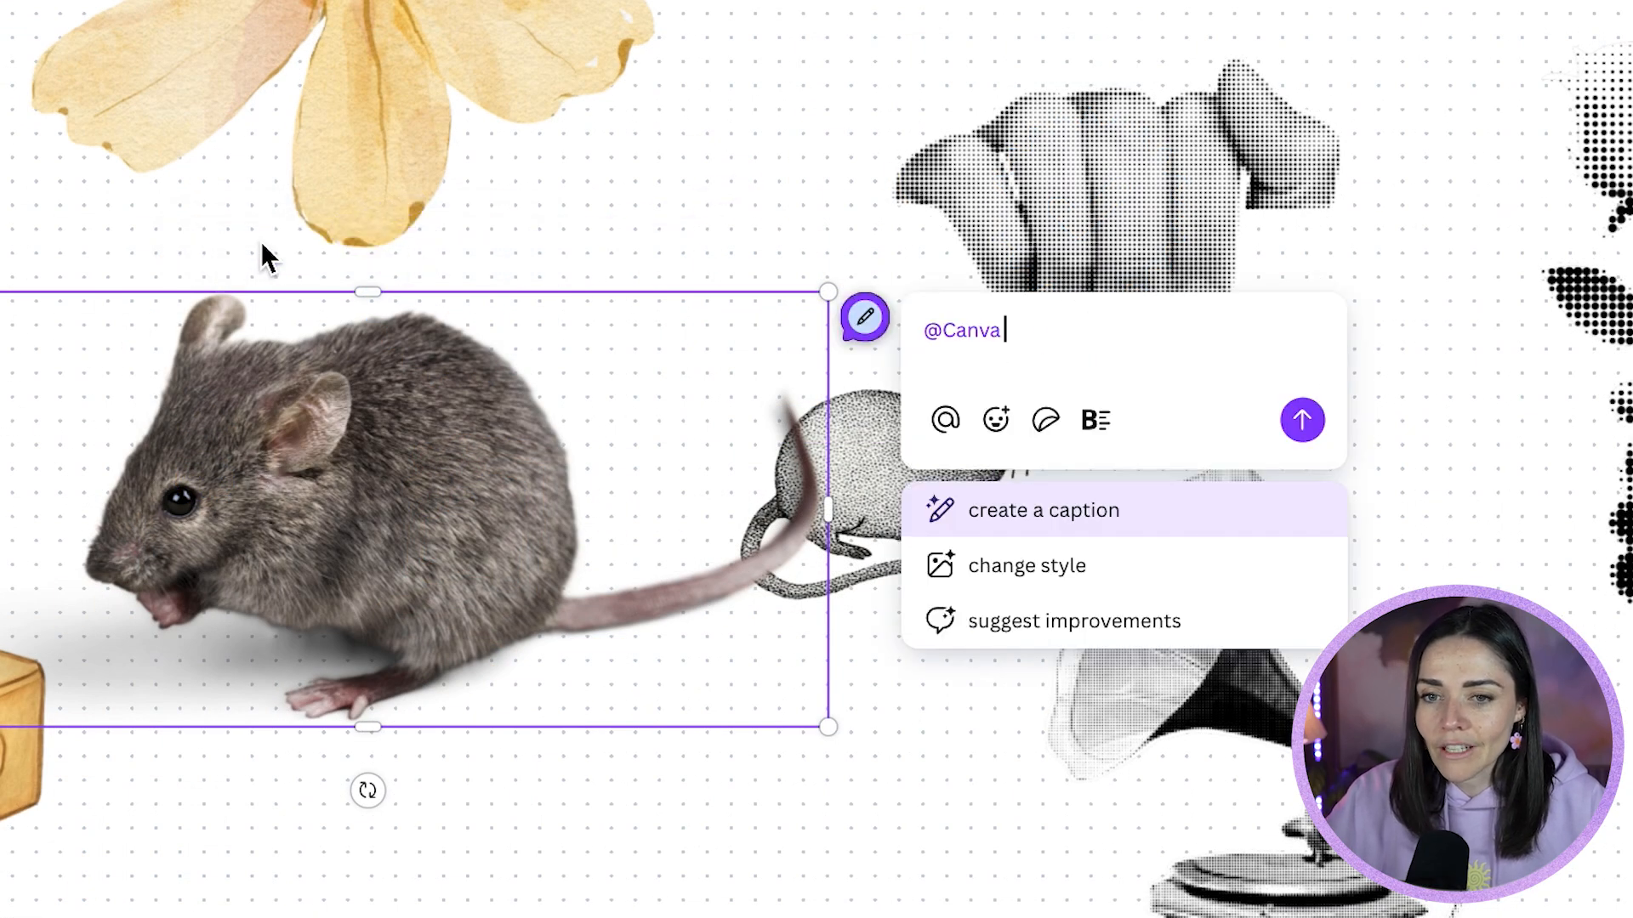
pyautogui.moveTo(1026, 565)
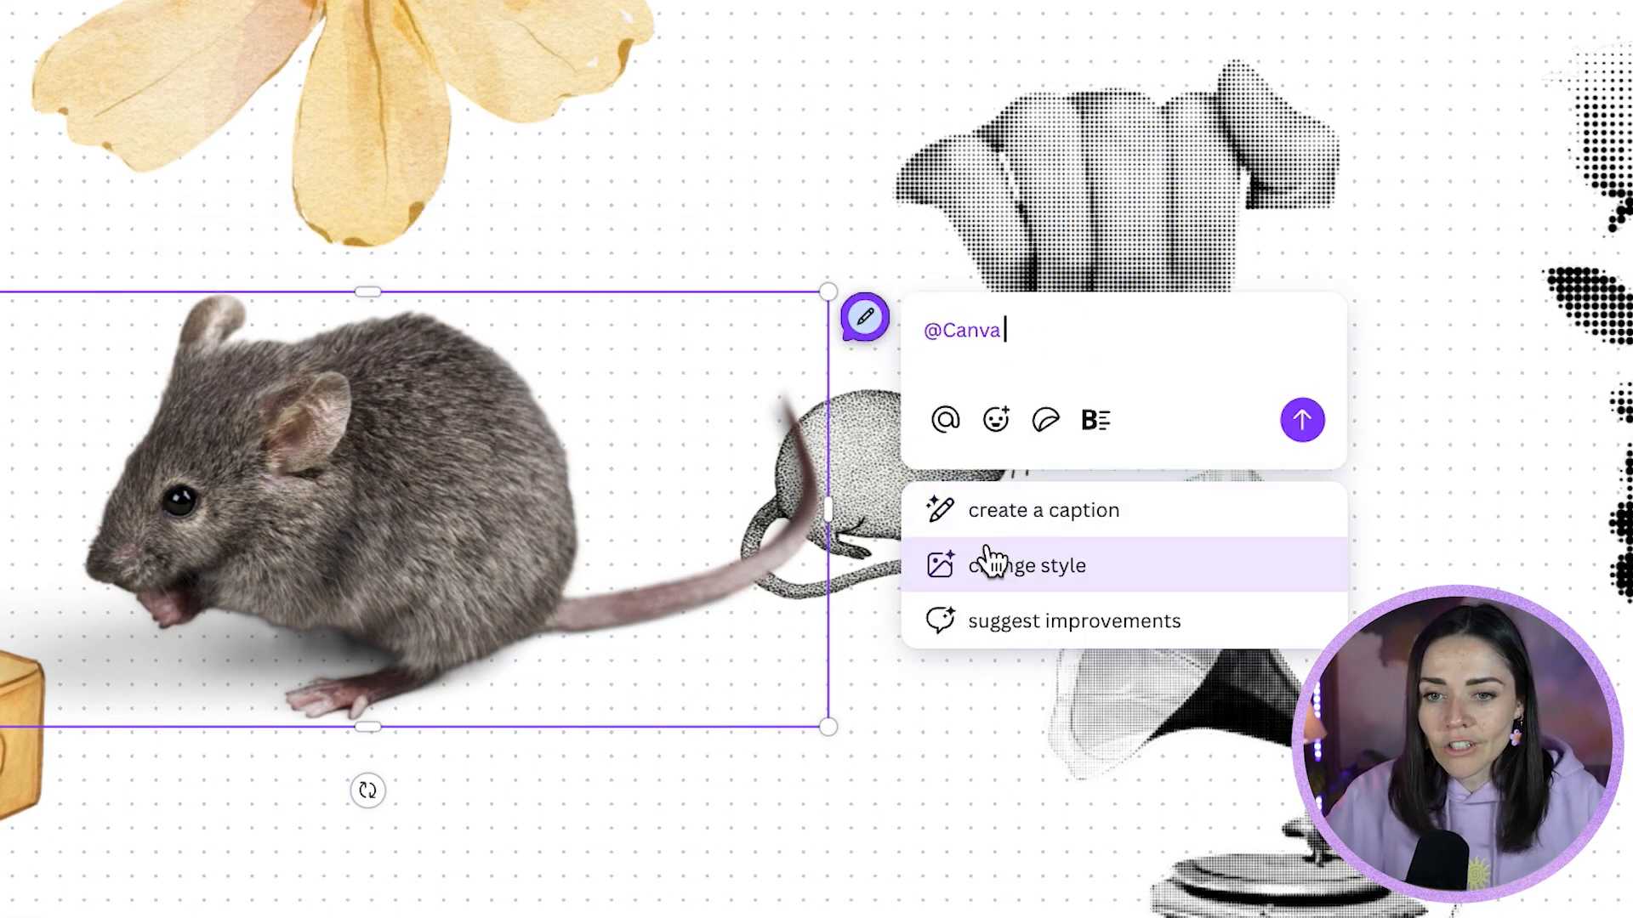
pyautogui.click(1028, 565)
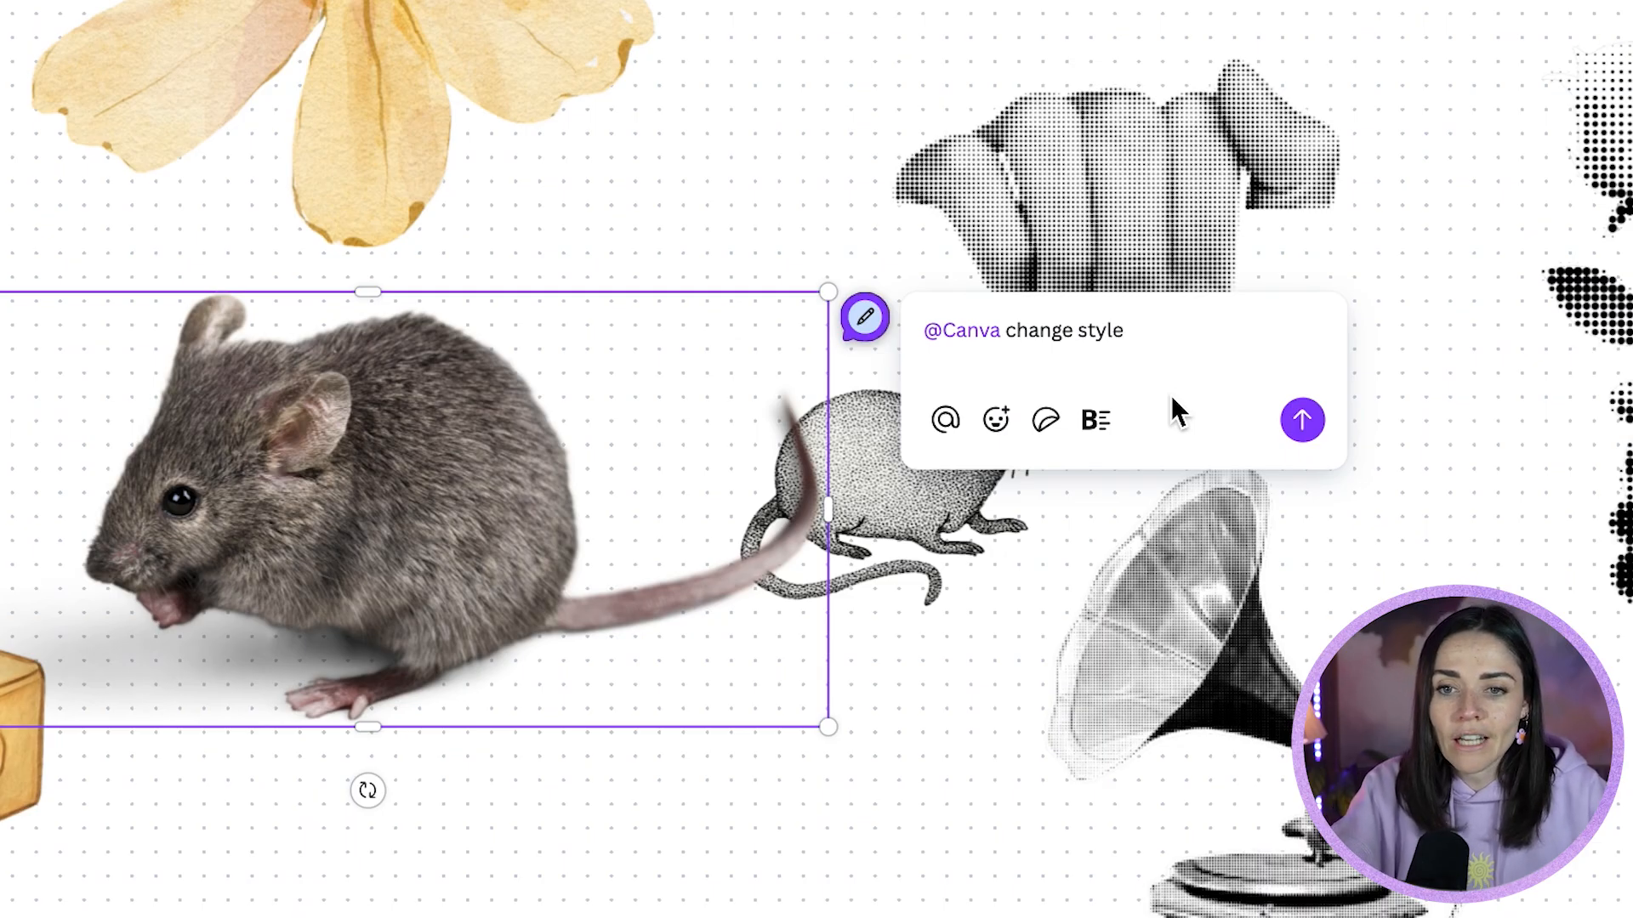
pyautogui.write('to a r')
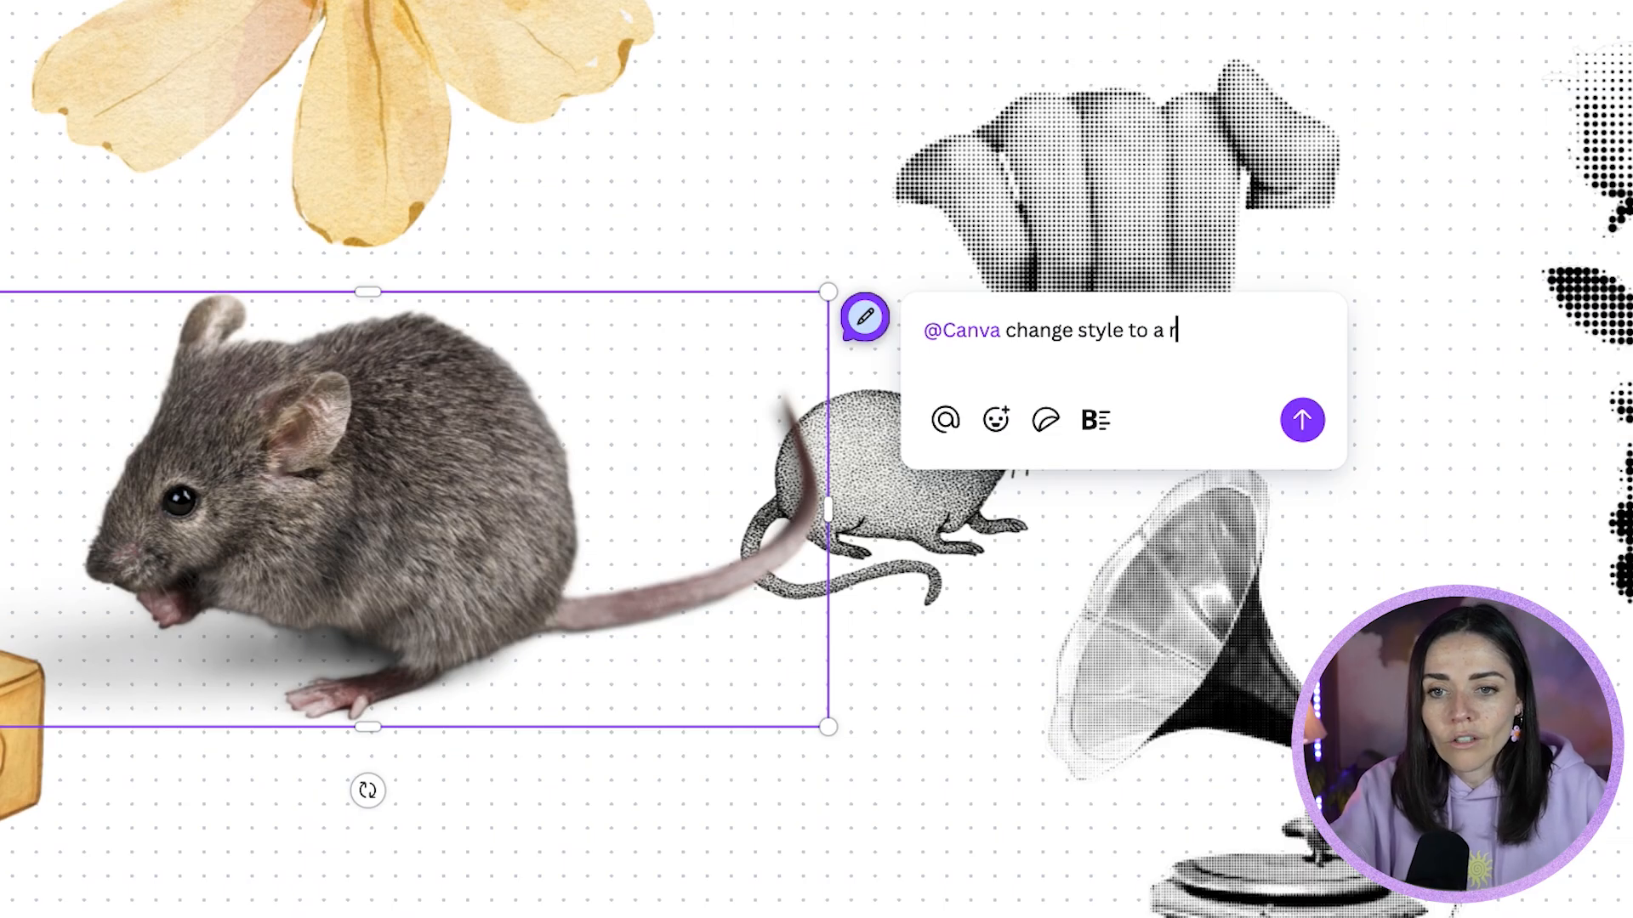
pyautogui.write('etro collage halftone')
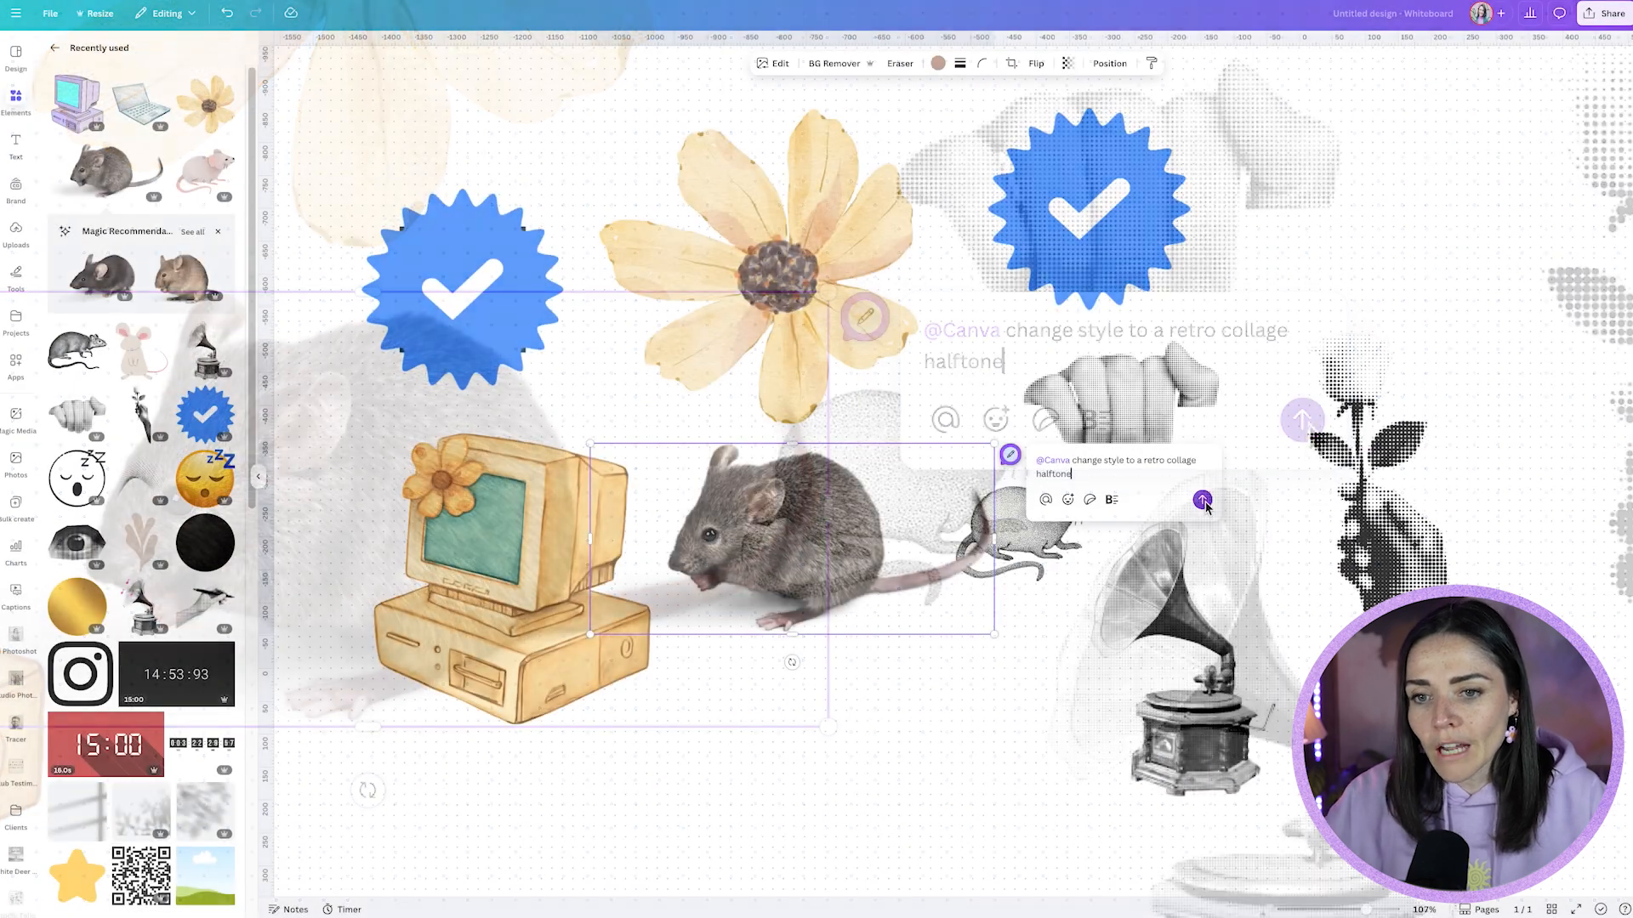
pyautogui.click(1202, 500)
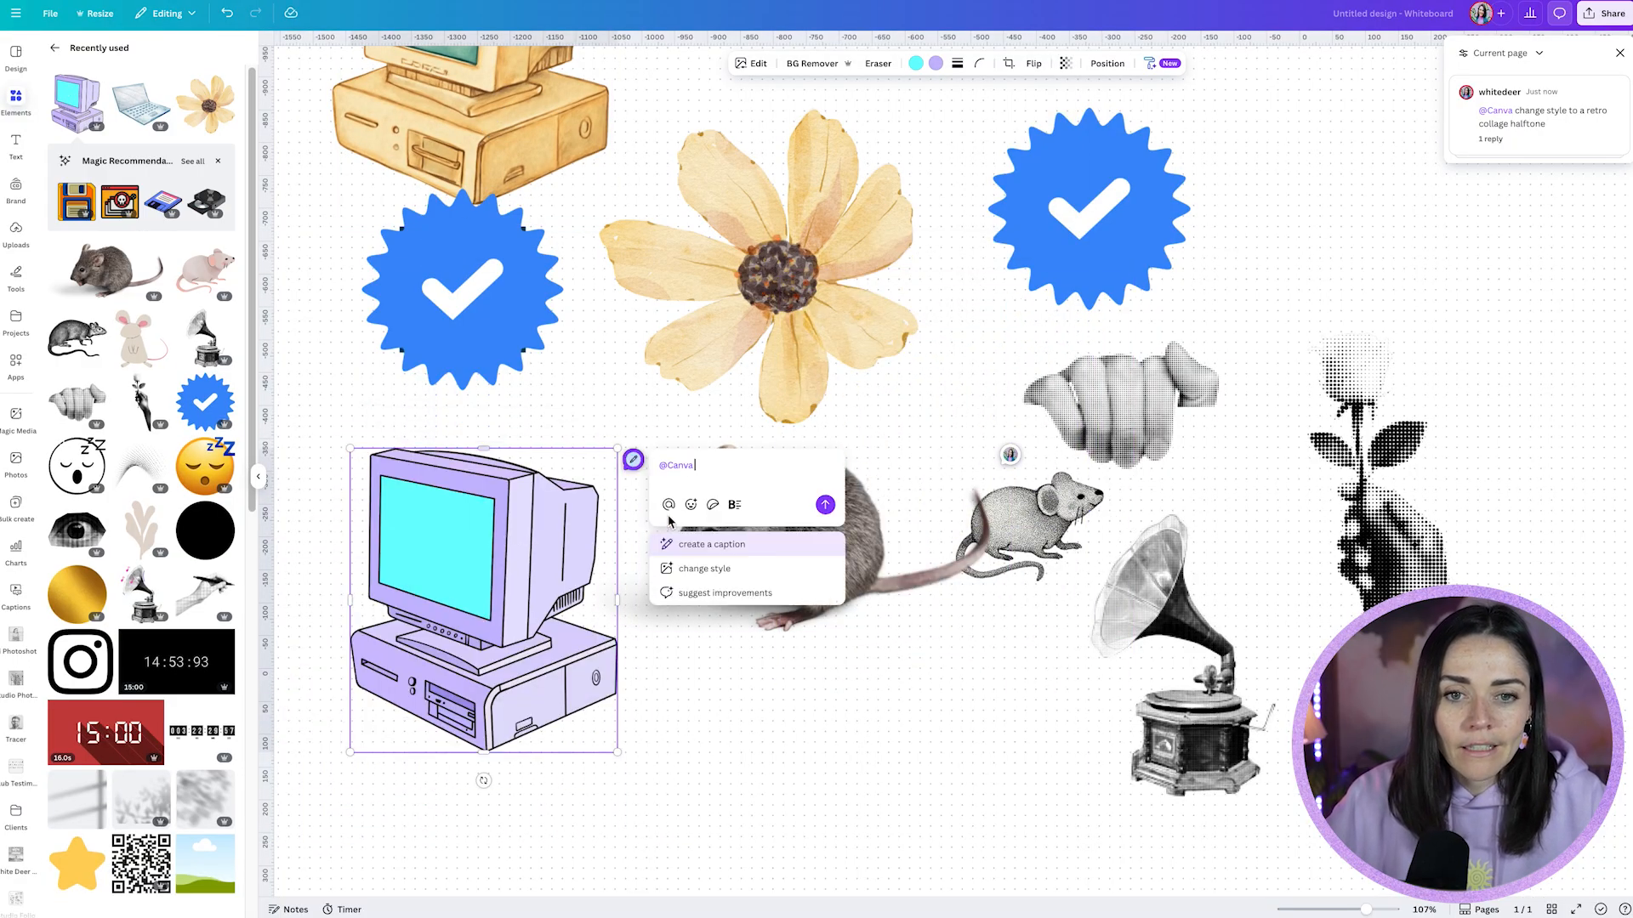
pyautogui.moveTo(704, 567)
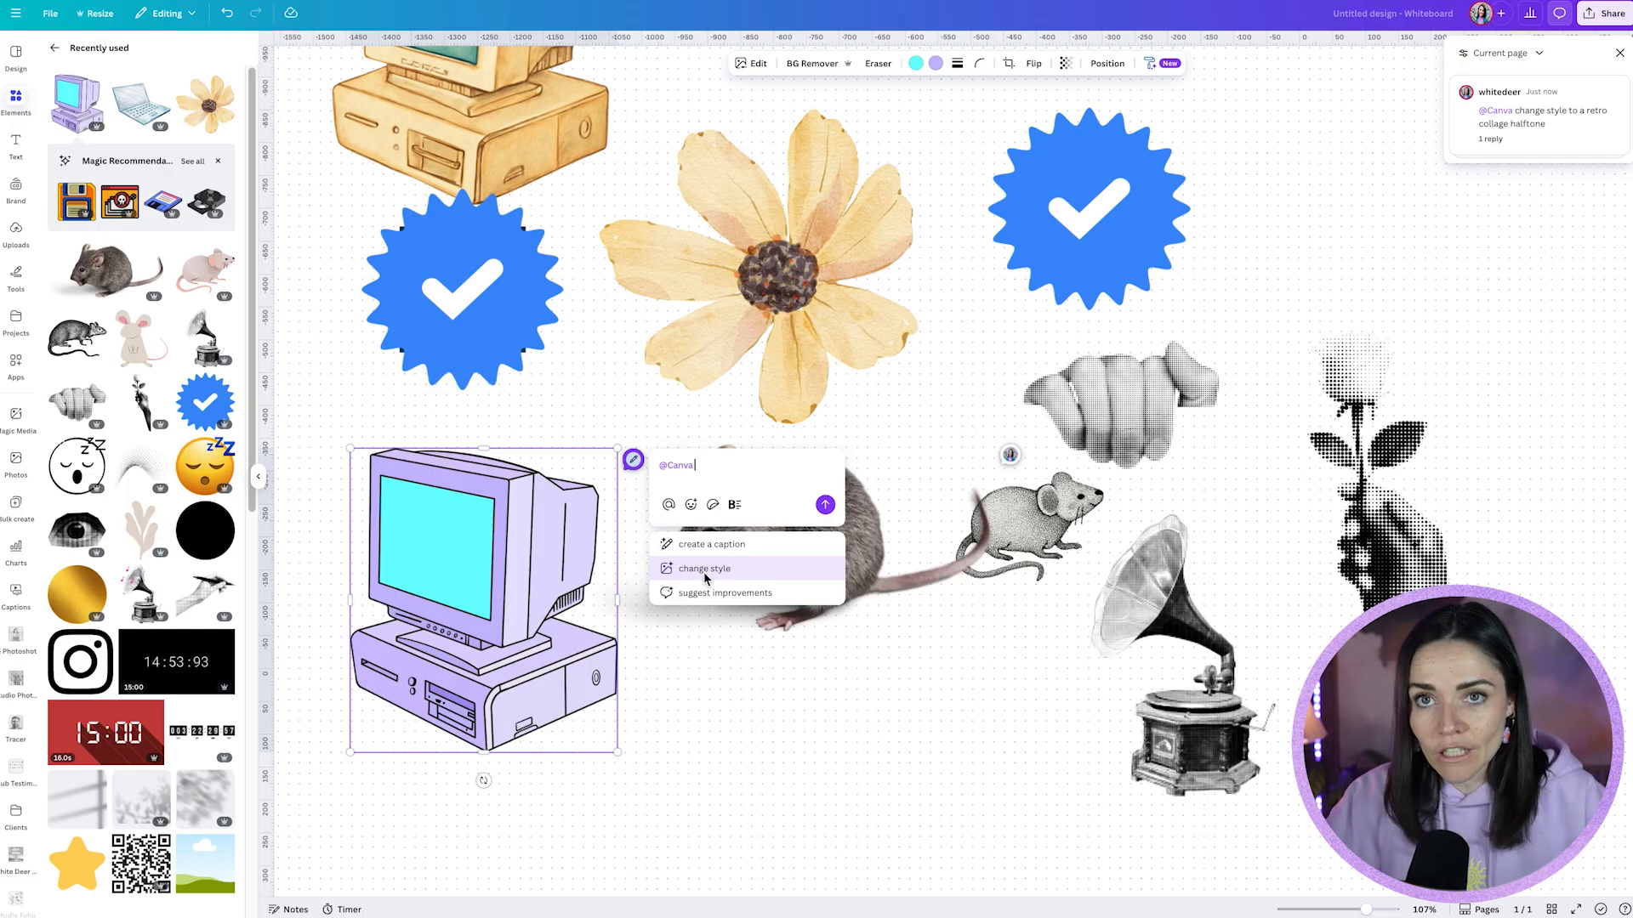
pyautogui.click(704, 567)
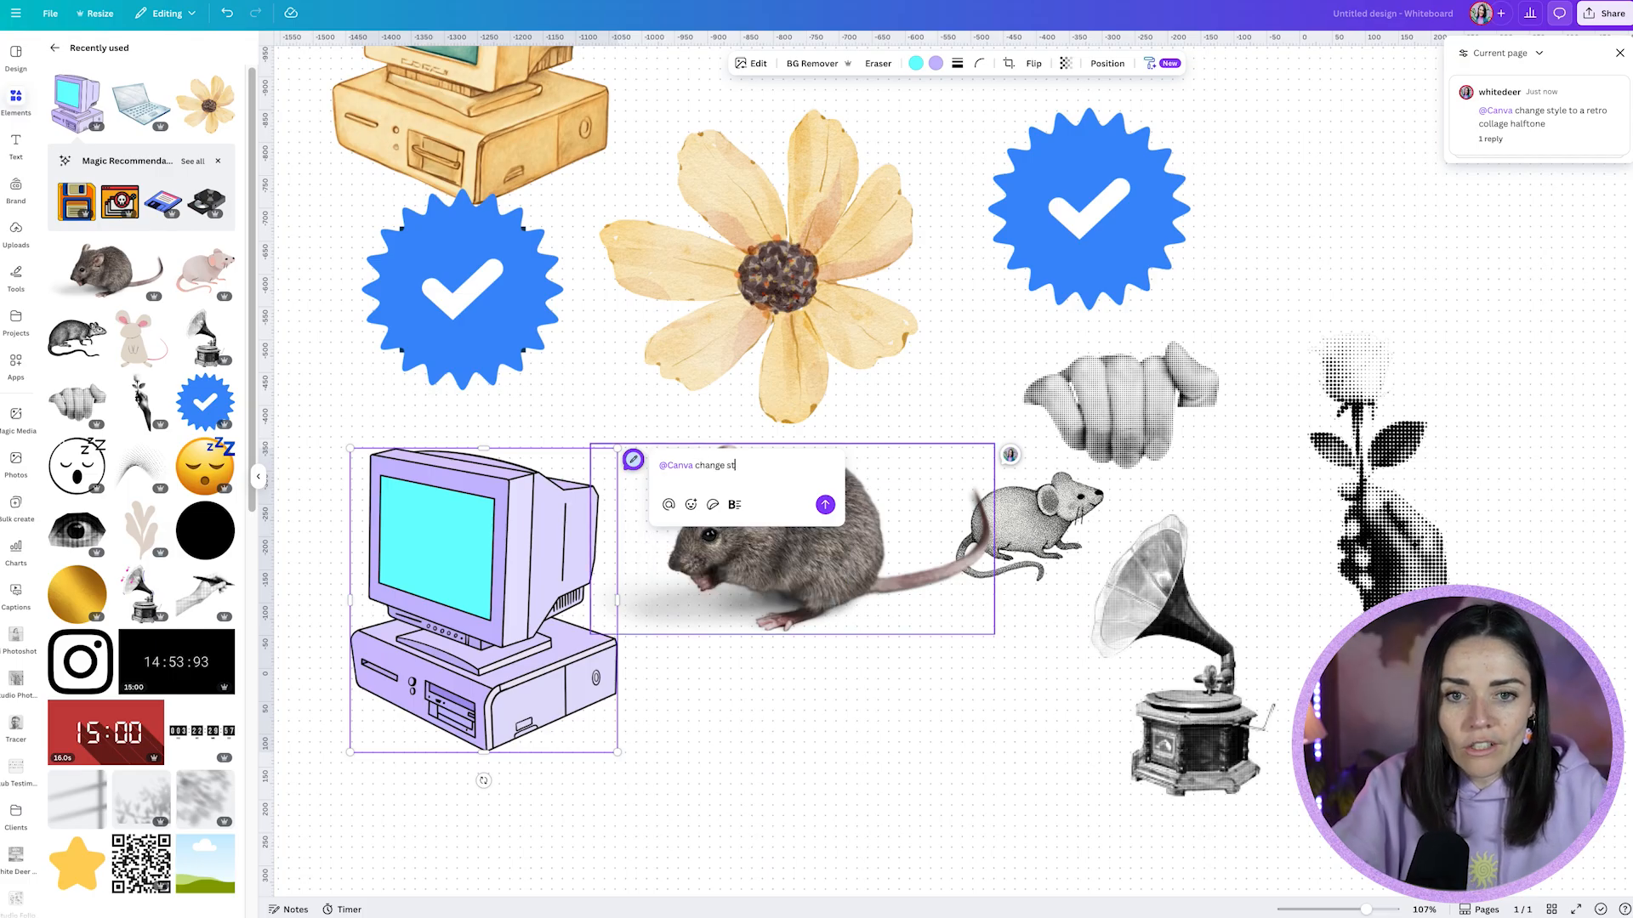
pyautogui.write('yle to a sor')
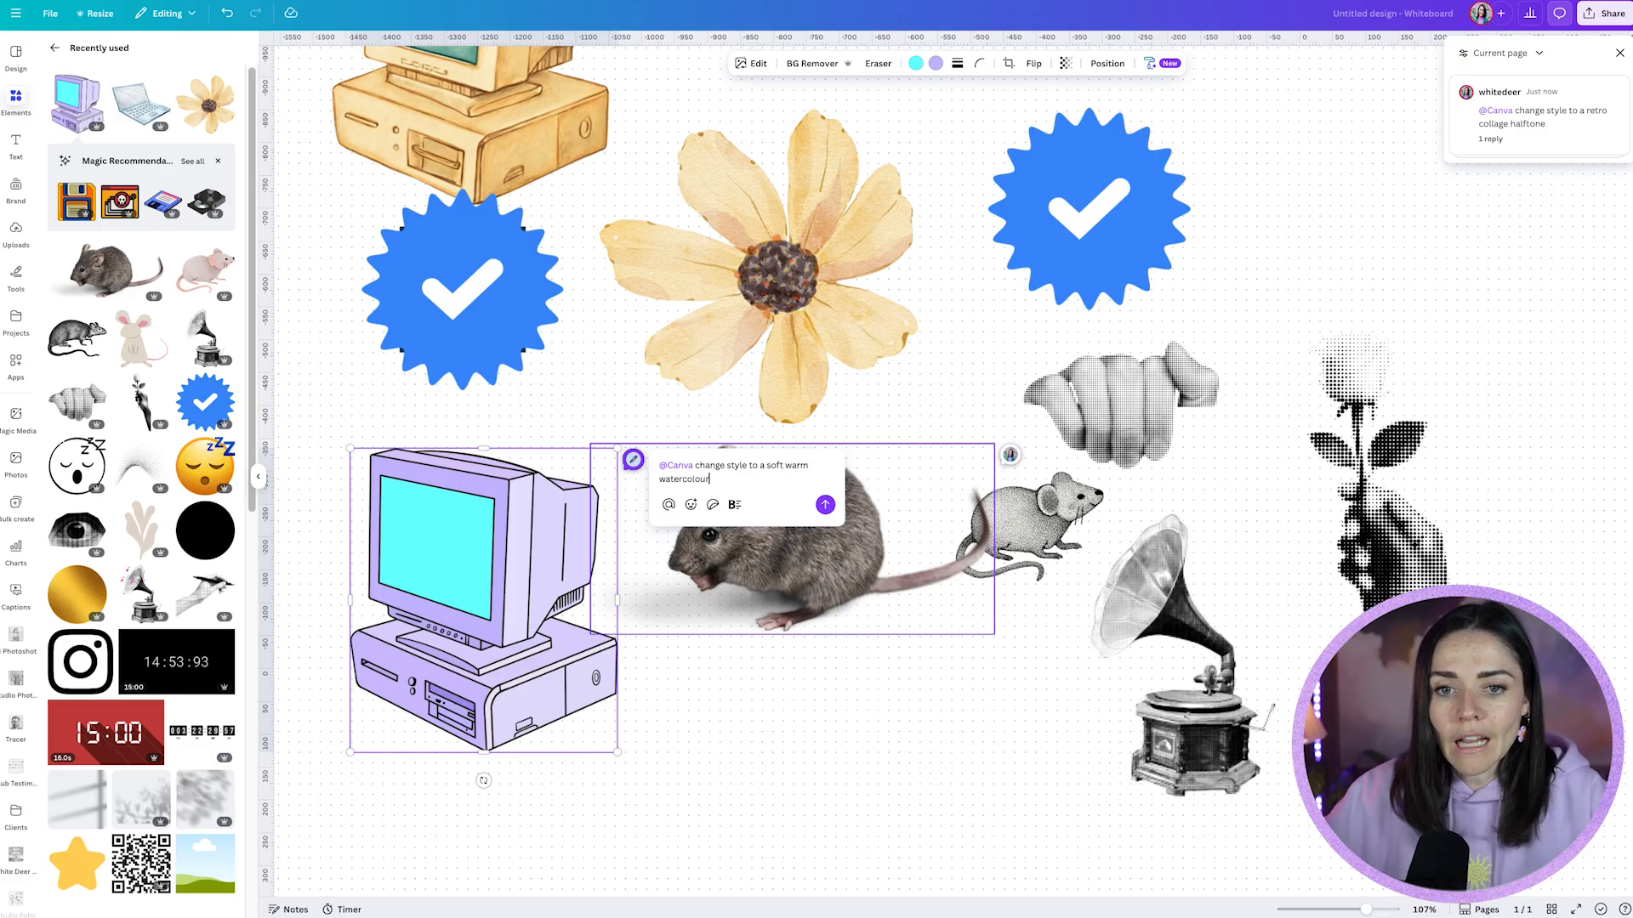
pyautogui.click(825, 505)
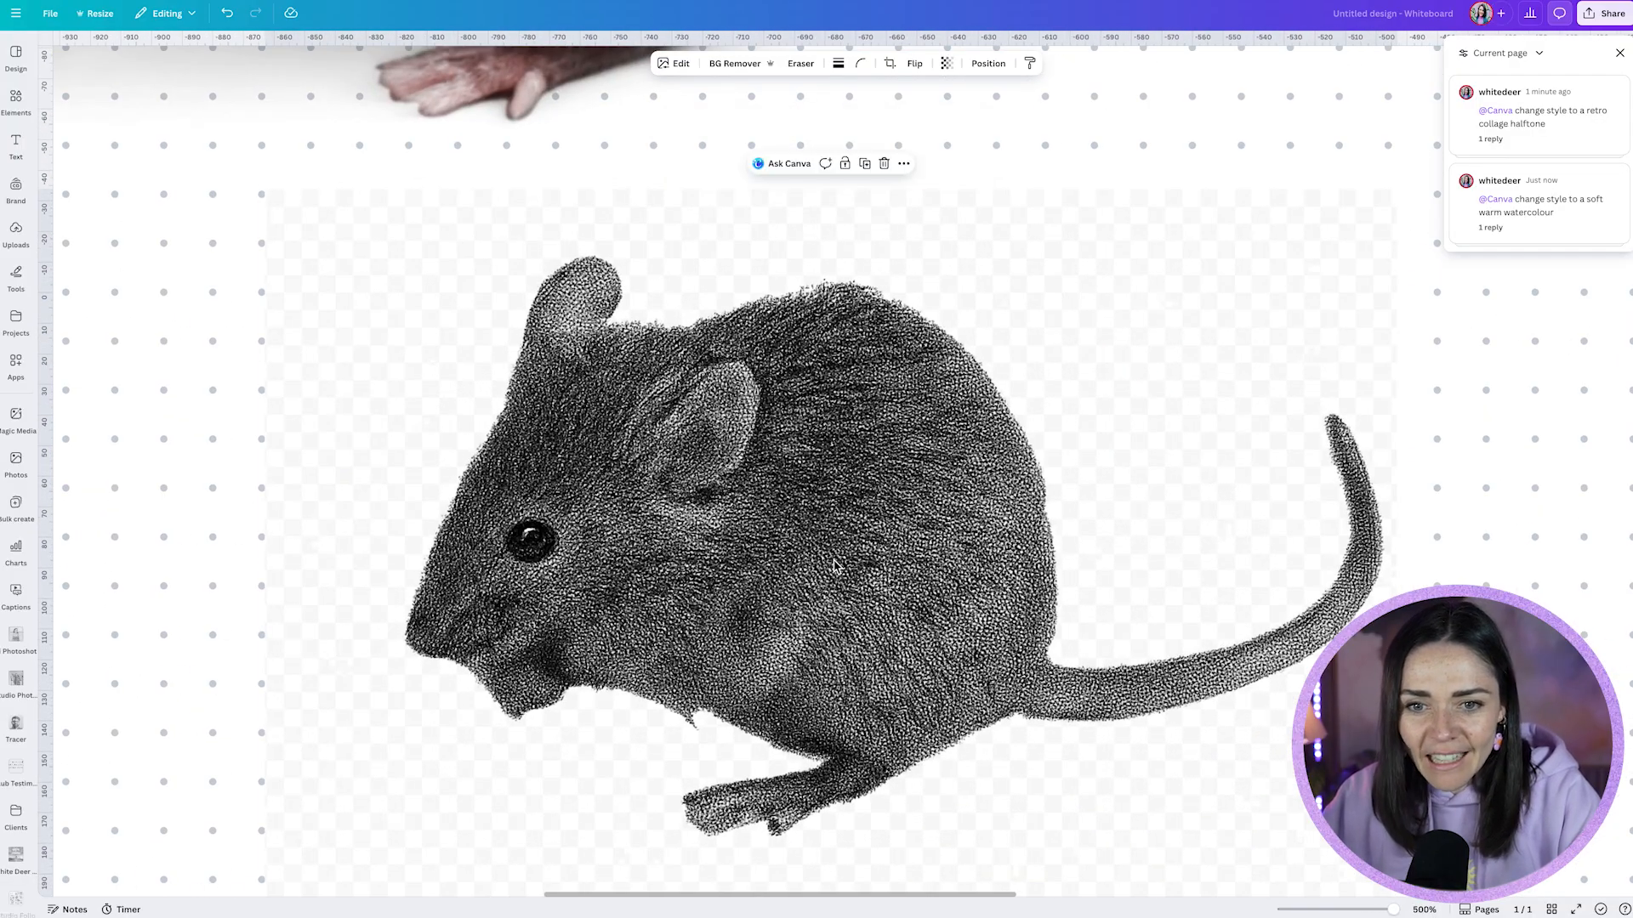
# Insert the AI's stippled halftone mouse image onto the canvas and inspect it up close
pyautogui.click(802, 500)
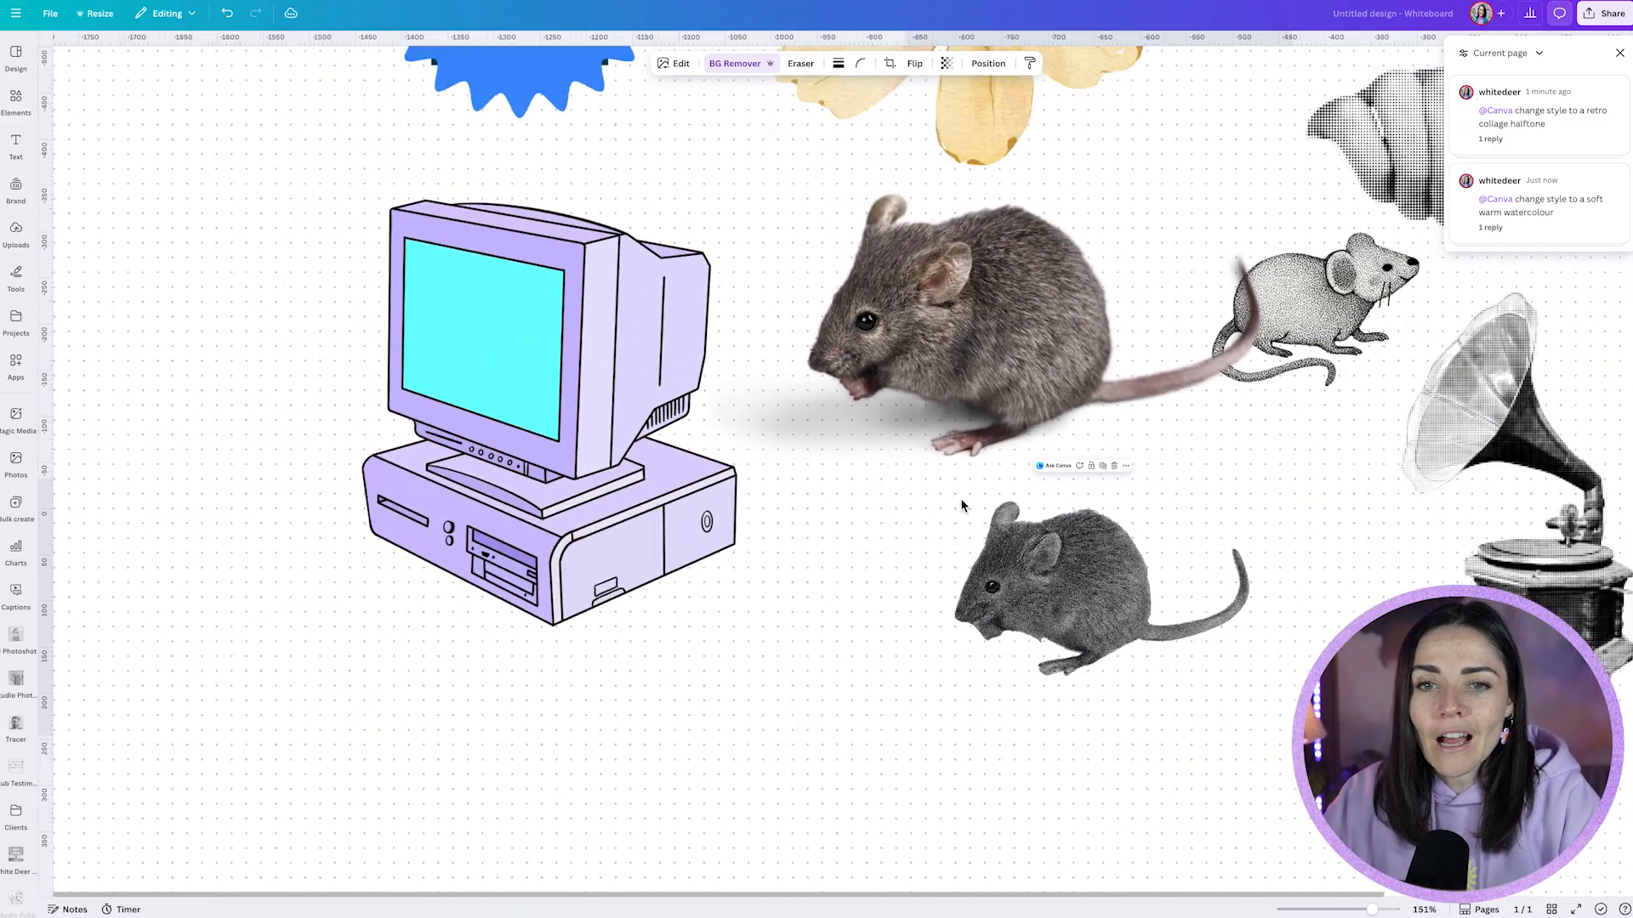
pyautogui.click(542, 396)
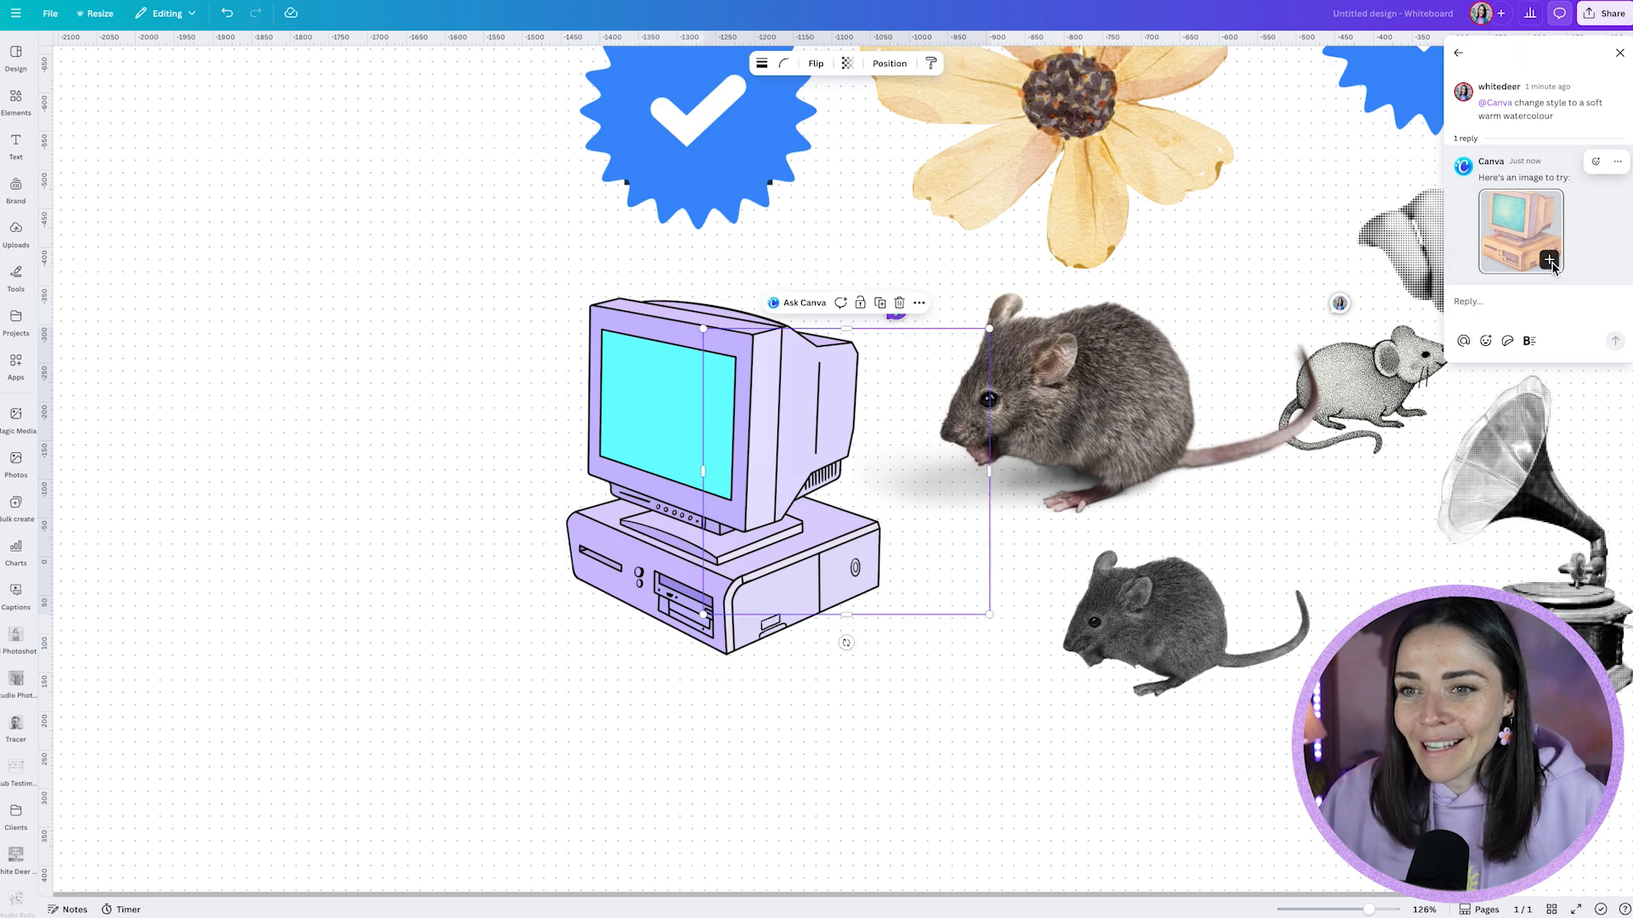
# Add the watercolour computer from the Comments panel and reposition it beside the lilac computer
pyautogui.click(1548, 260)
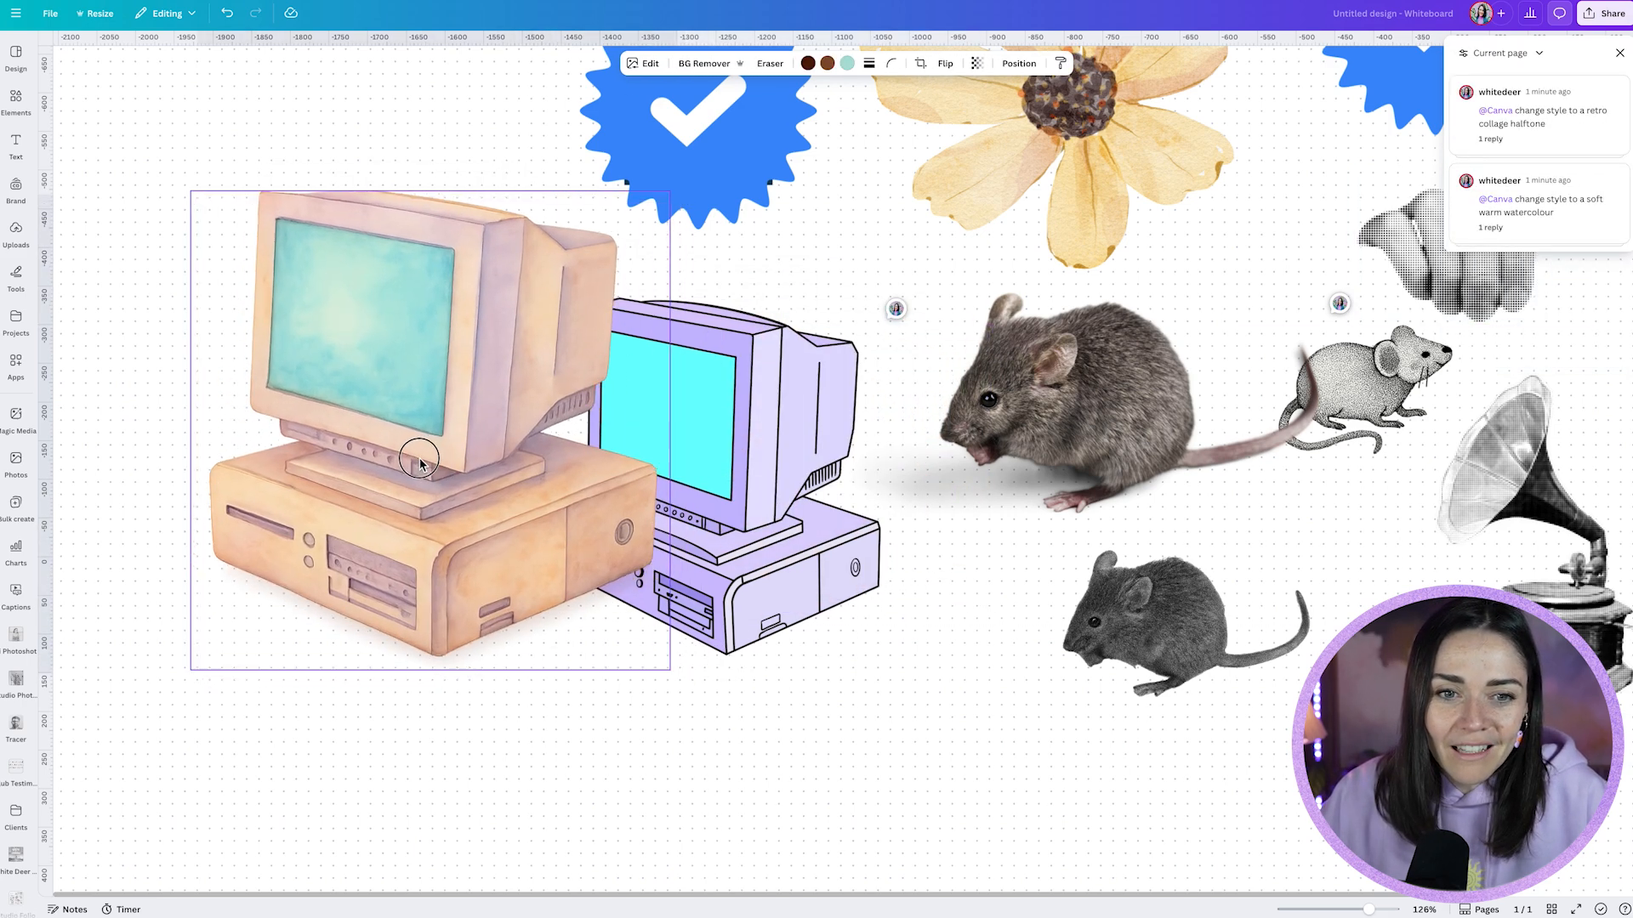
pyautogui.scroll(-3)
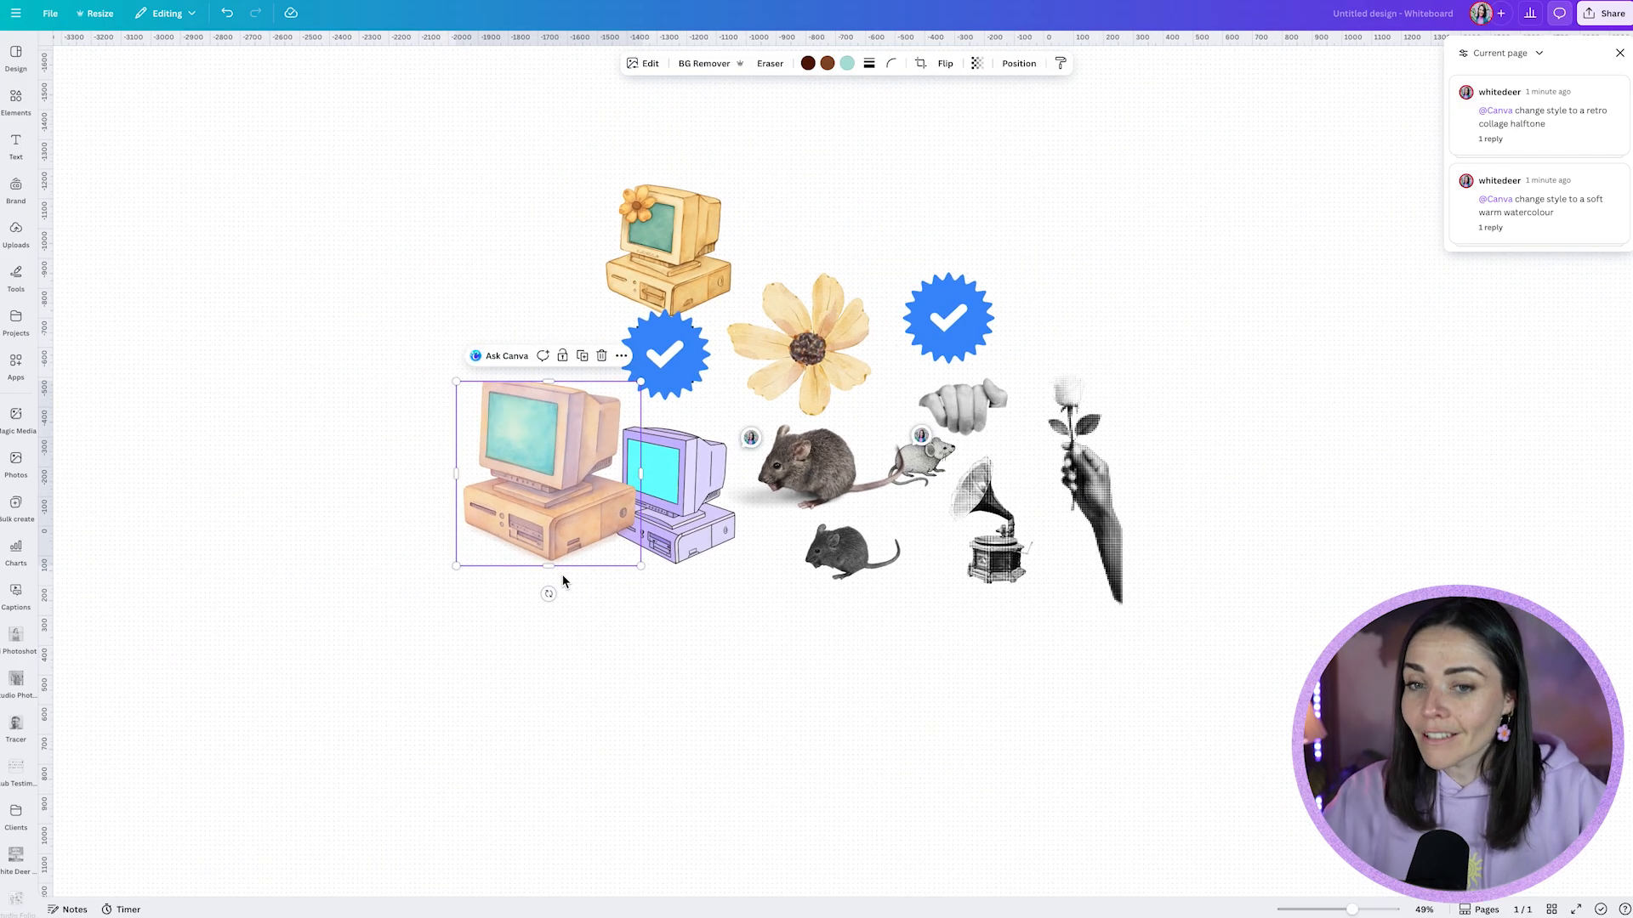
pyautogui.click(813, 664)
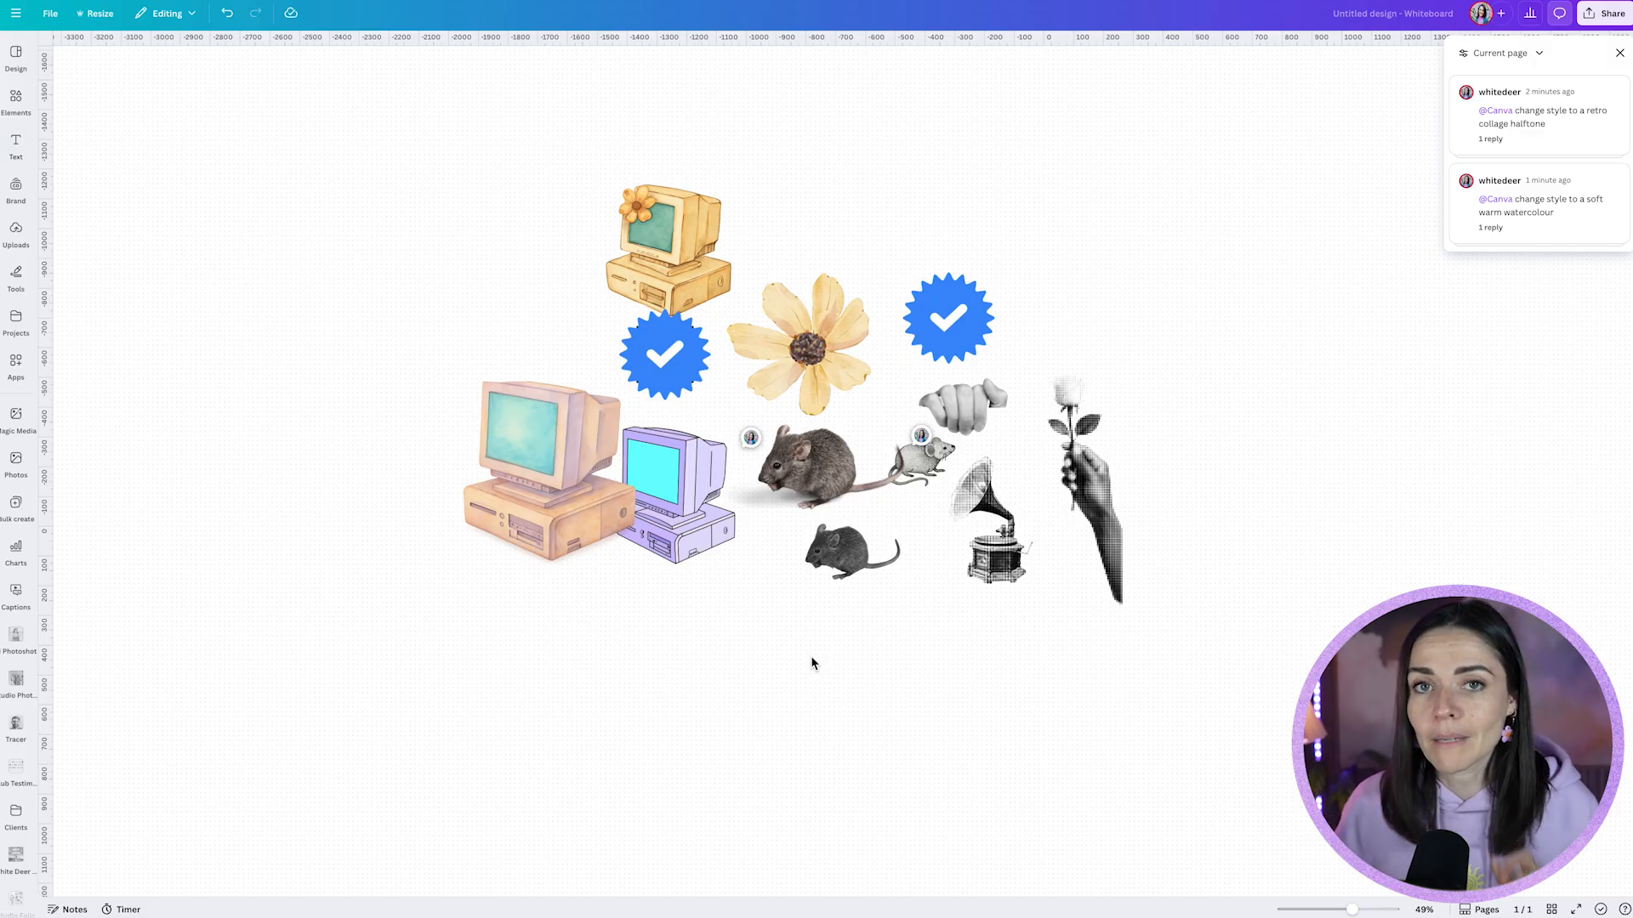
pyautogui.click(673, 495)
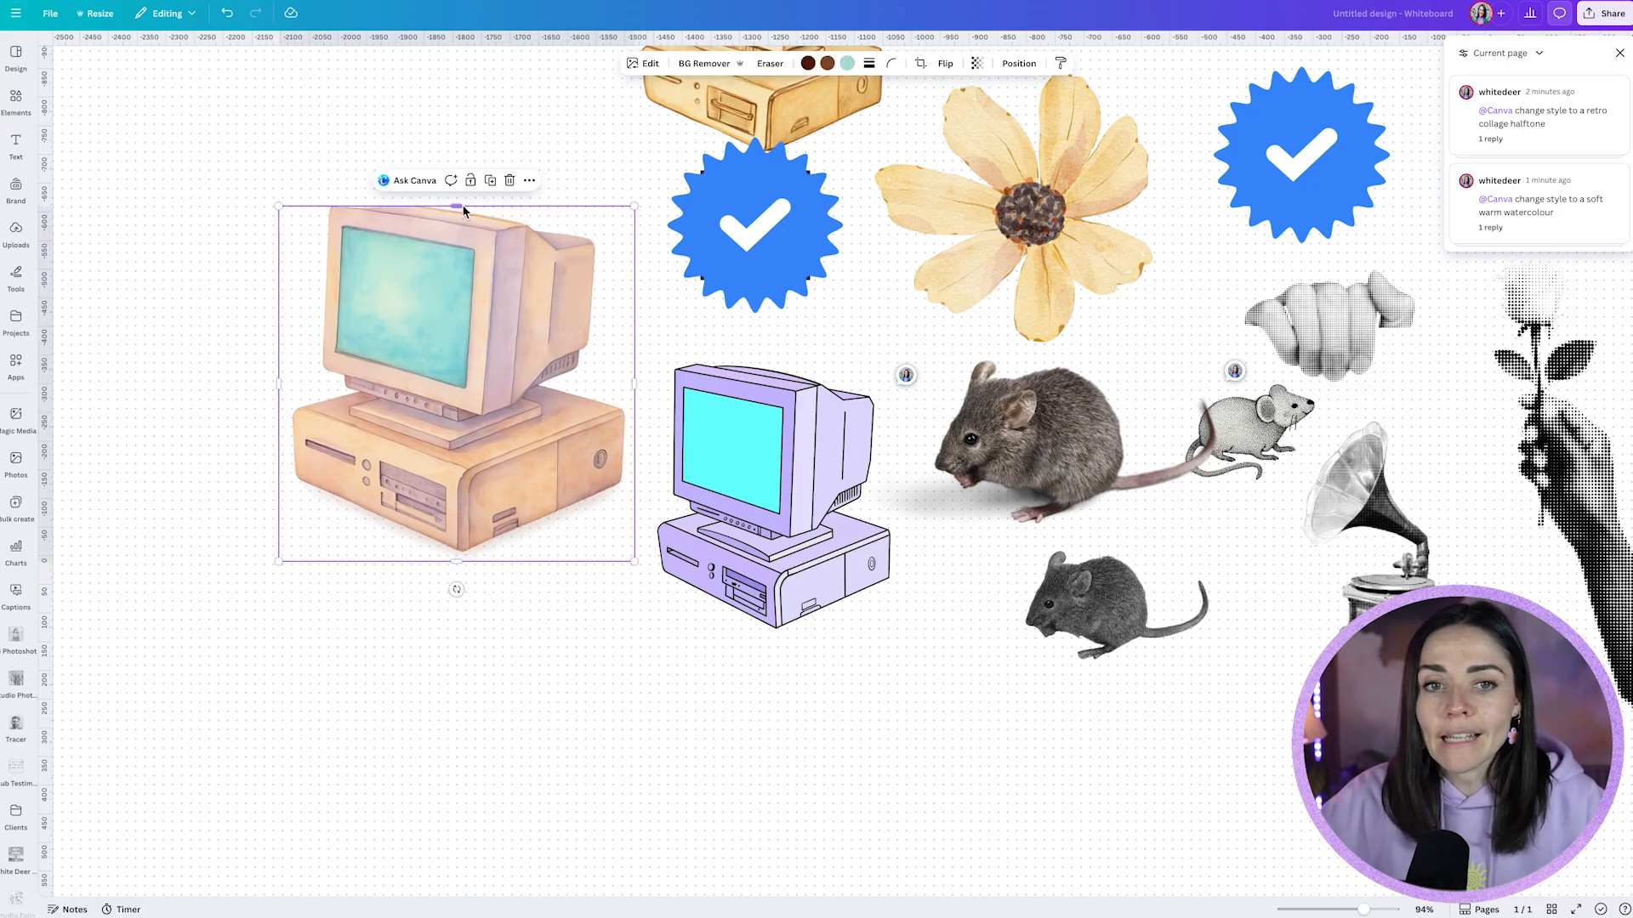
pyautogui.click(232, 324)
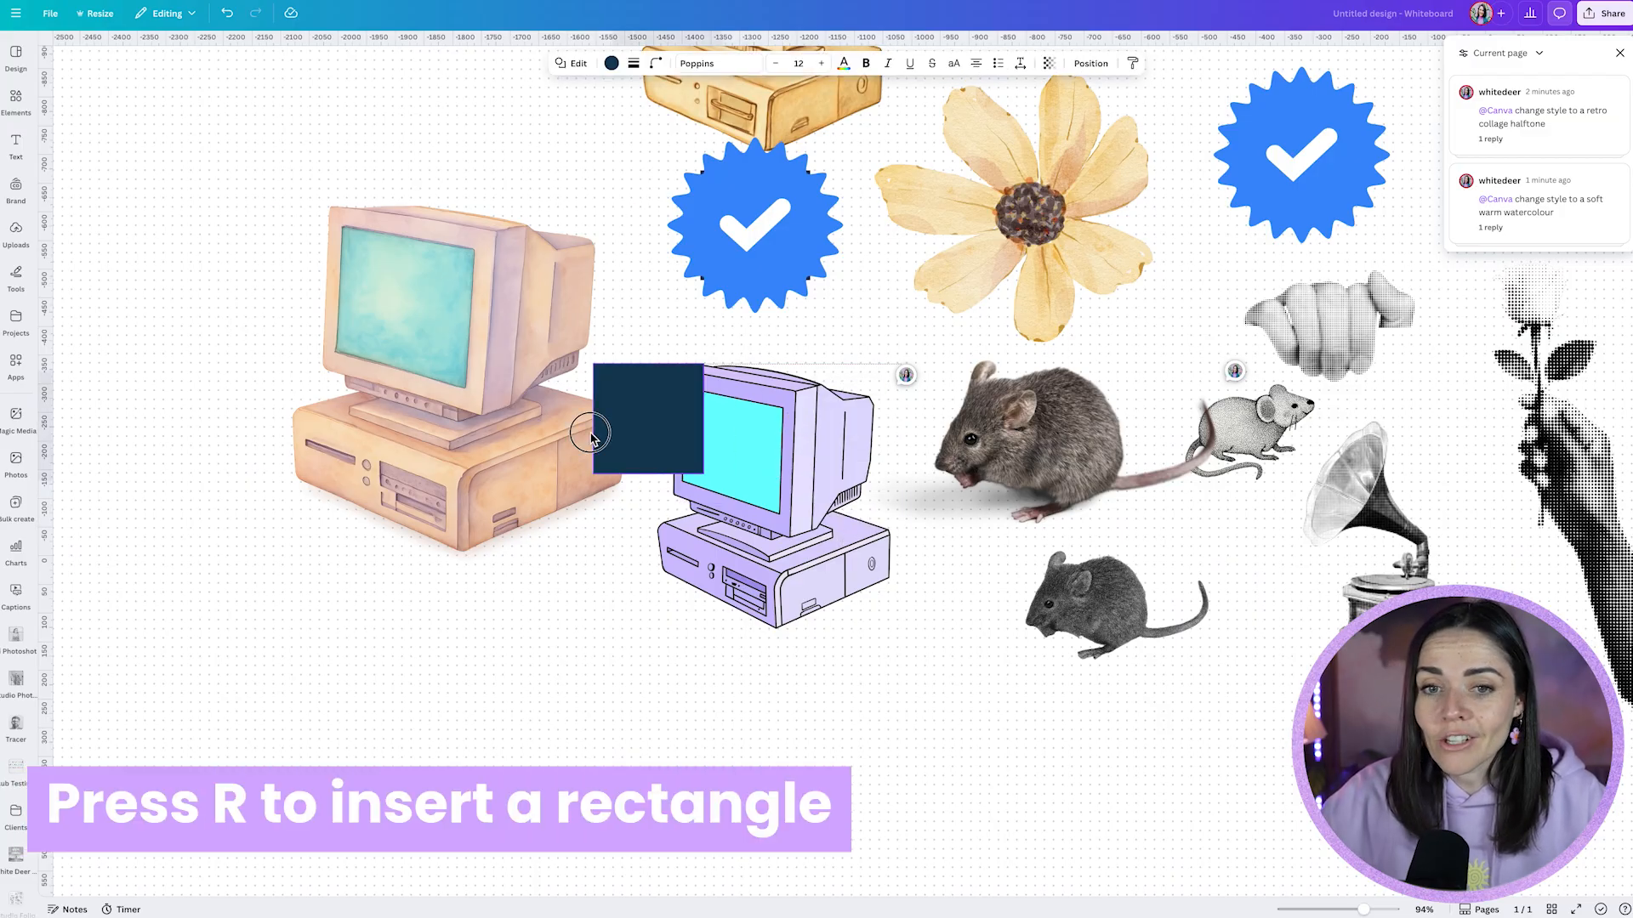
# Download the grouped computer and rectangle as a PNG with Transparent background
pyautogui.click(611, 62)
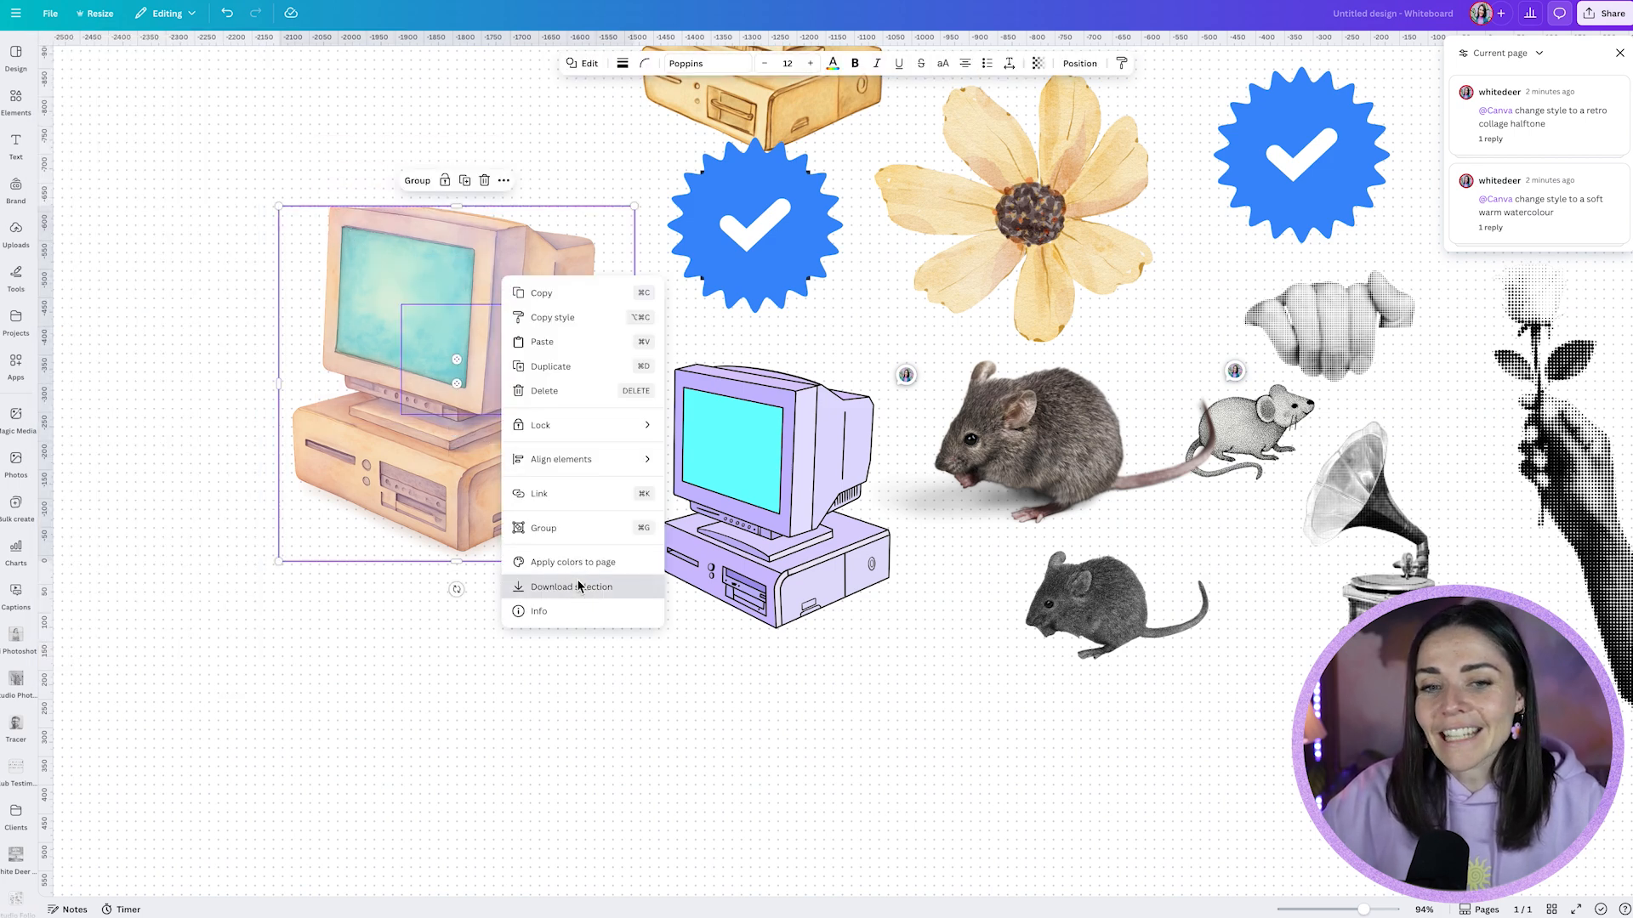
pyautogui.click(571, 586)
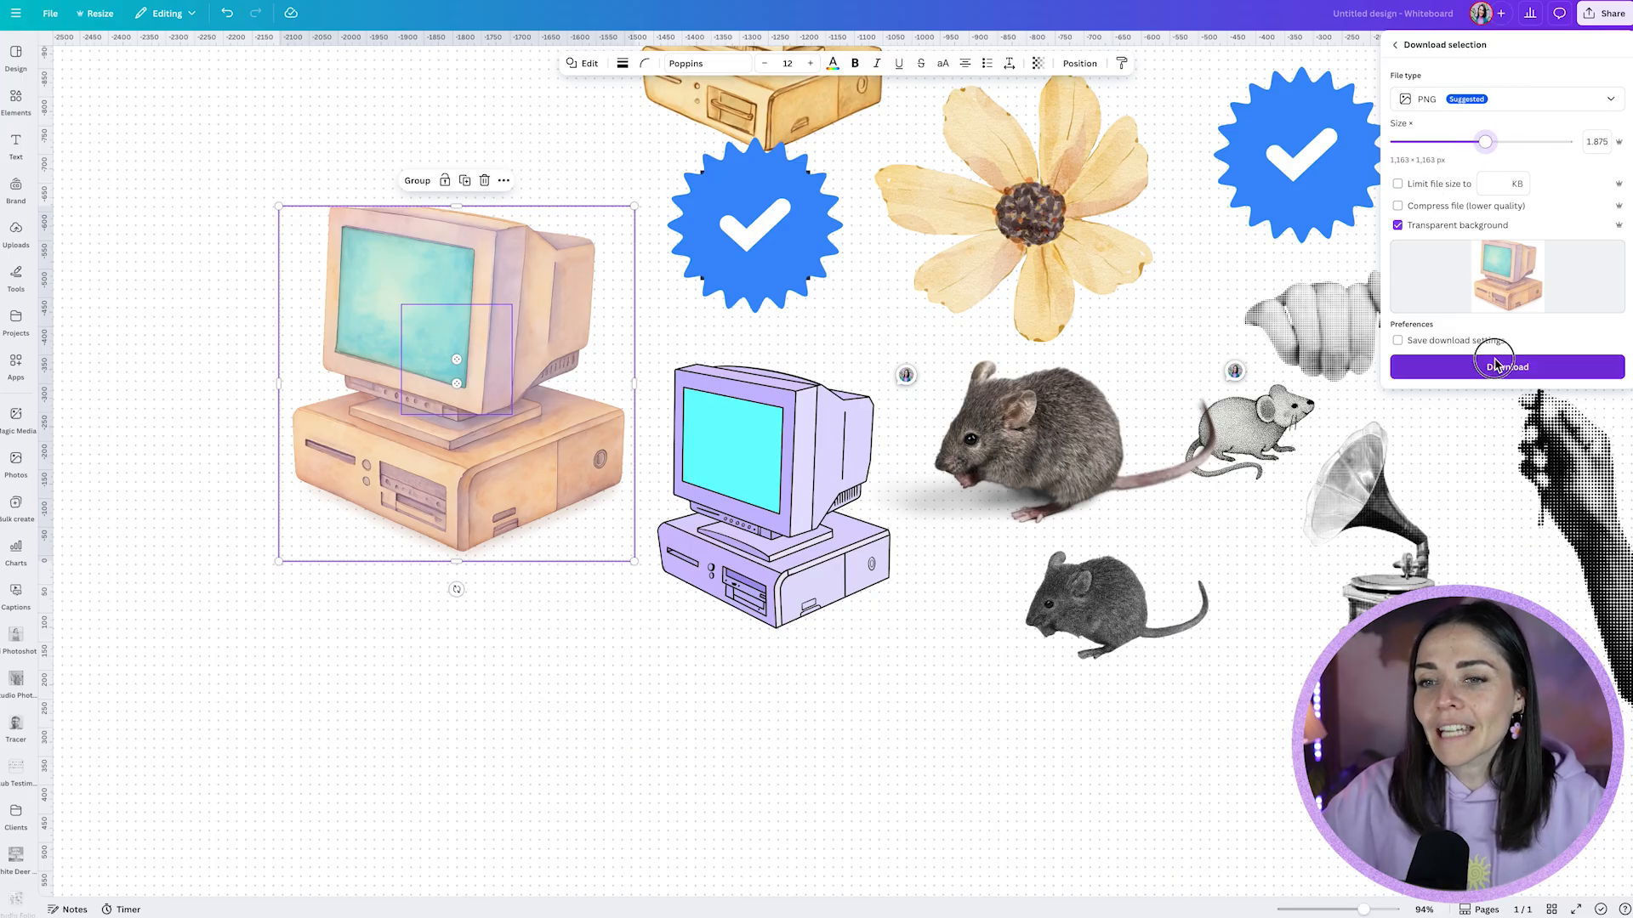
pyautogui.click(1506, 366)
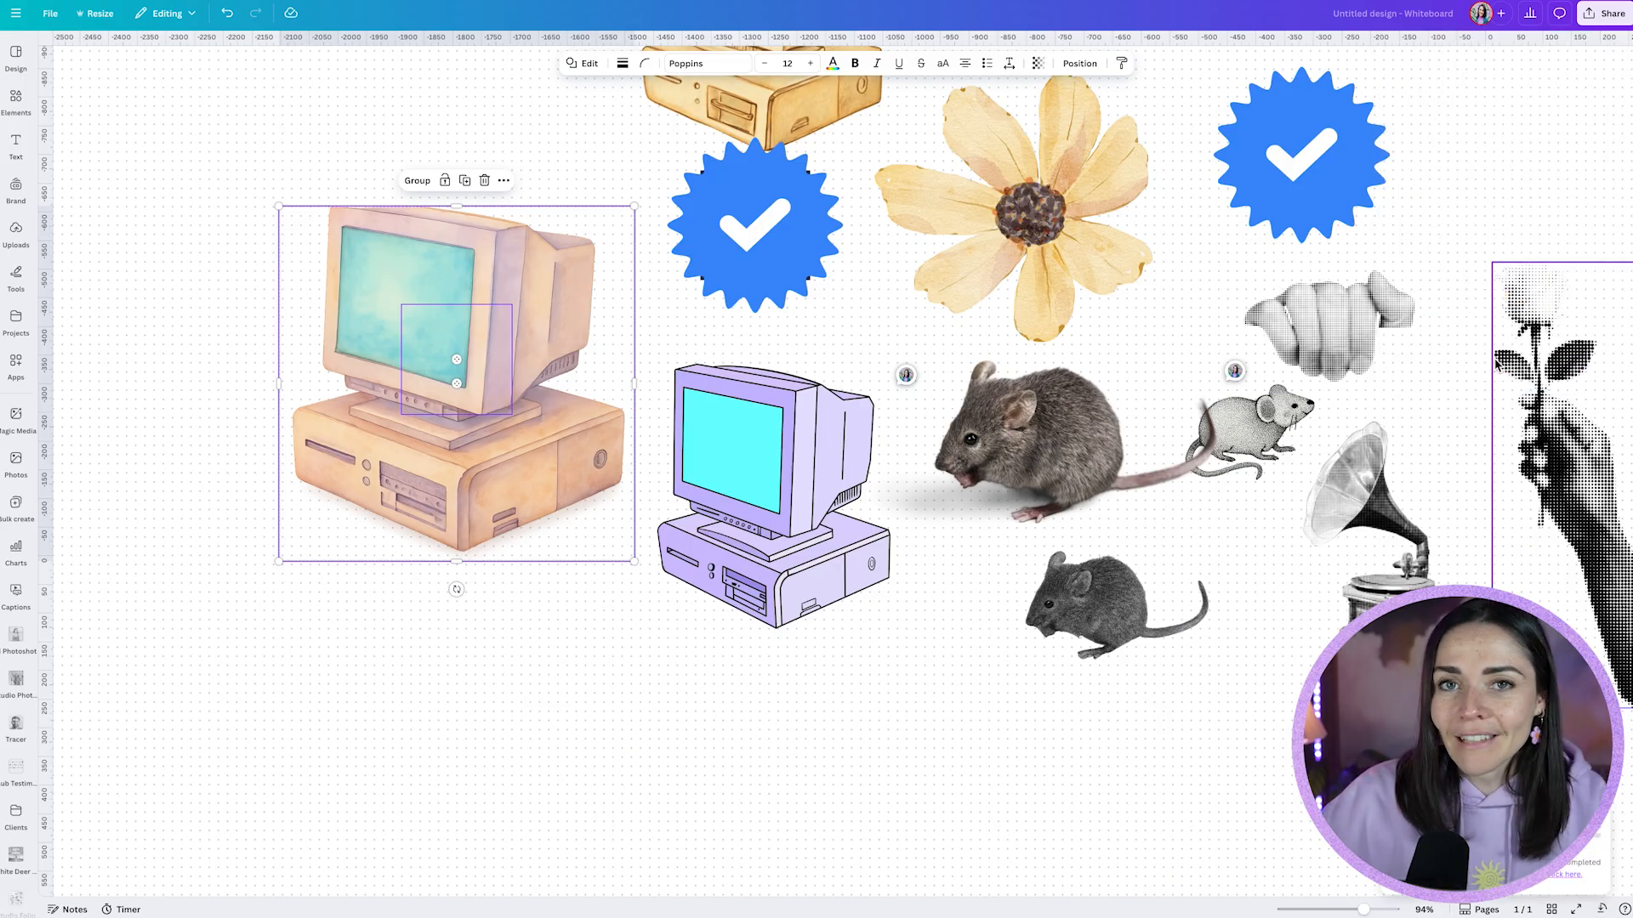